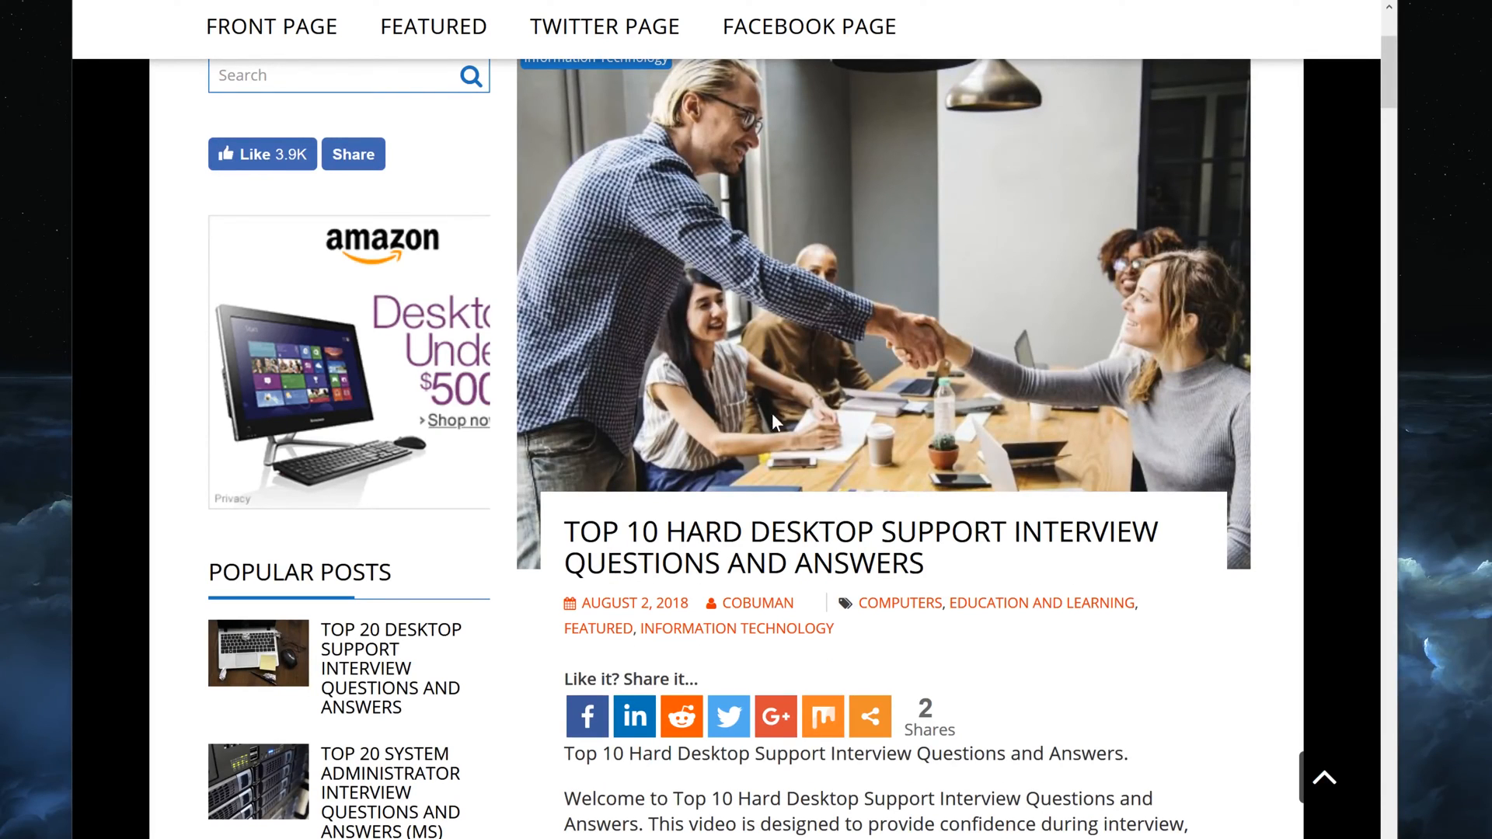
mouse_move(739, 168)
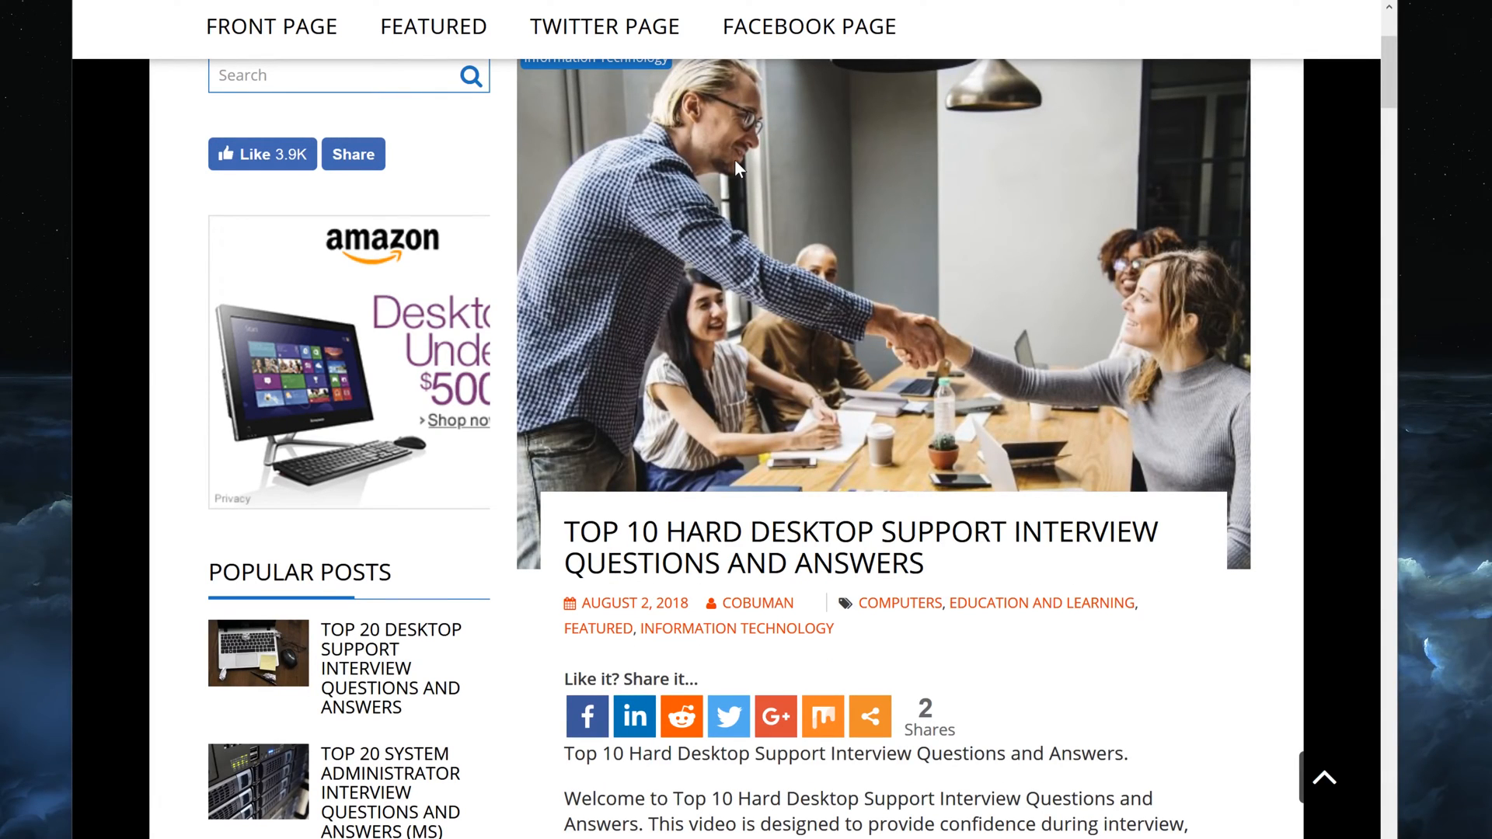
mouse_move(870, 516)
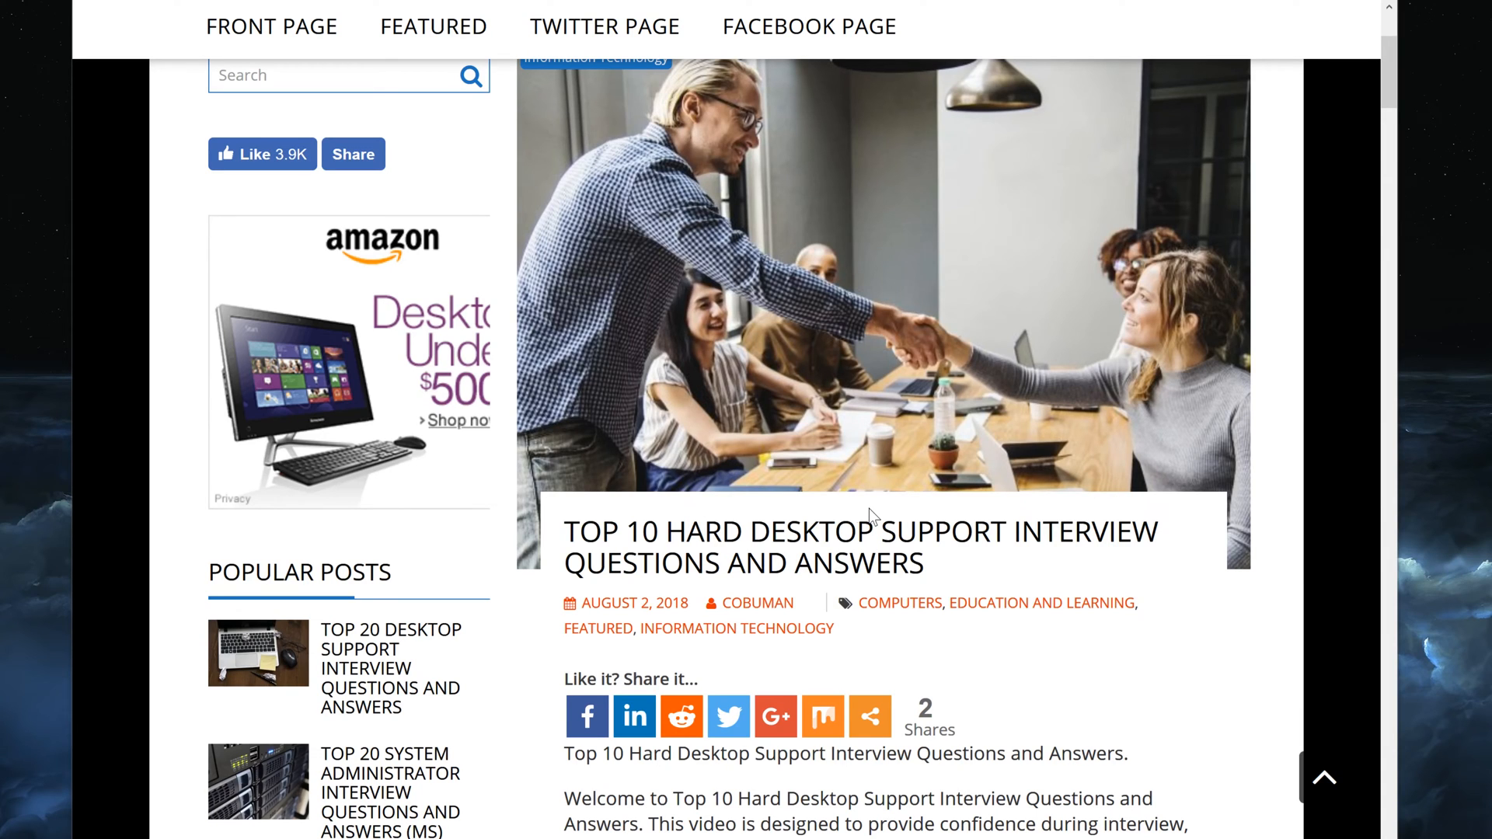
mouse_move(539, 529)
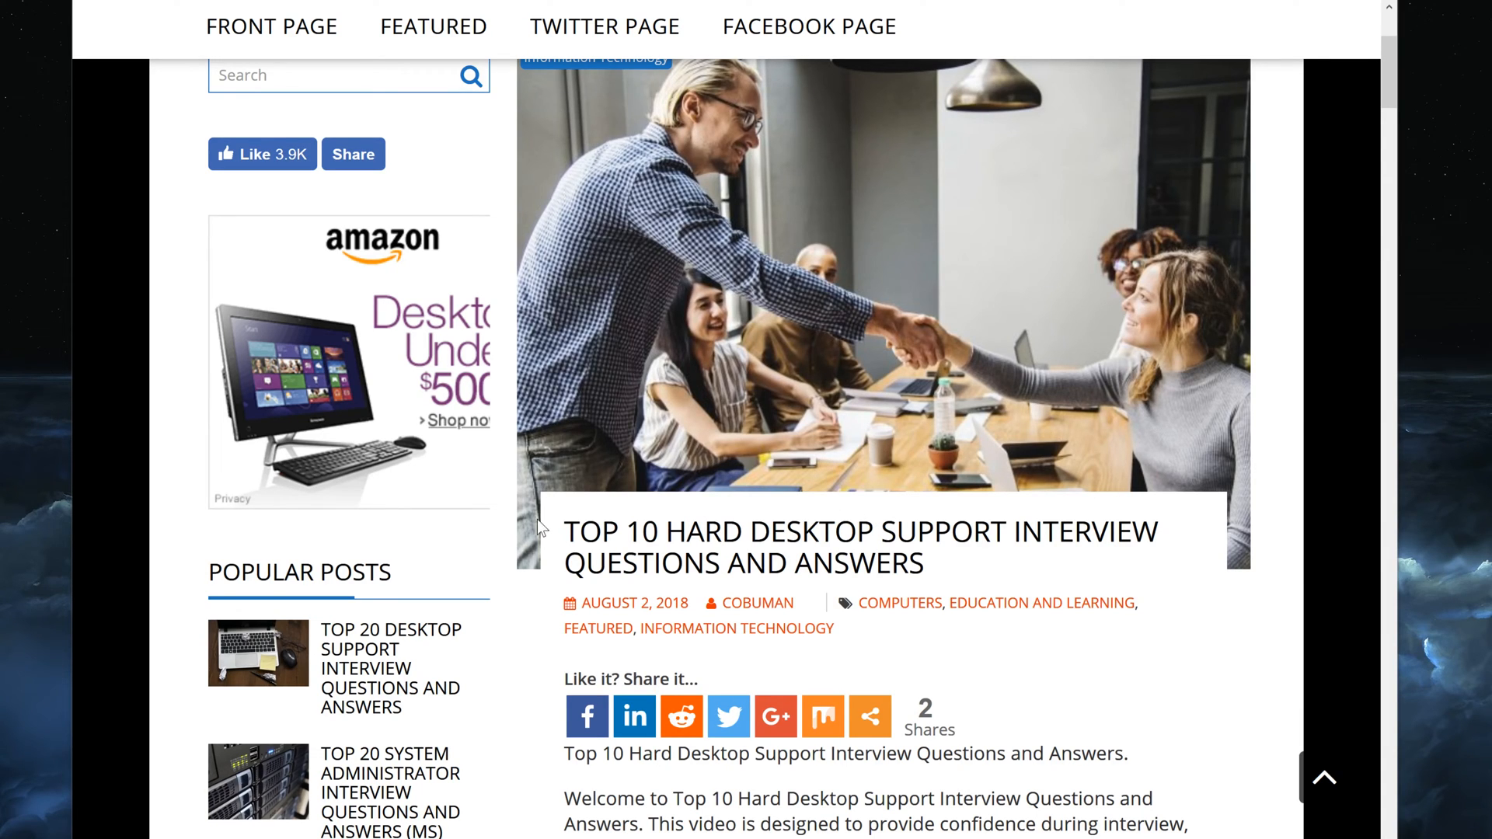
Scroll the article down until questions 5 and 6 on domain migration and the gigabit switchover show.
double_click(618, 531)
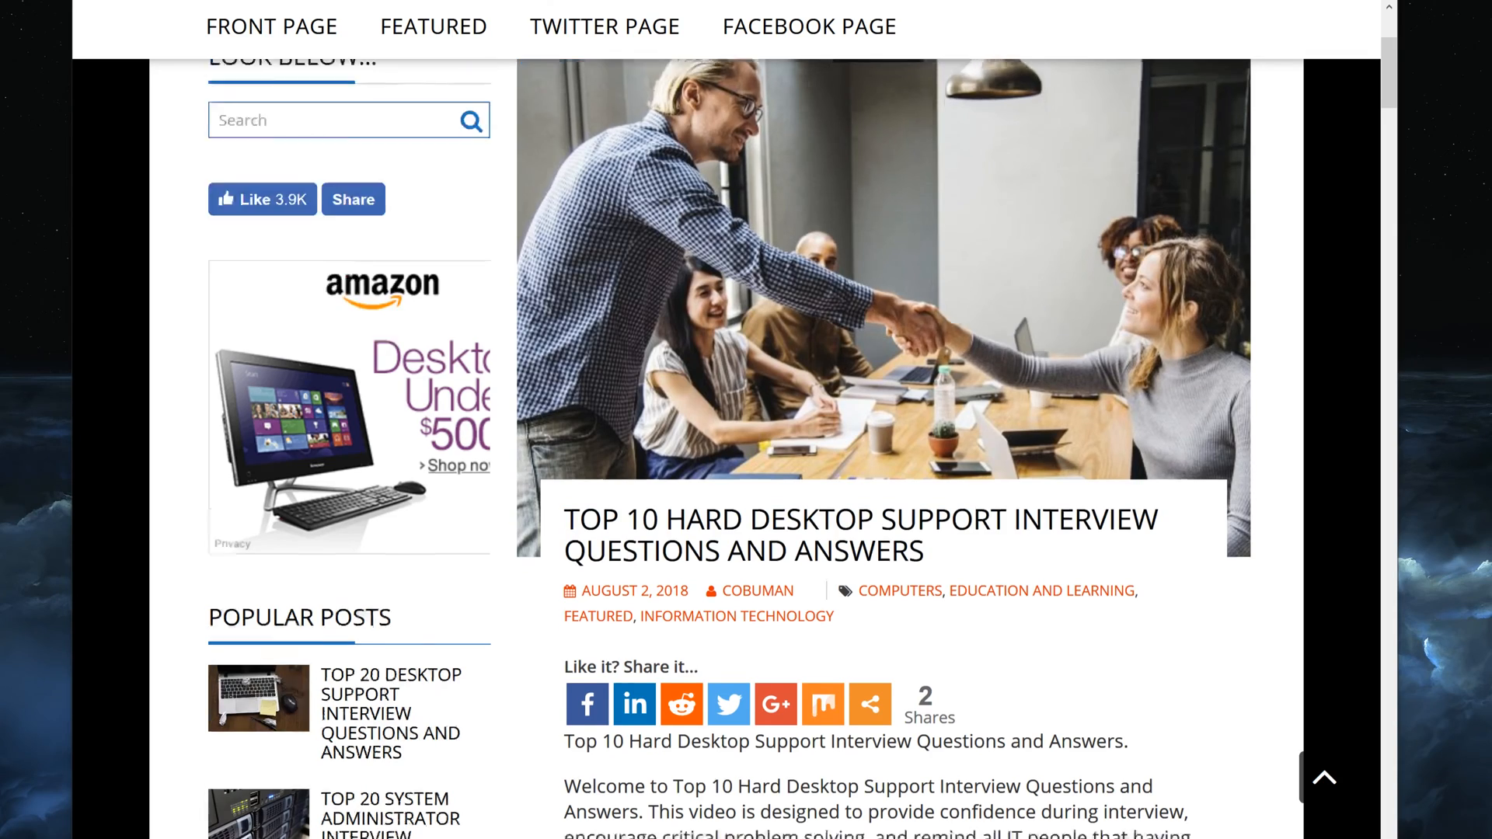
scroll("down", 3)
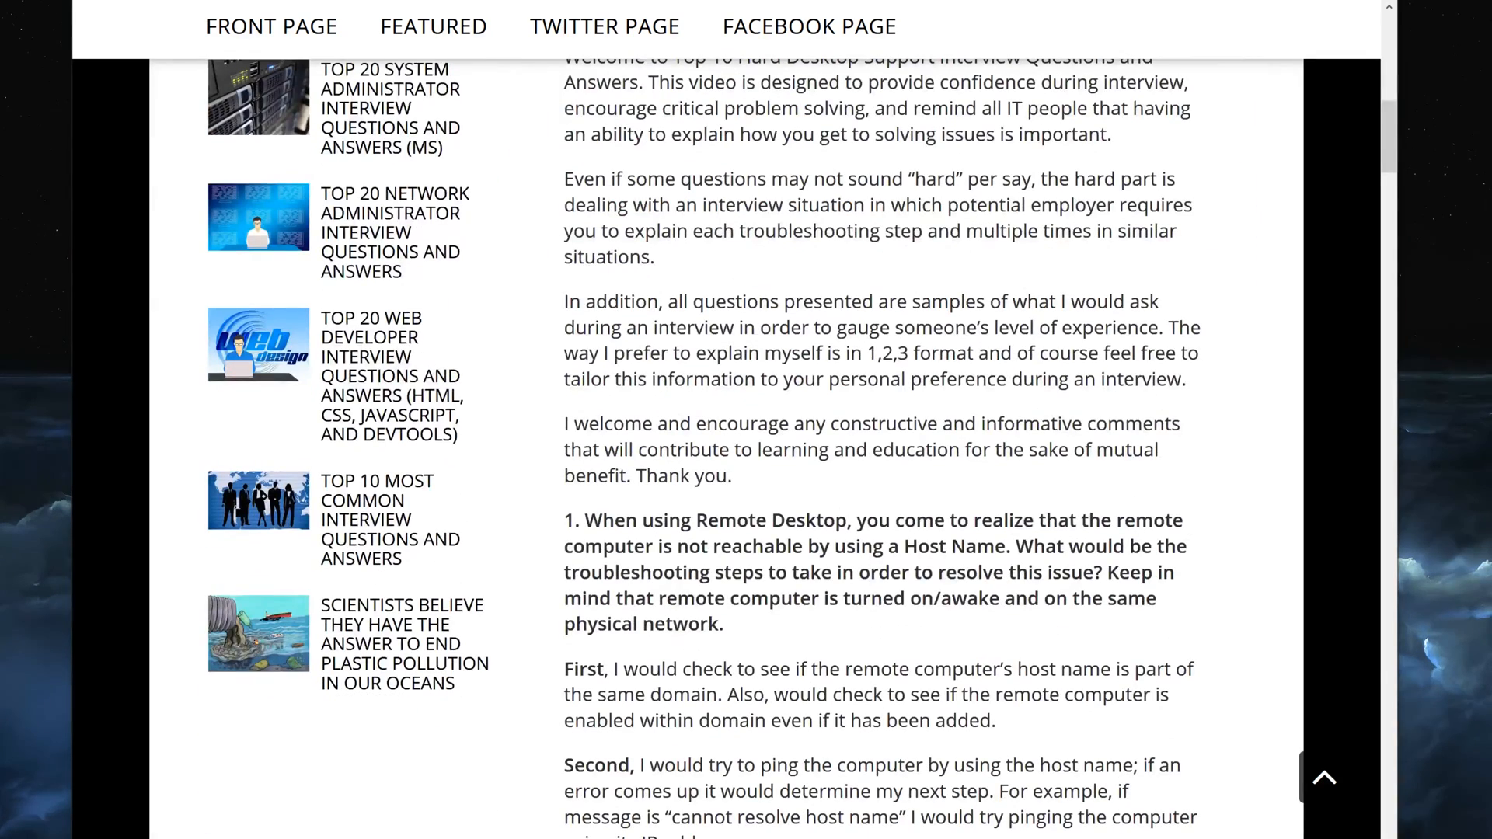
scroll("down", 3)
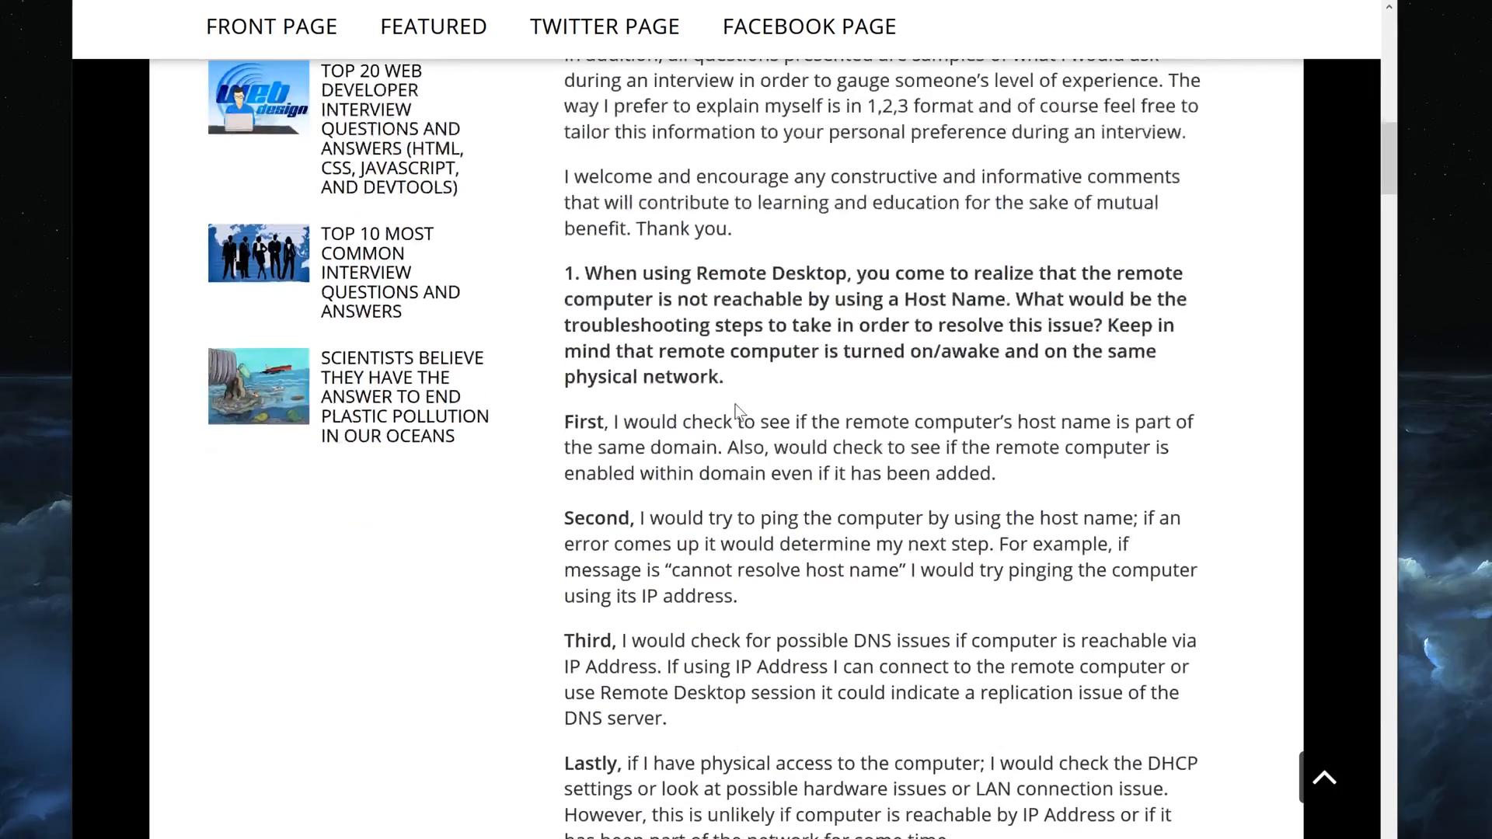
scroll("down", 3)
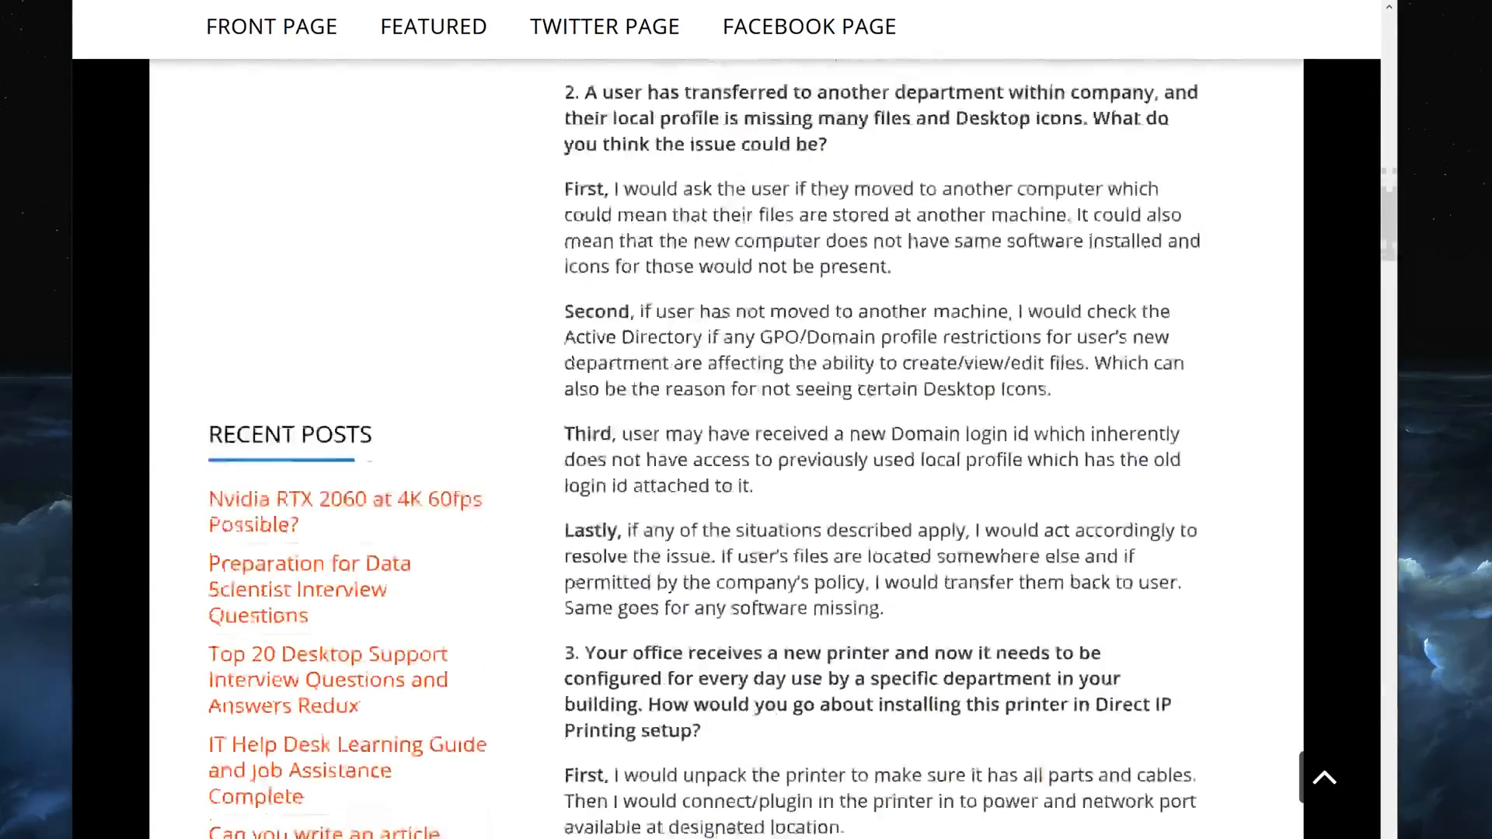
scroll("down", 3)
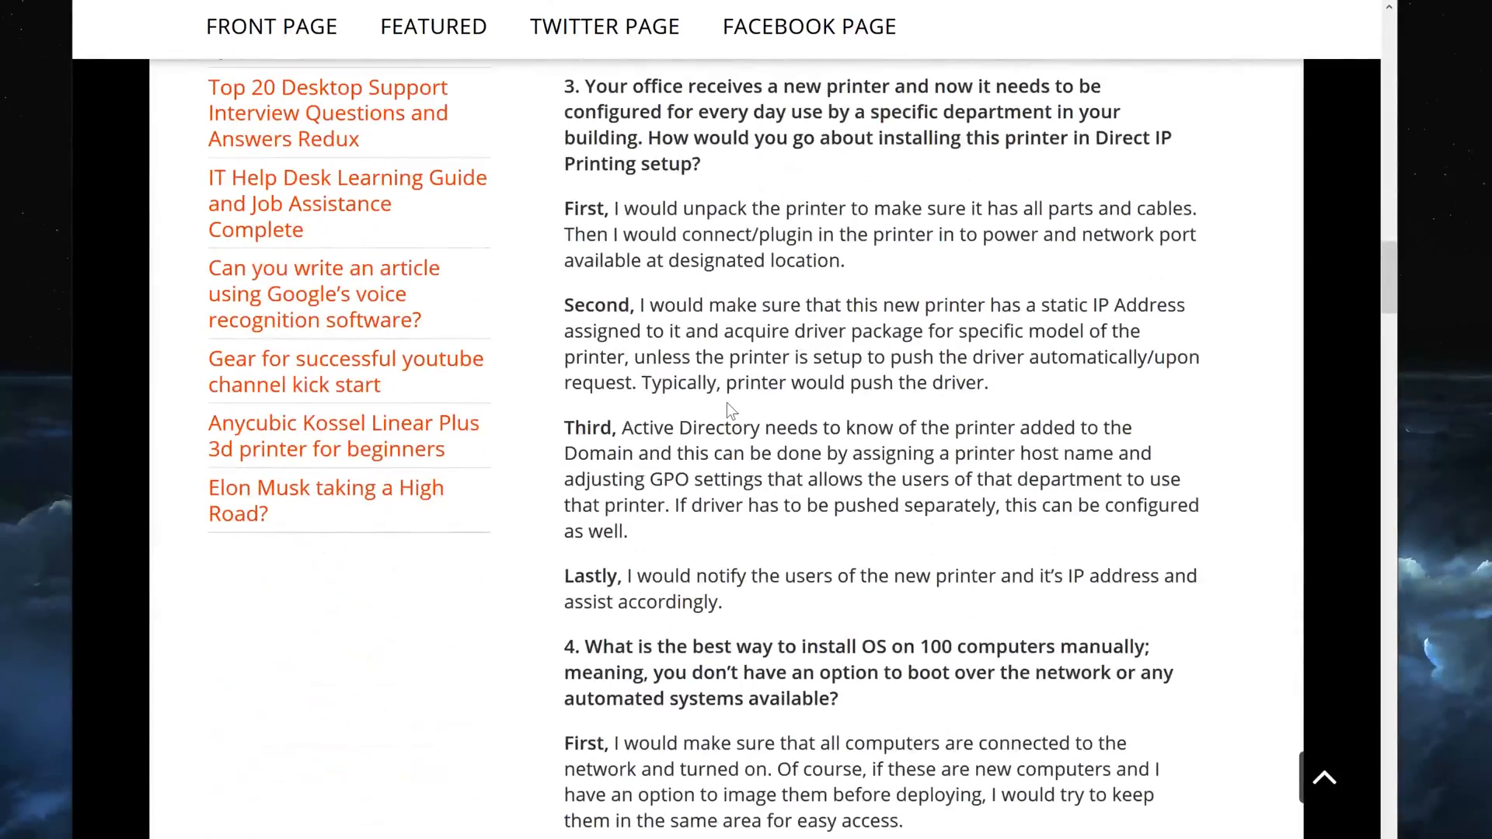
scroll("down", 3)
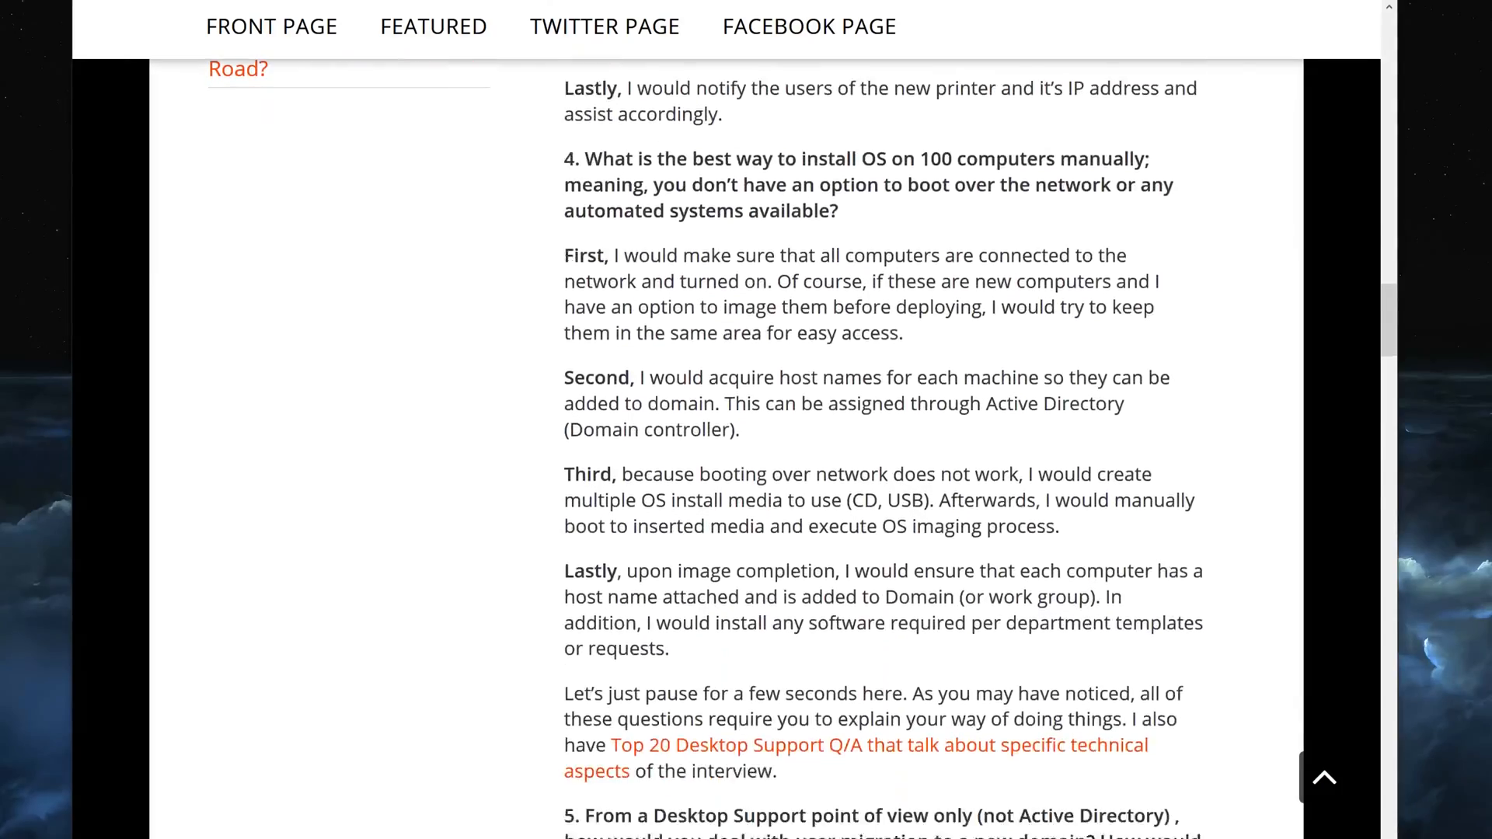
scroll("down", 3)
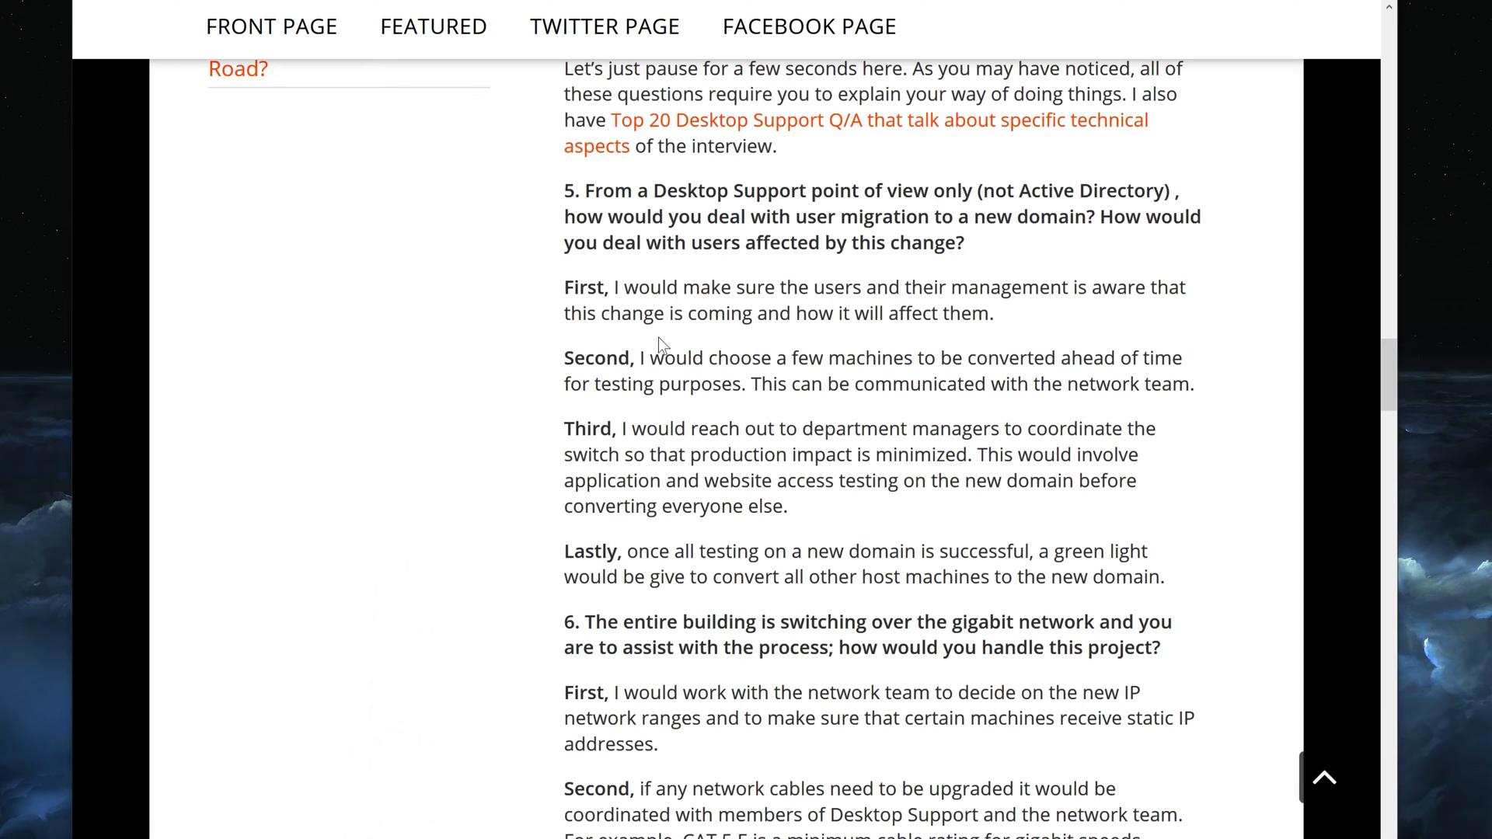
mouse_move(564, 191)
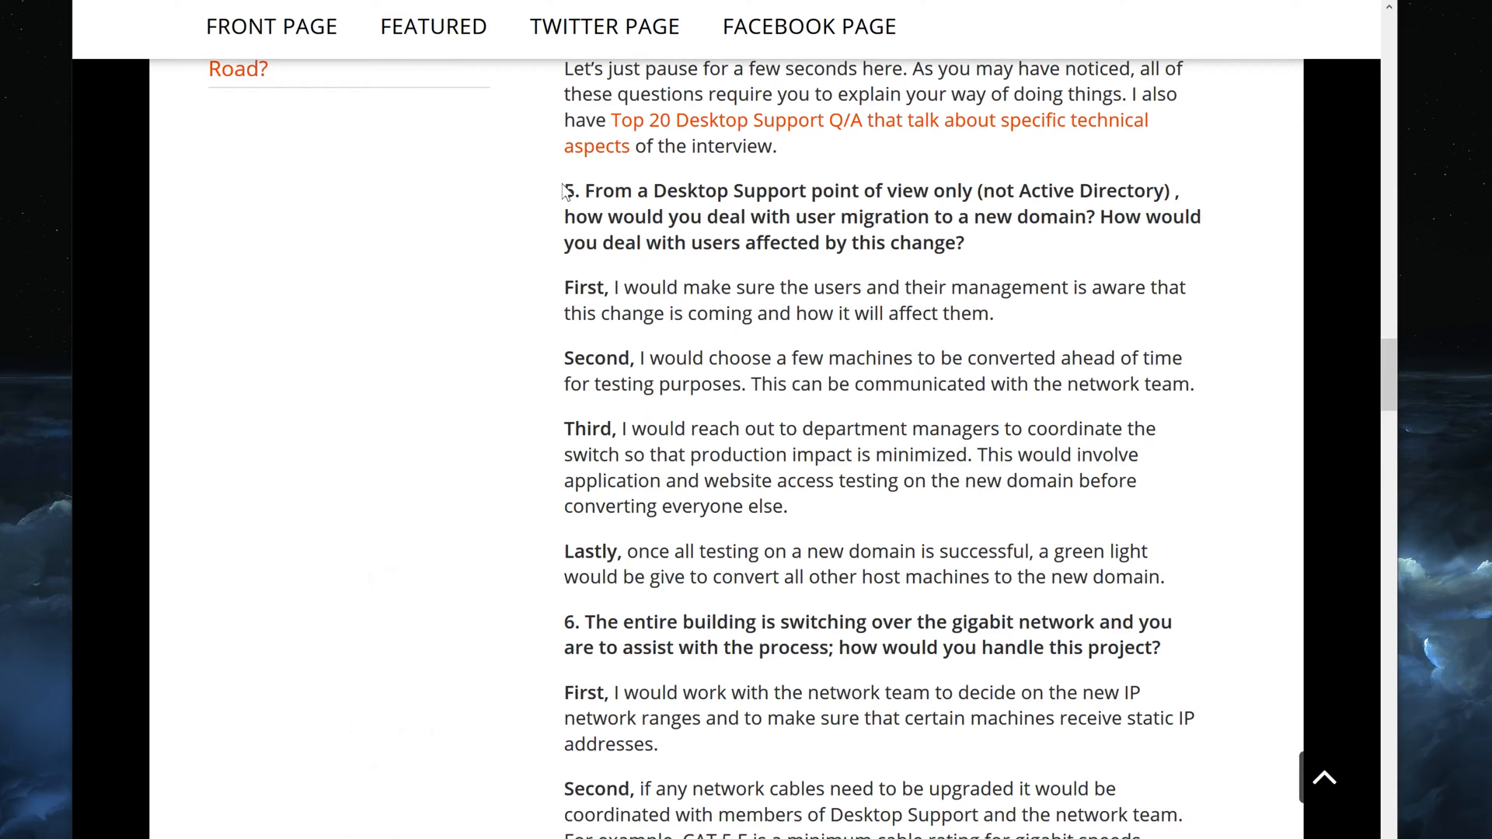
mouse_move(522, 267)
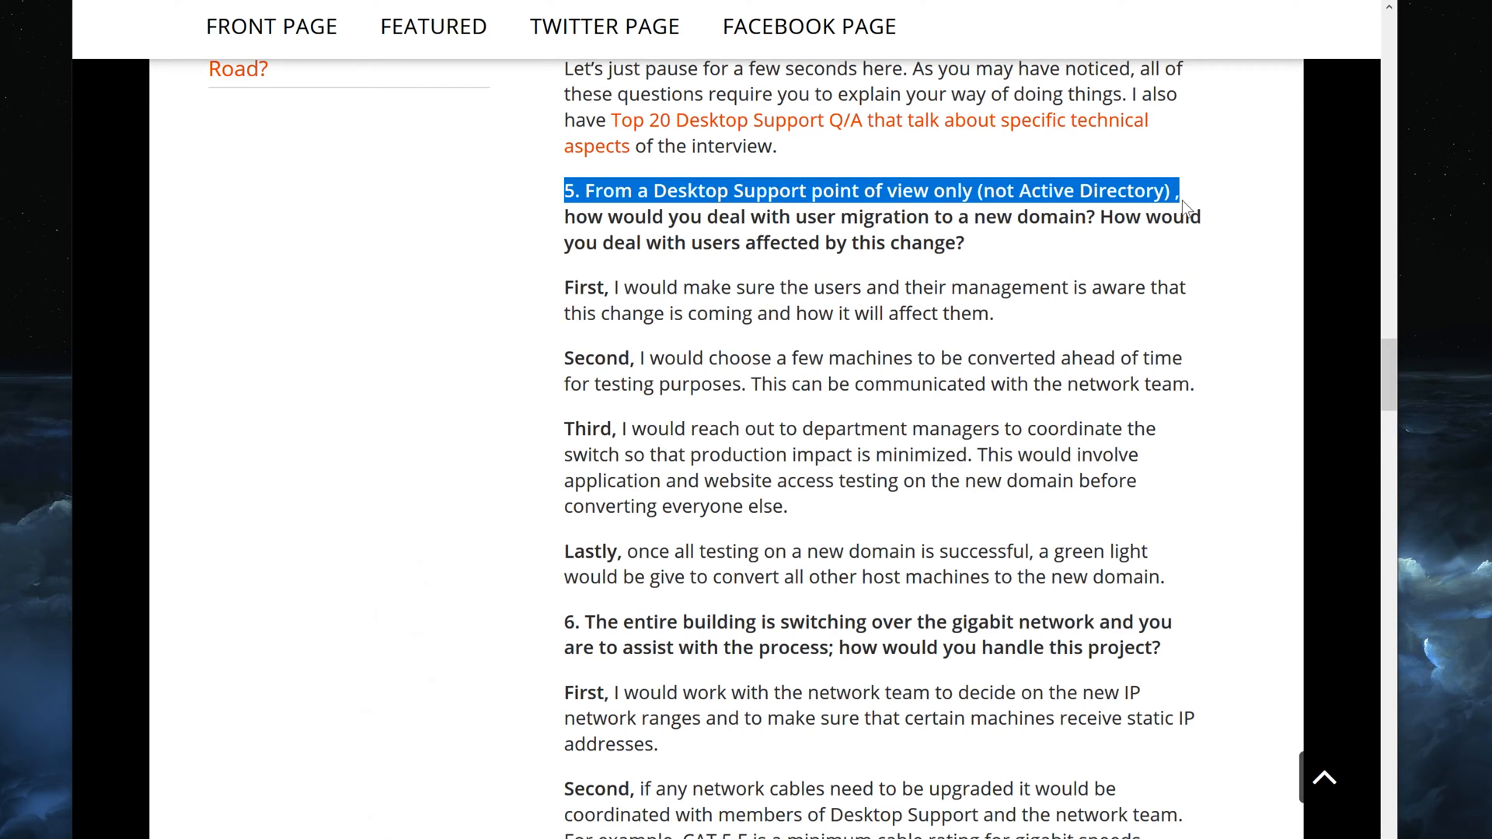
left_click(558, 226)
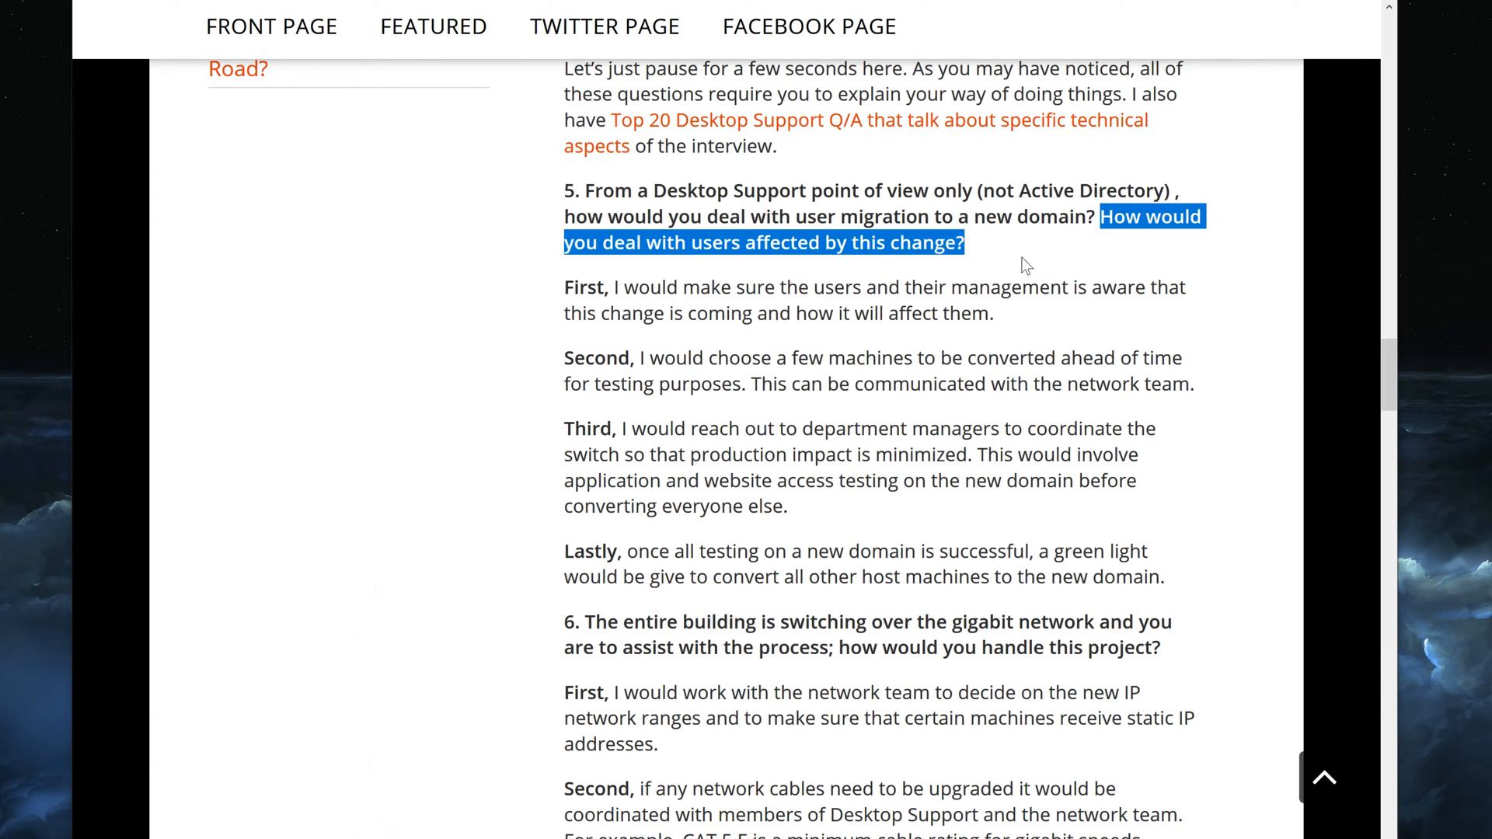
left_click(1009, 257)
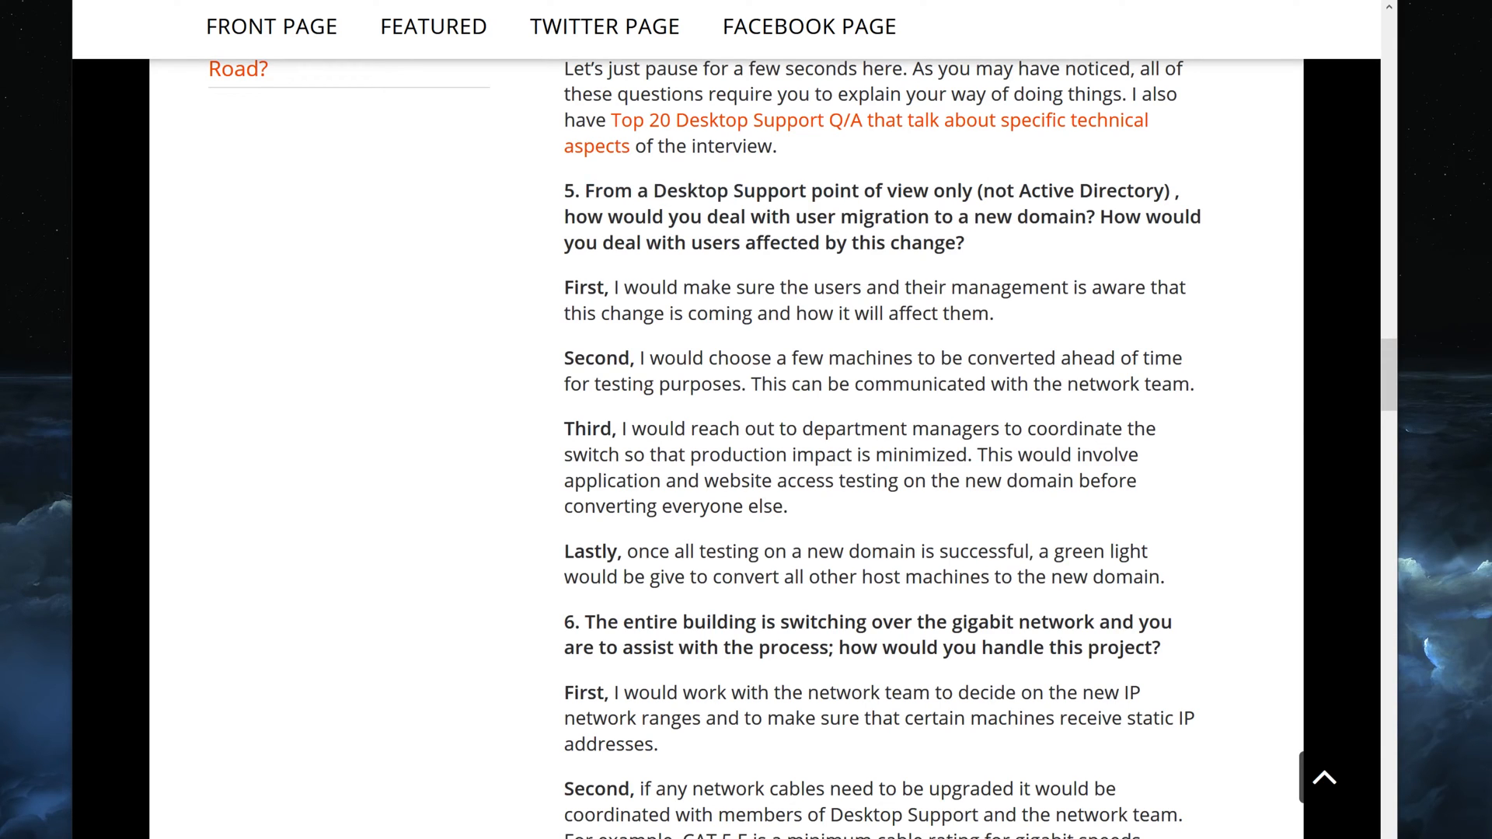
double_click(1009, 189)
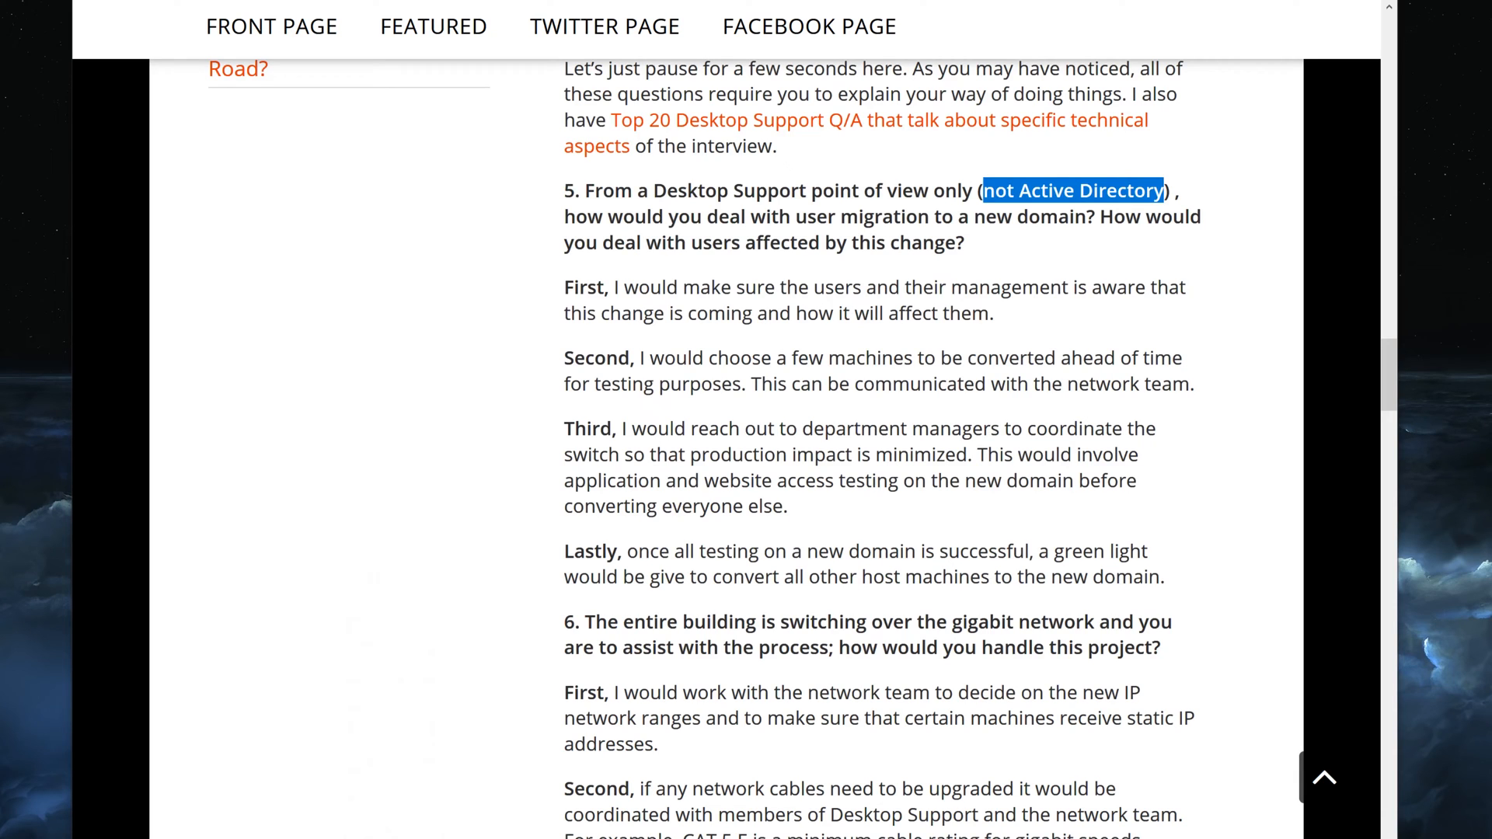
double_click(699, 190)
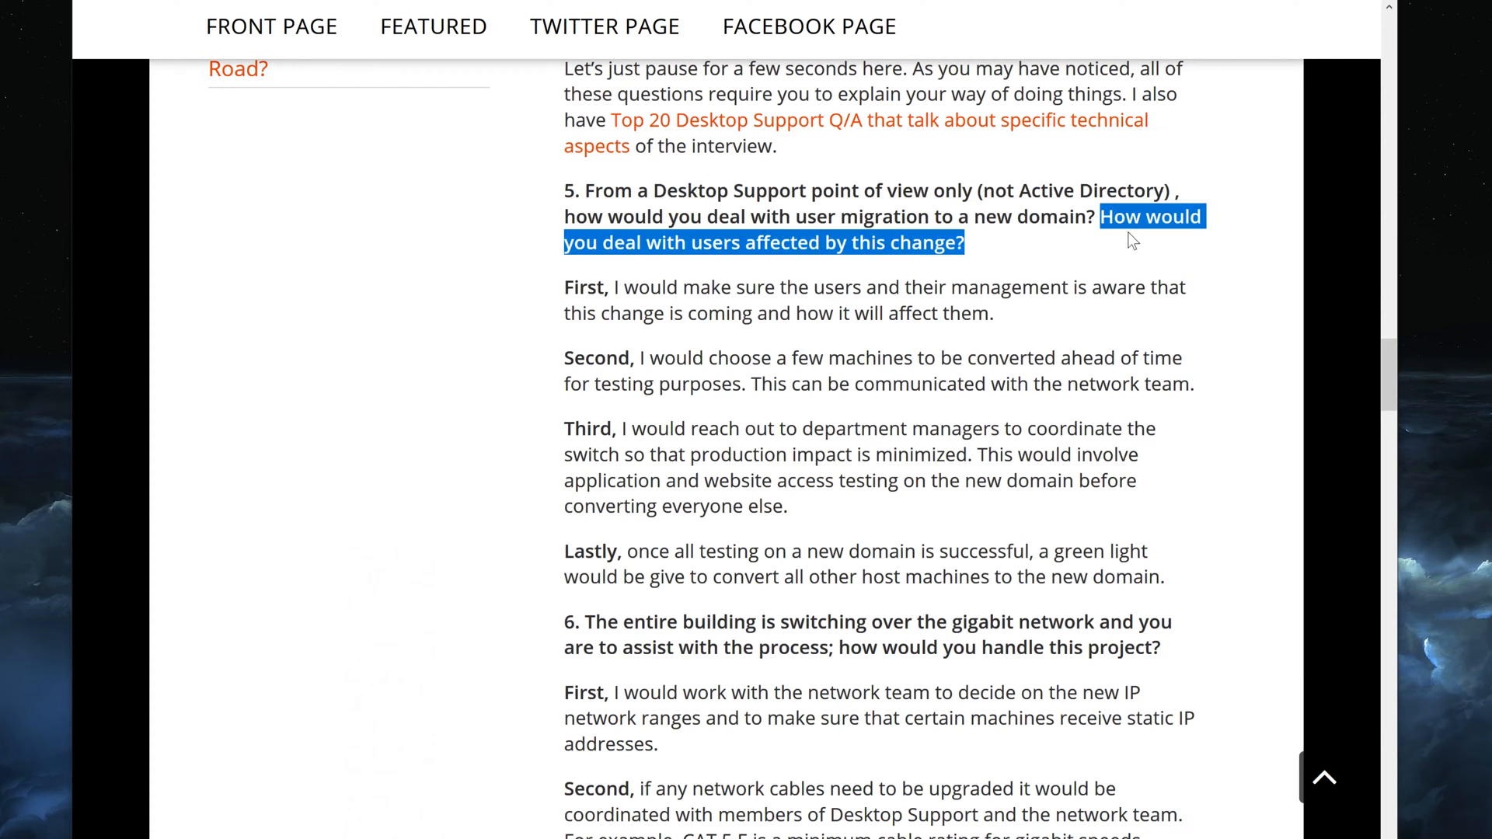
mouse_move(994, 239)
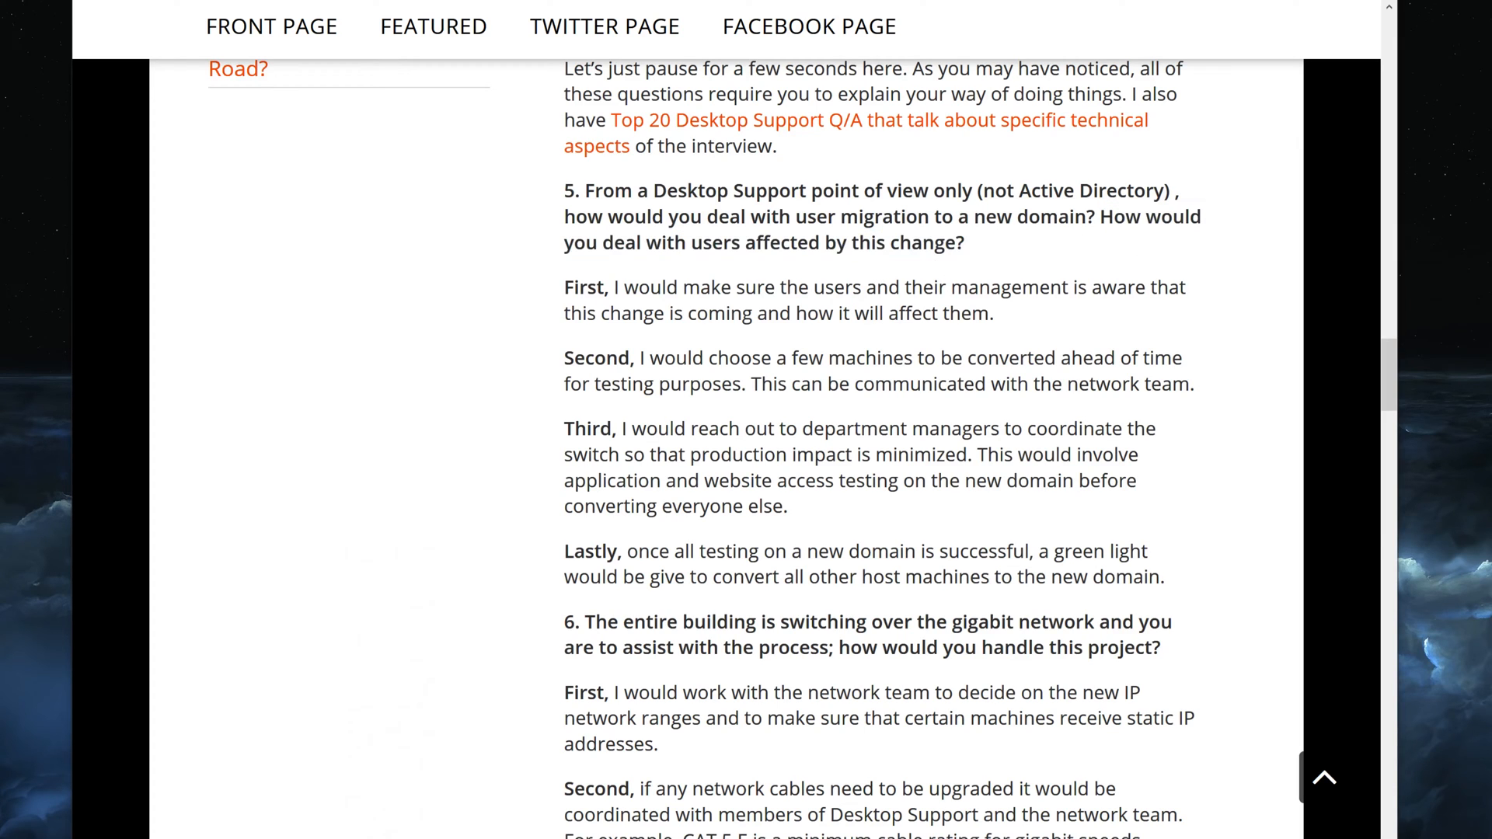
mouse_move(544, 266)
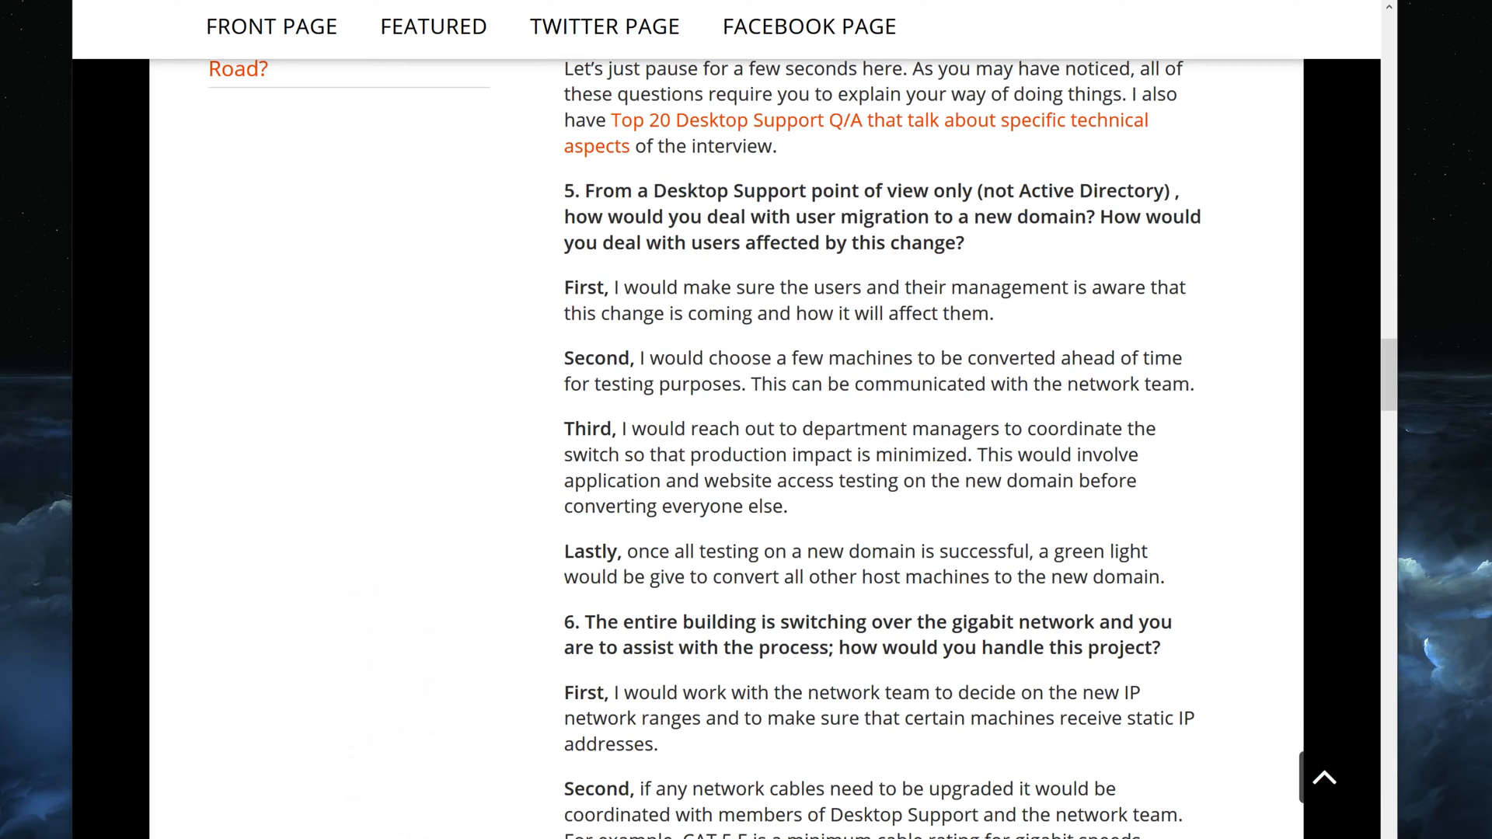
double_click(583, 287)
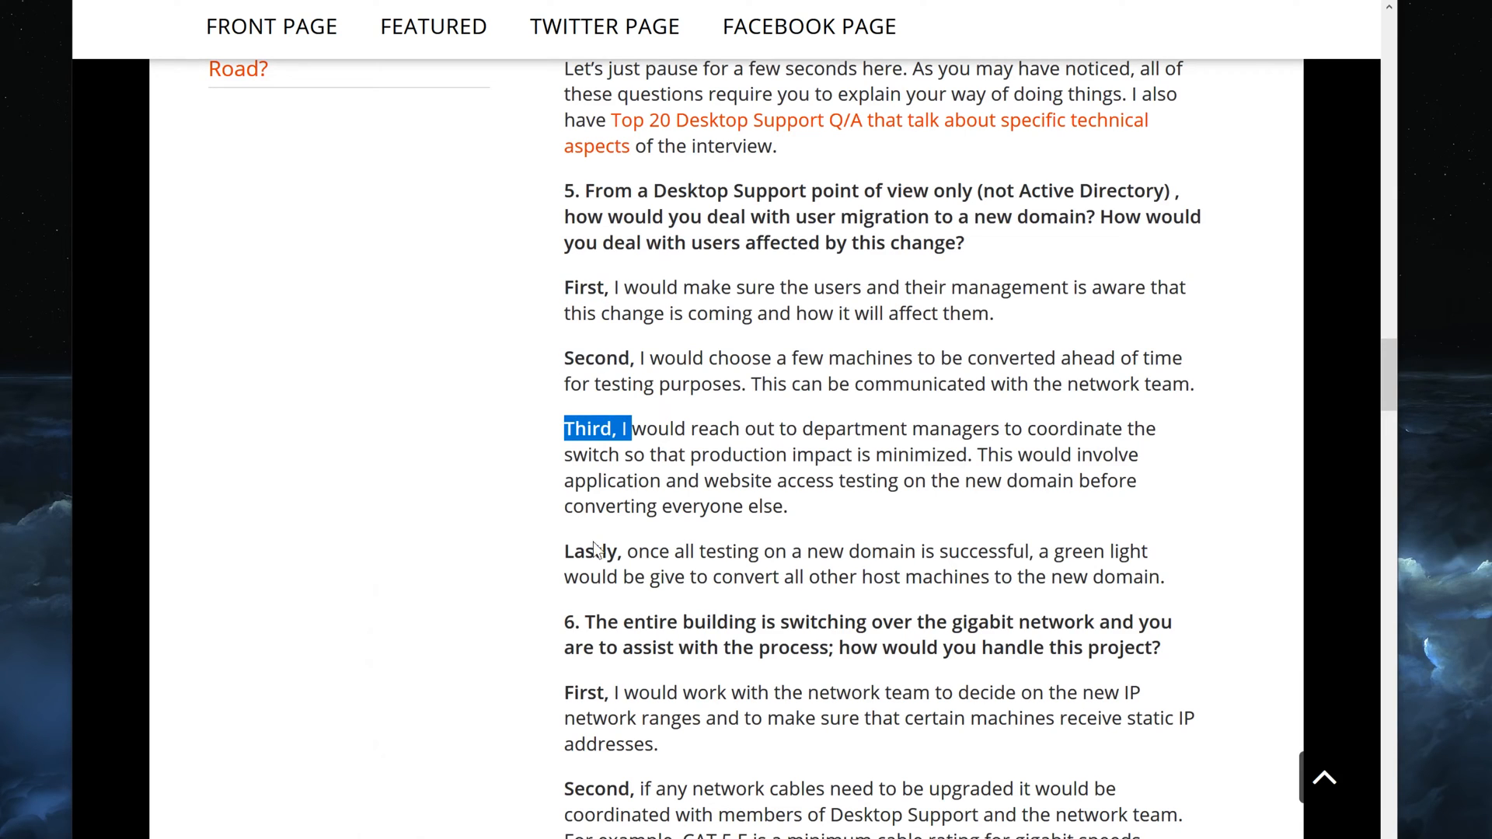
double_click(591, 550)
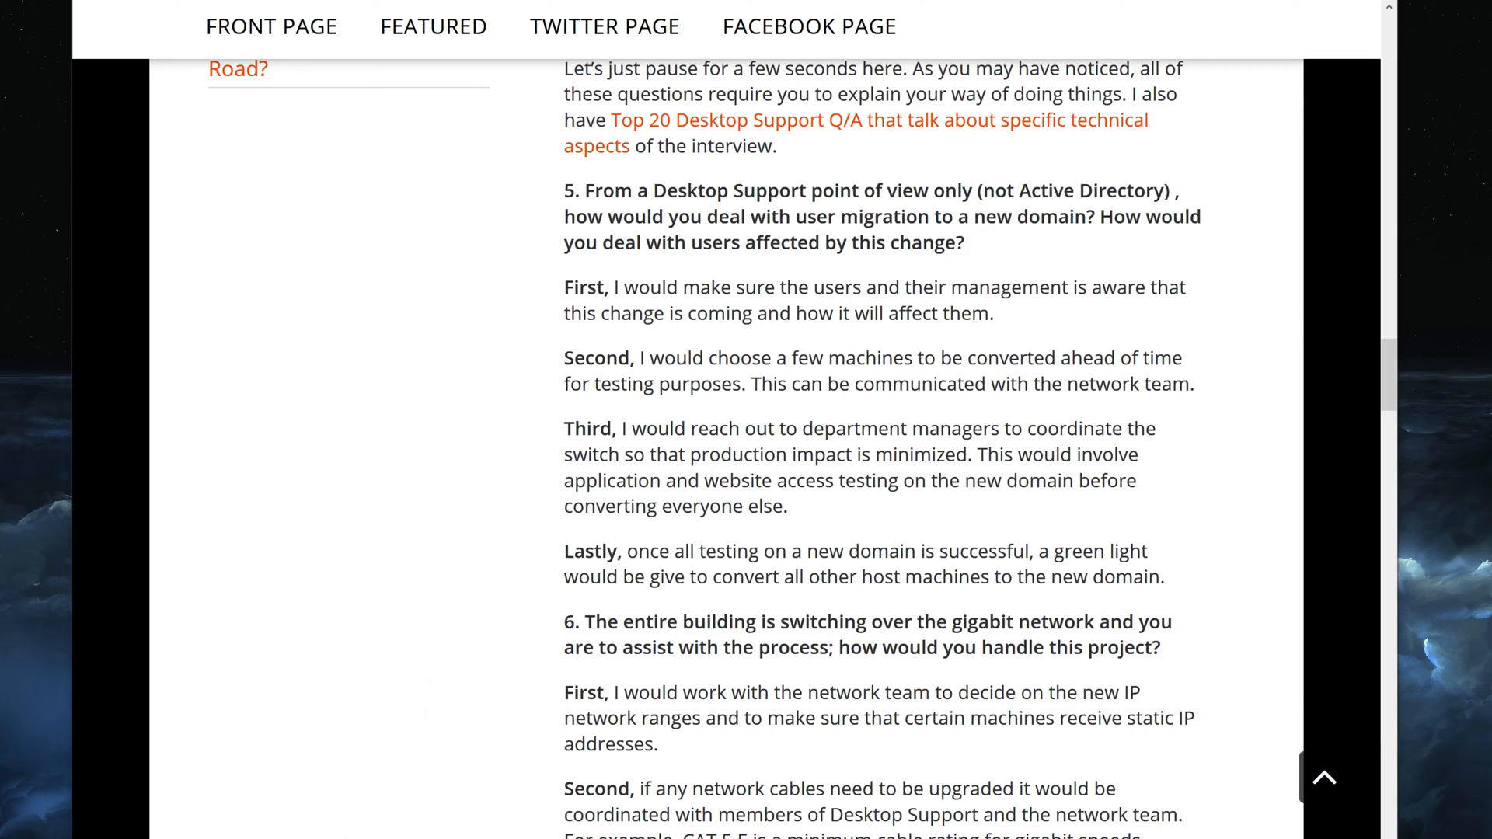
mouse_move(563, 293)
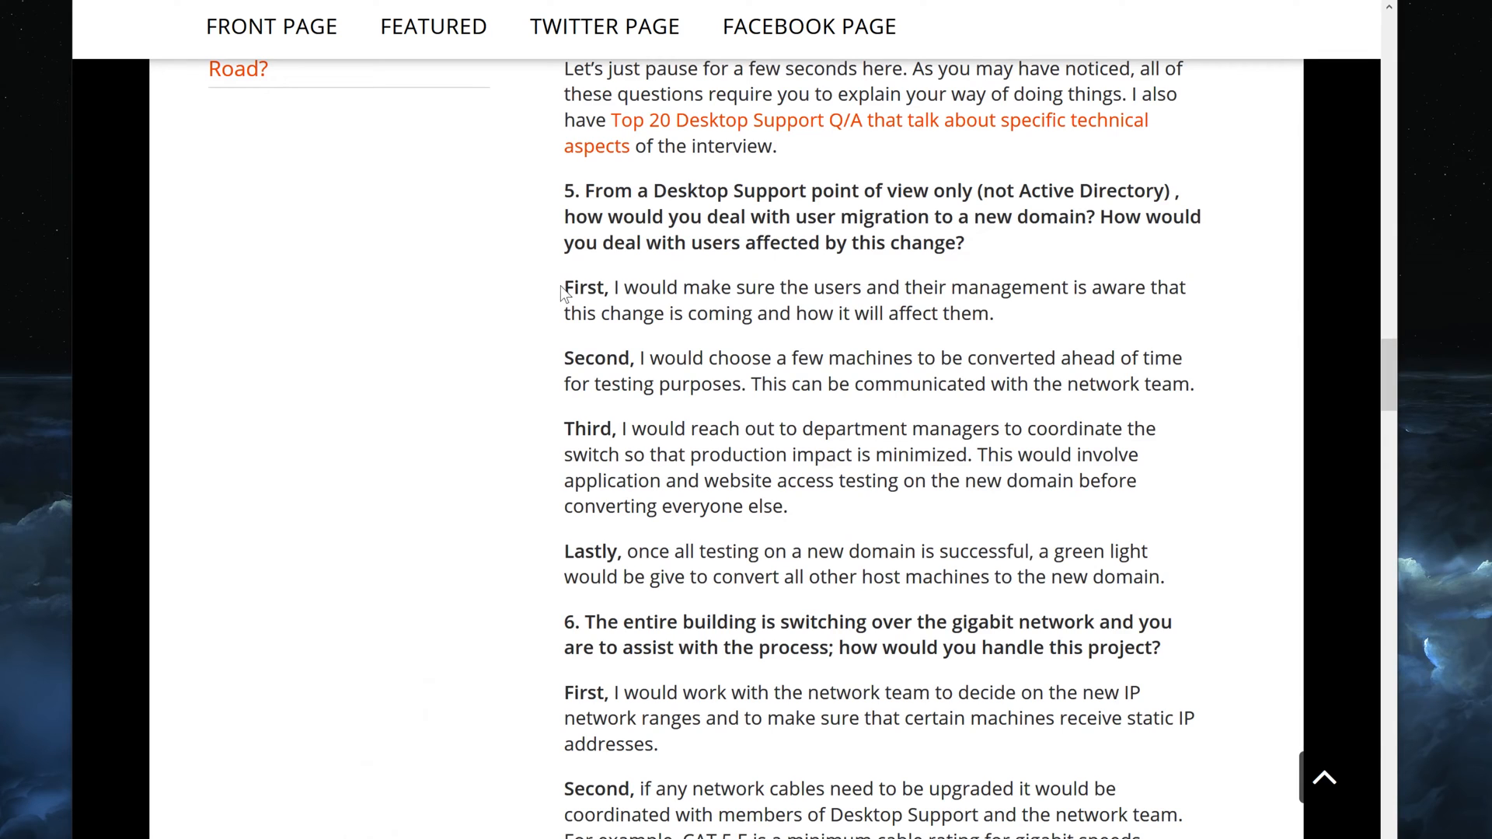
Emphasise and then clear the opening of question 5's answer while reading it.
double_click(582, 288)
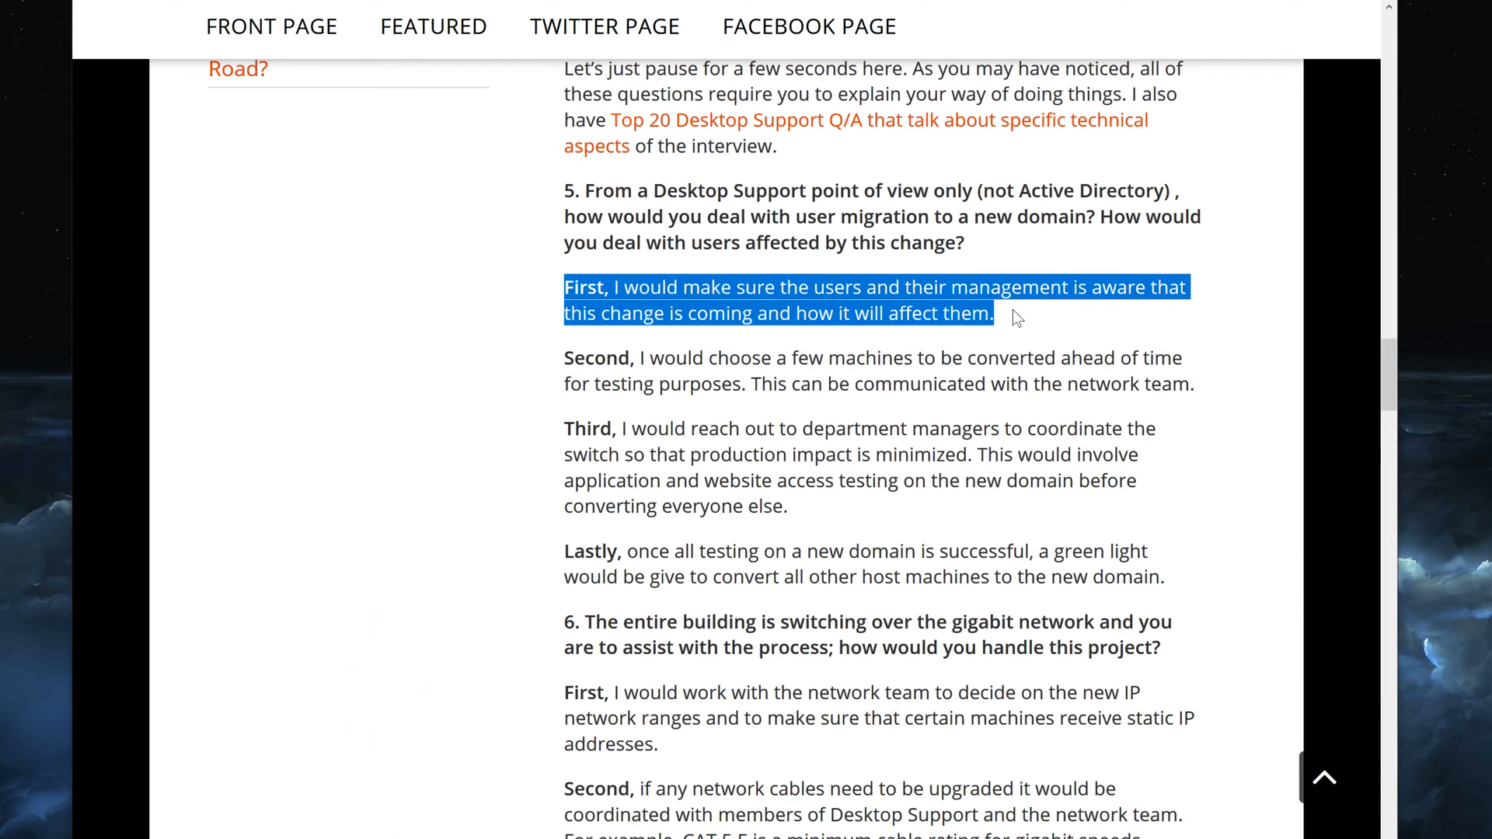
left_click(666, 275)
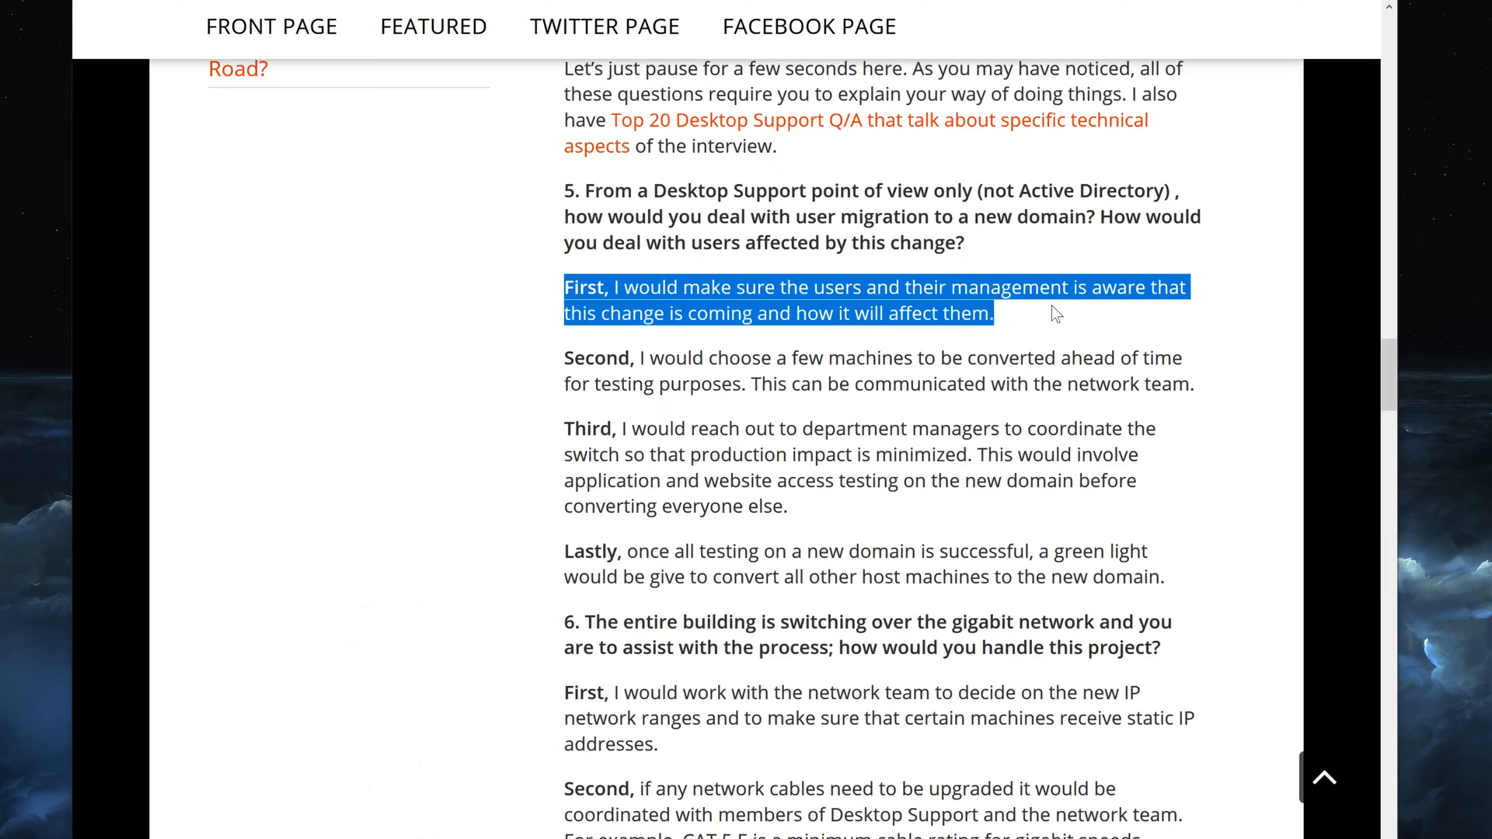
mouse_move(1041, 314)
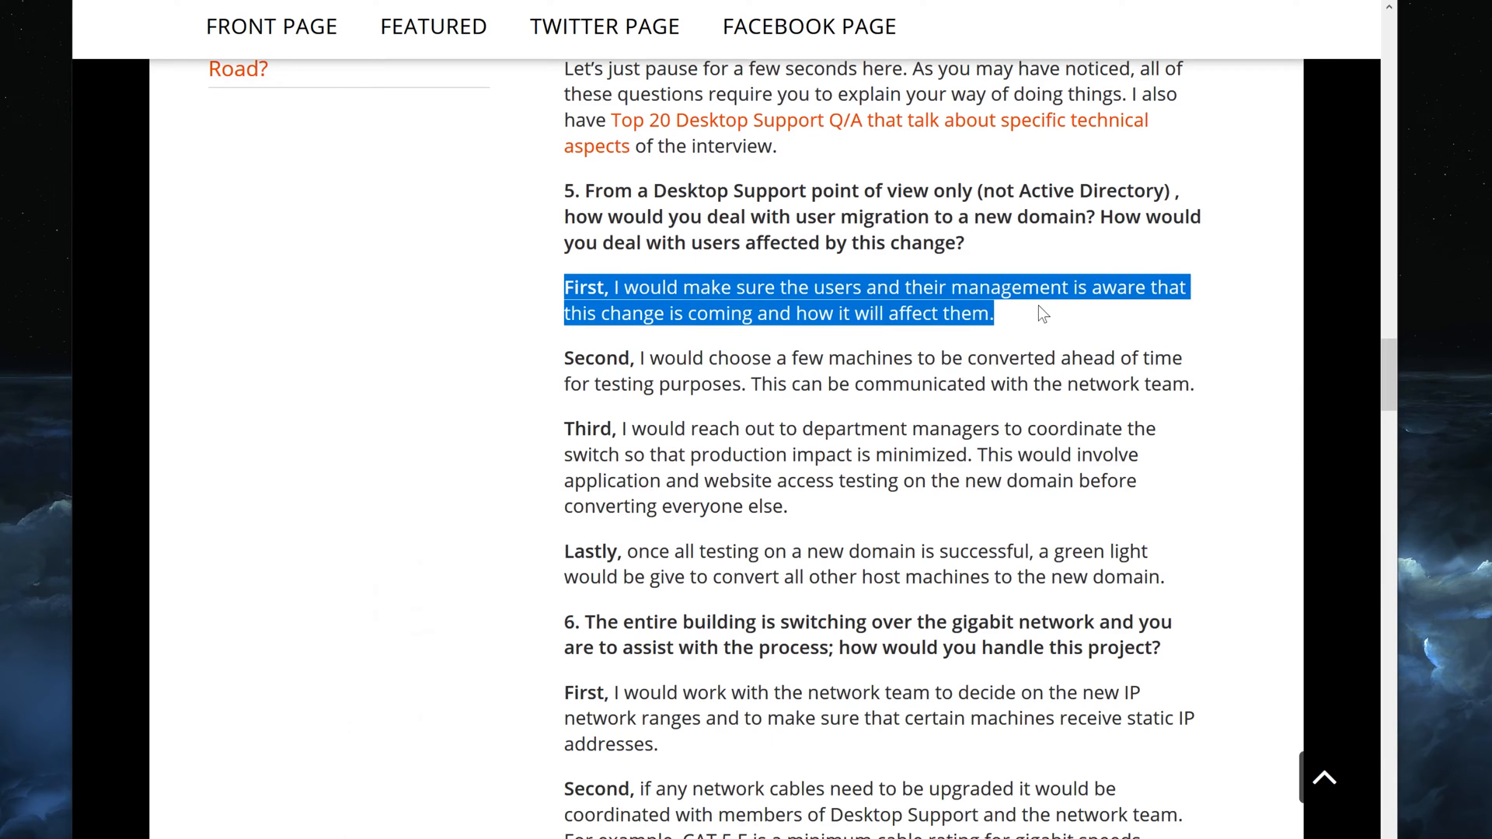
left_click(996, 322)
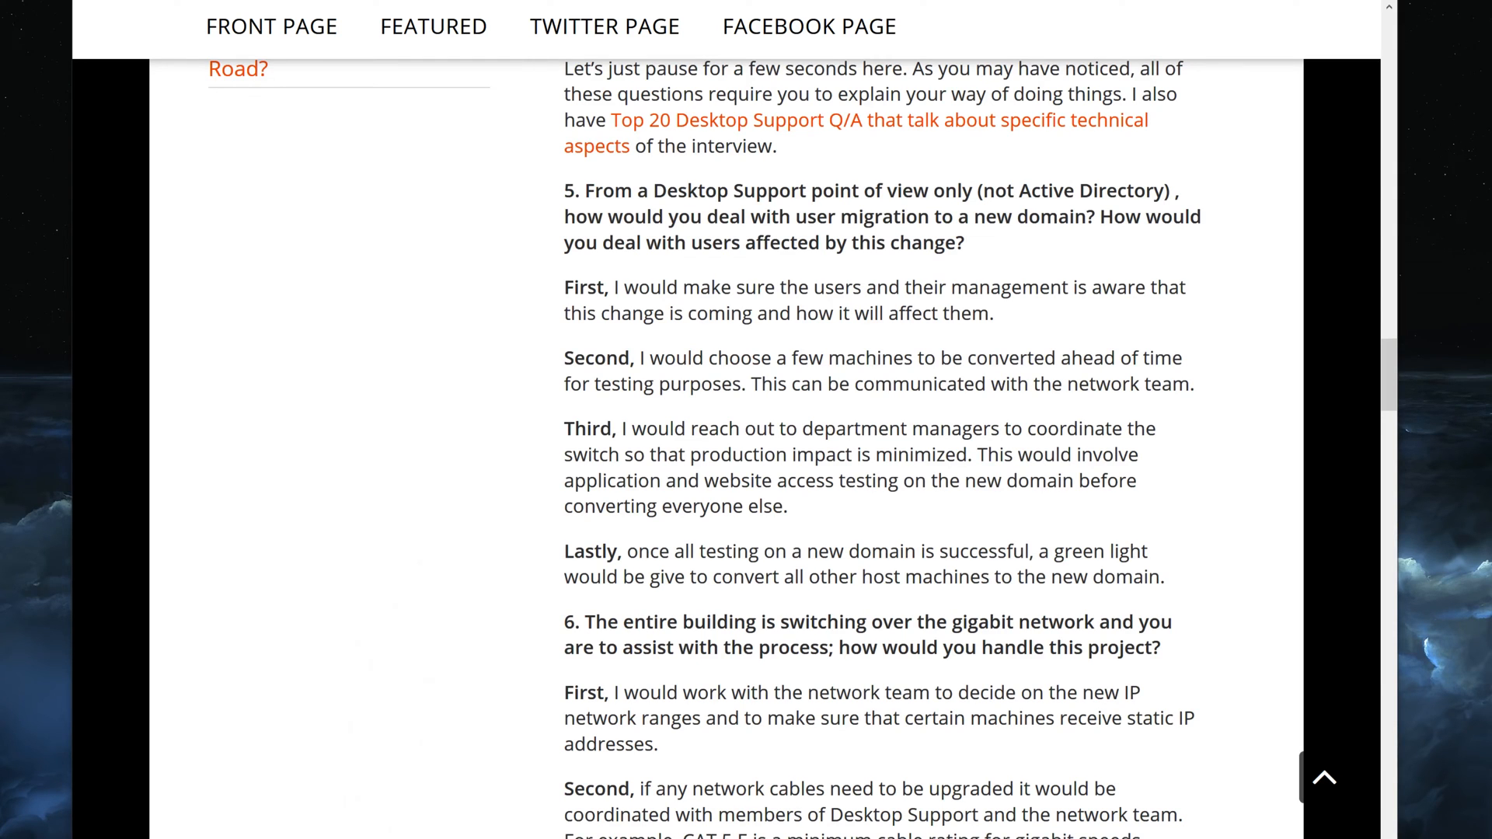
Highlight and clear the word 'management' and the phrase 'new domain' in question 5.
double_click(977, 288)
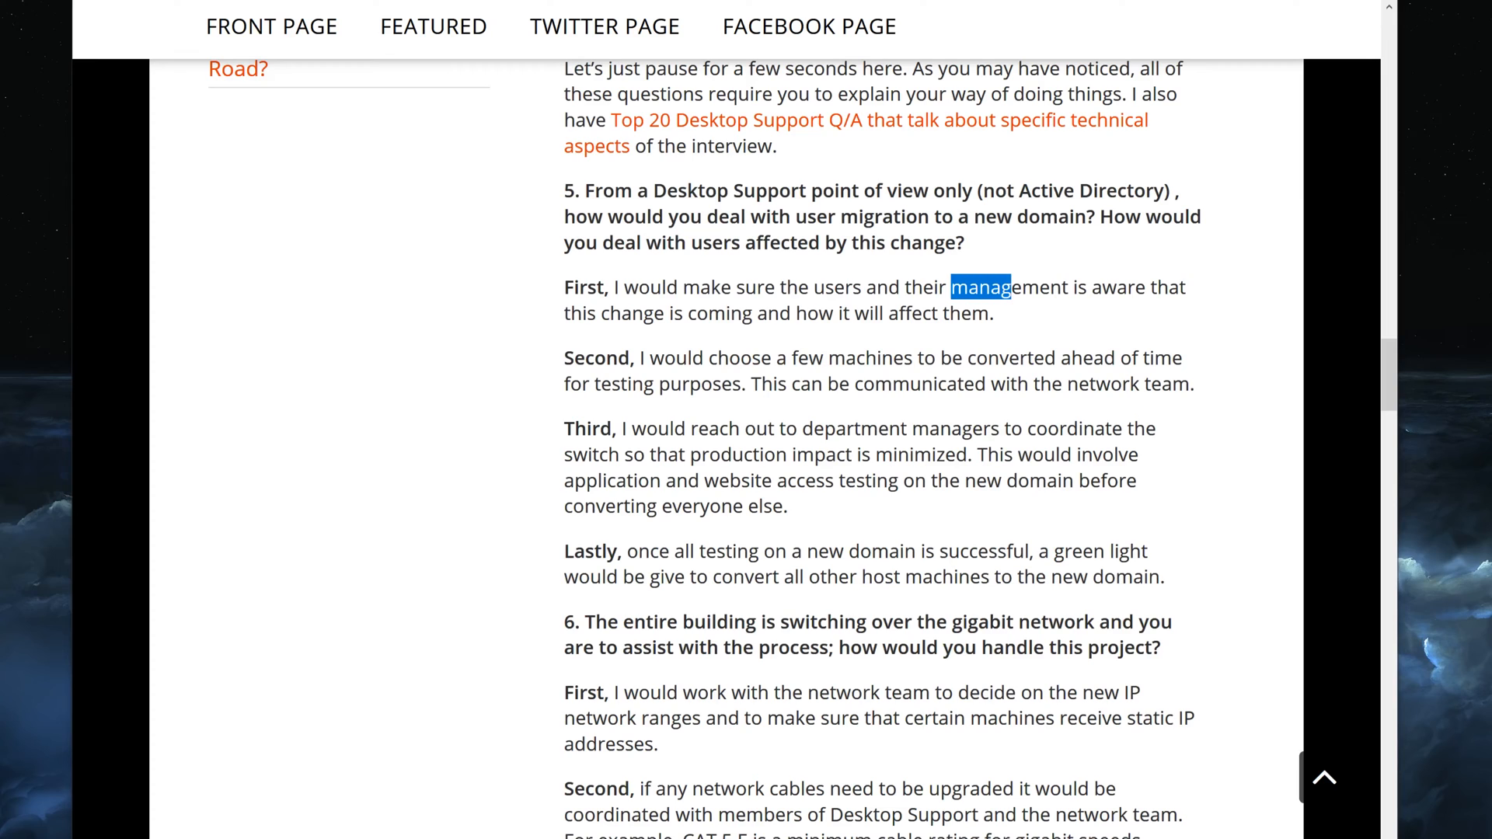
double_click(1007, 288)
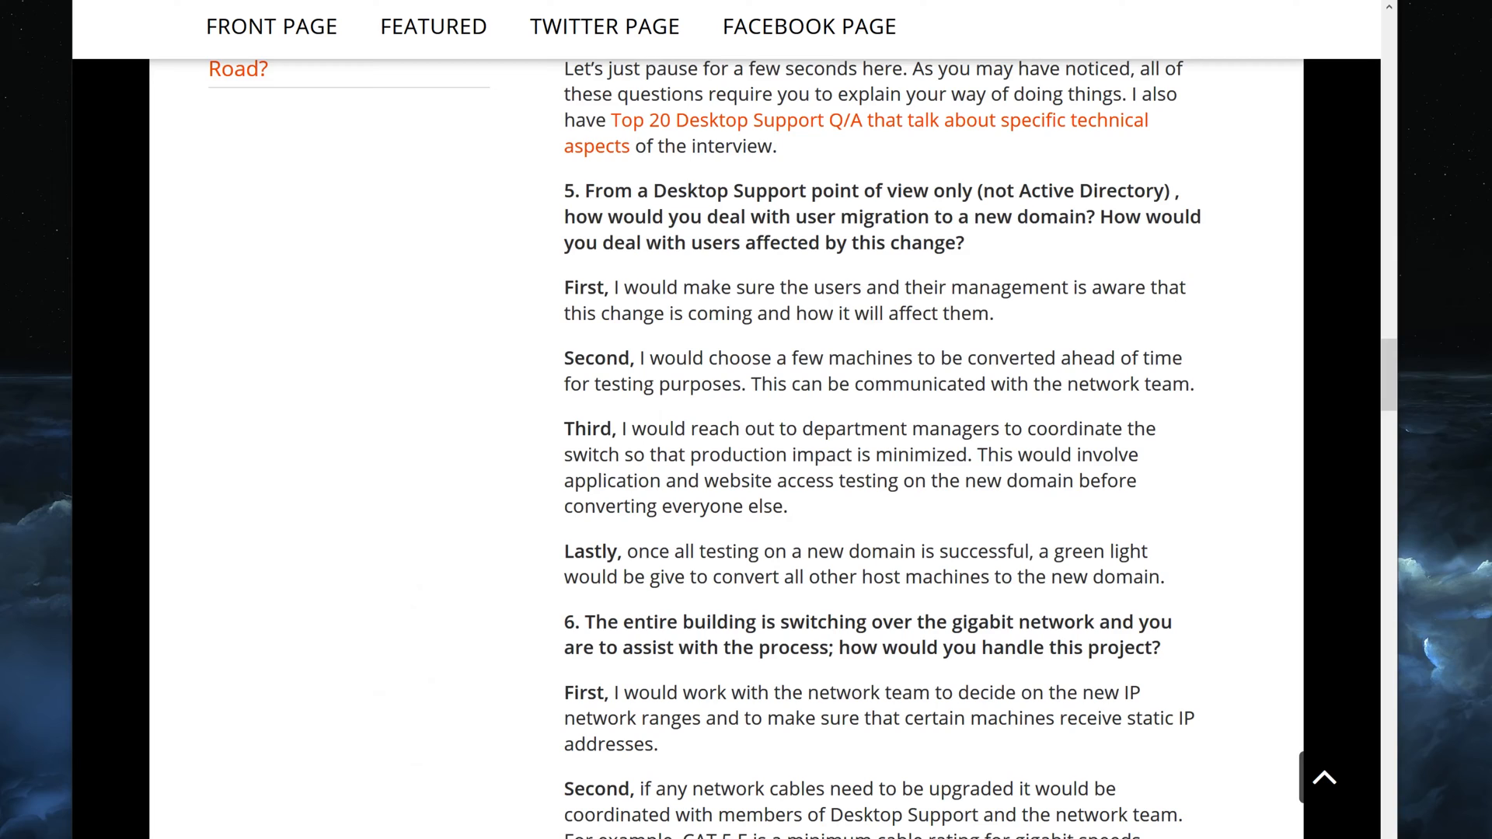
double_click(996, 218)
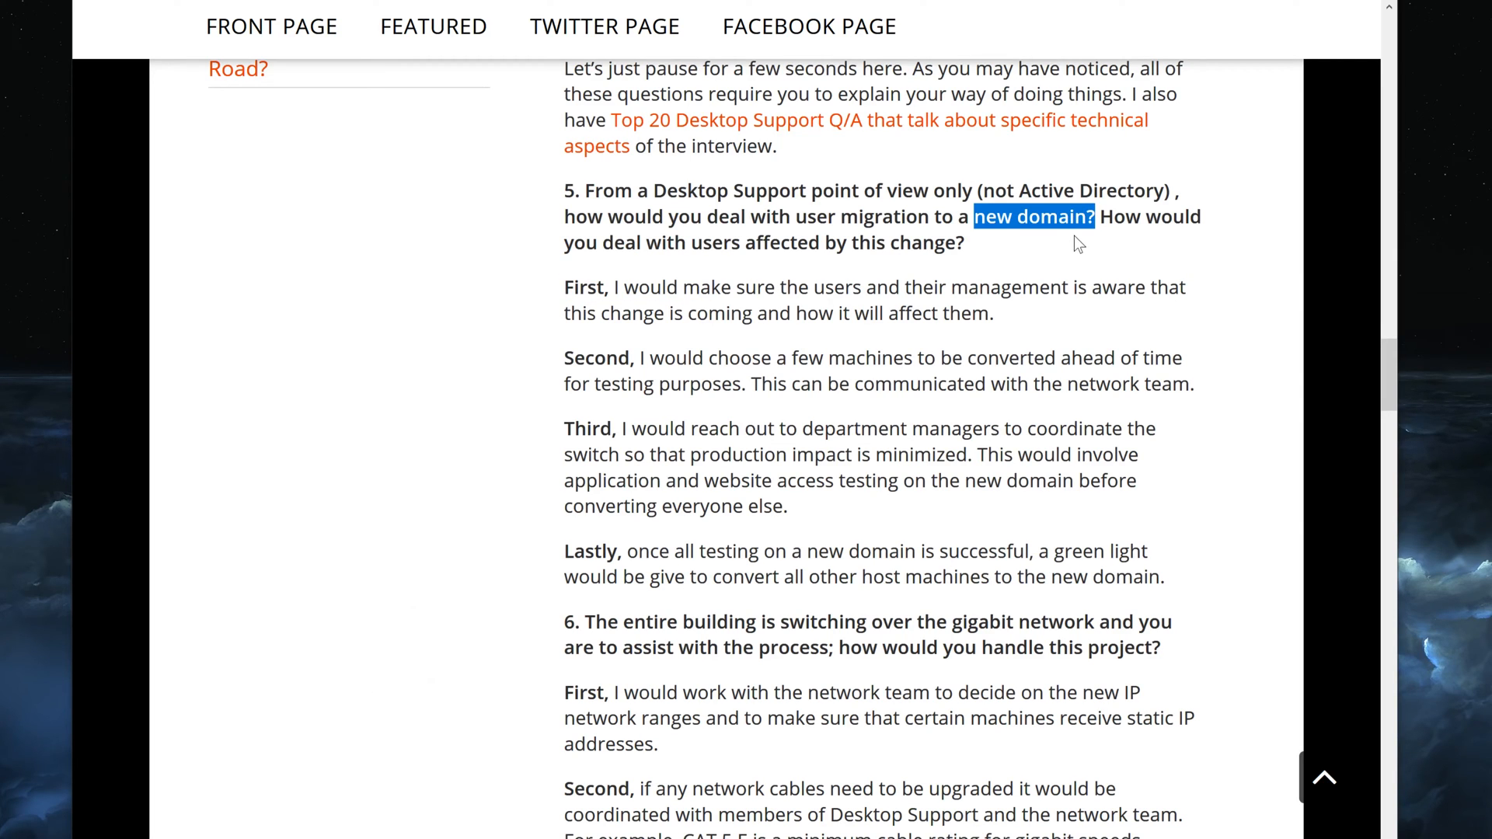
left_click(976, 264)
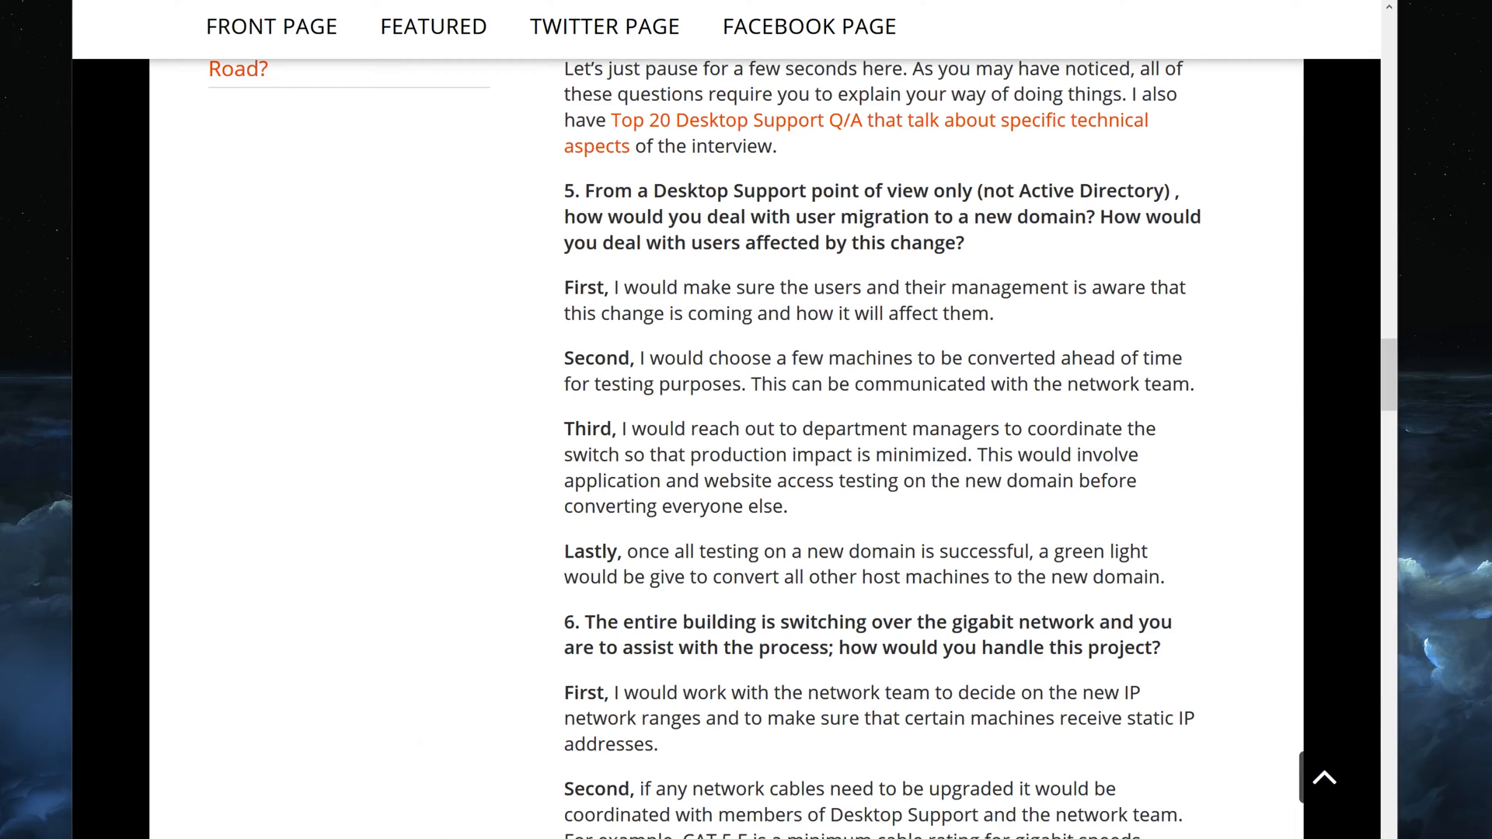
Retry connecting to the techsupport computer, cancelling twice and dismissing the not-found error.
left_click(786, 295)
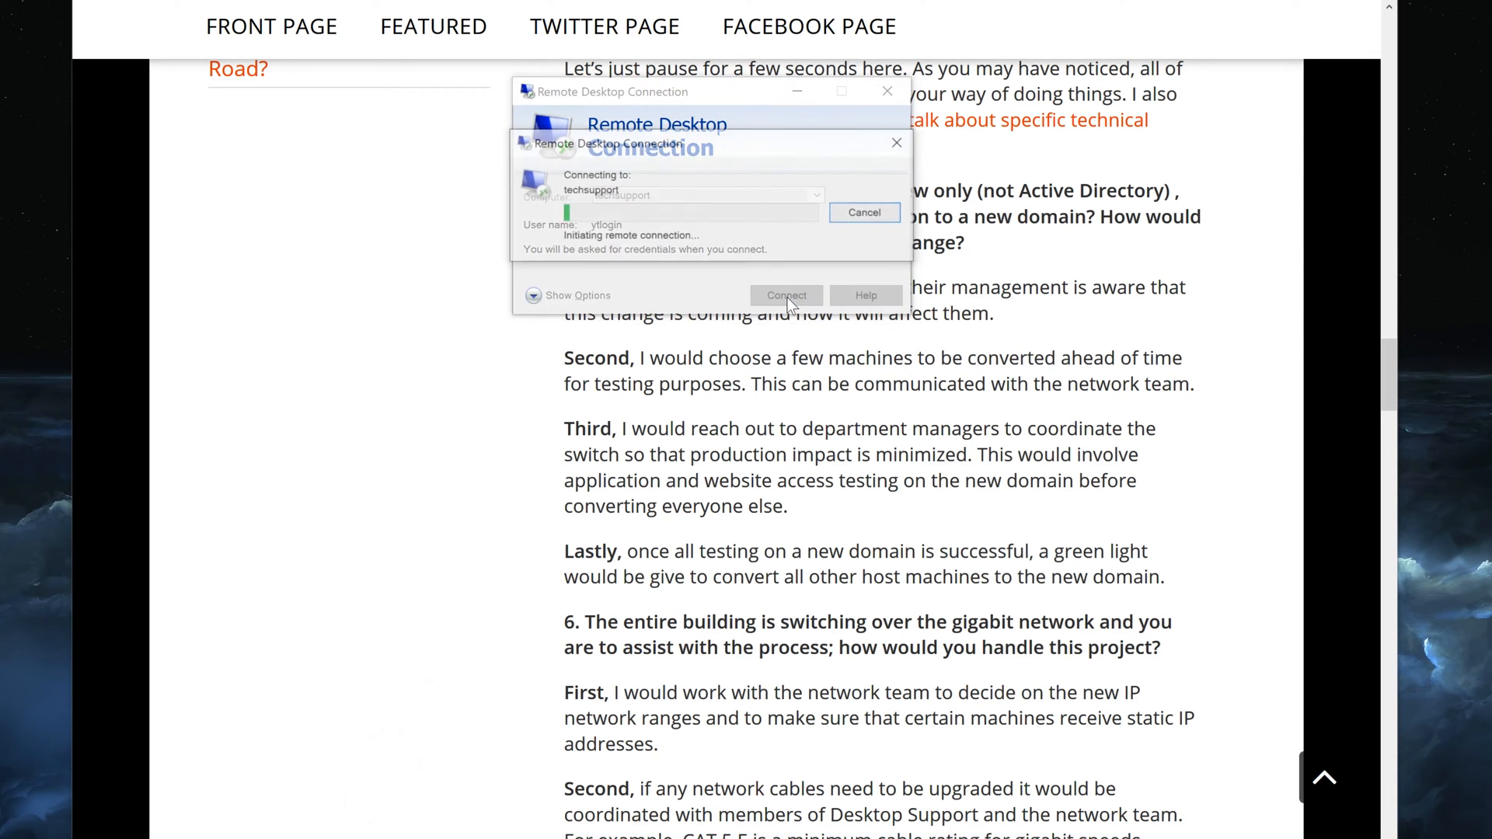
left_click(784, 296)
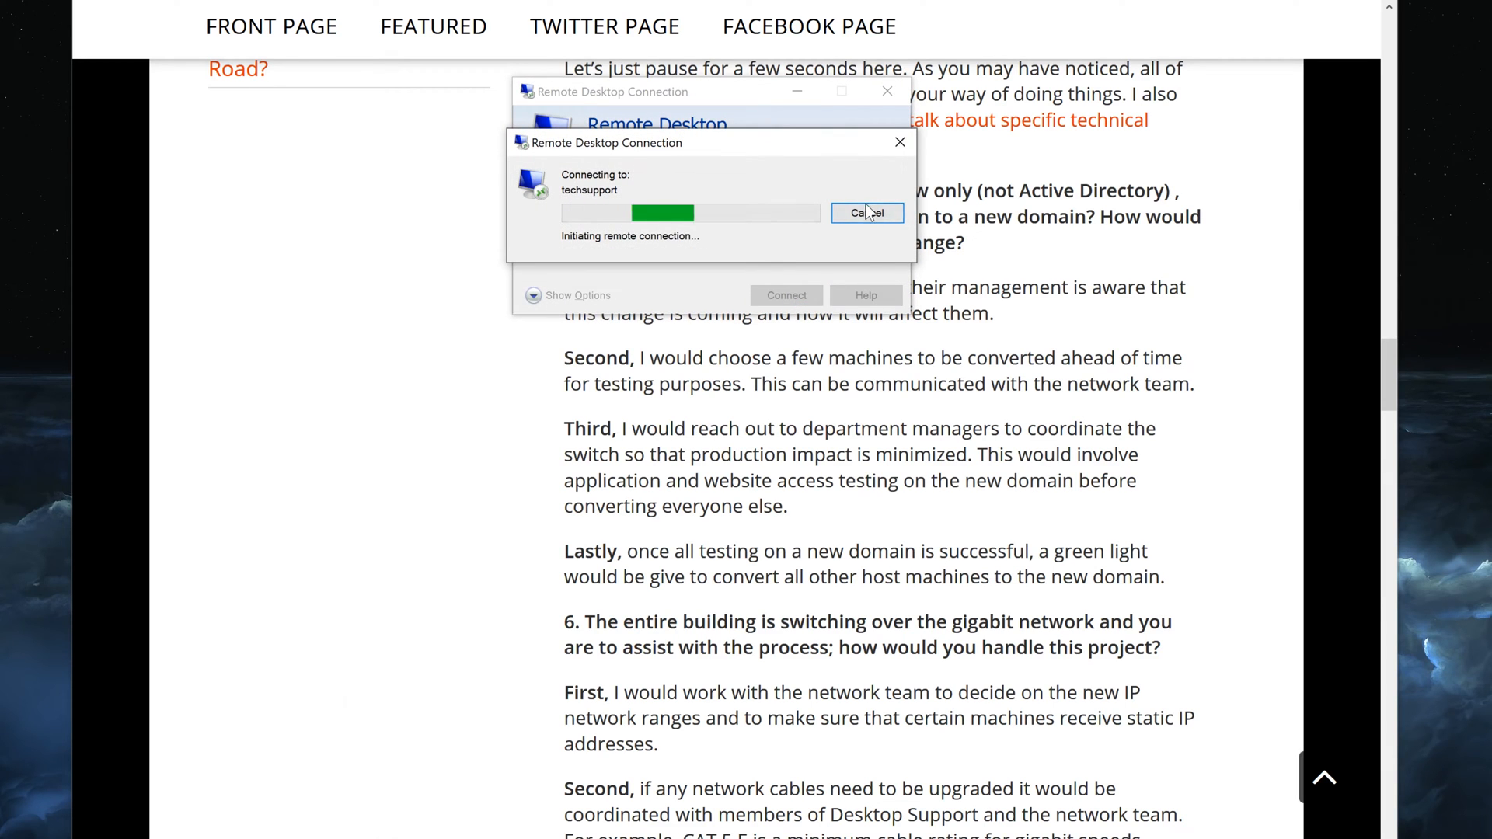
left_click(864, 213)
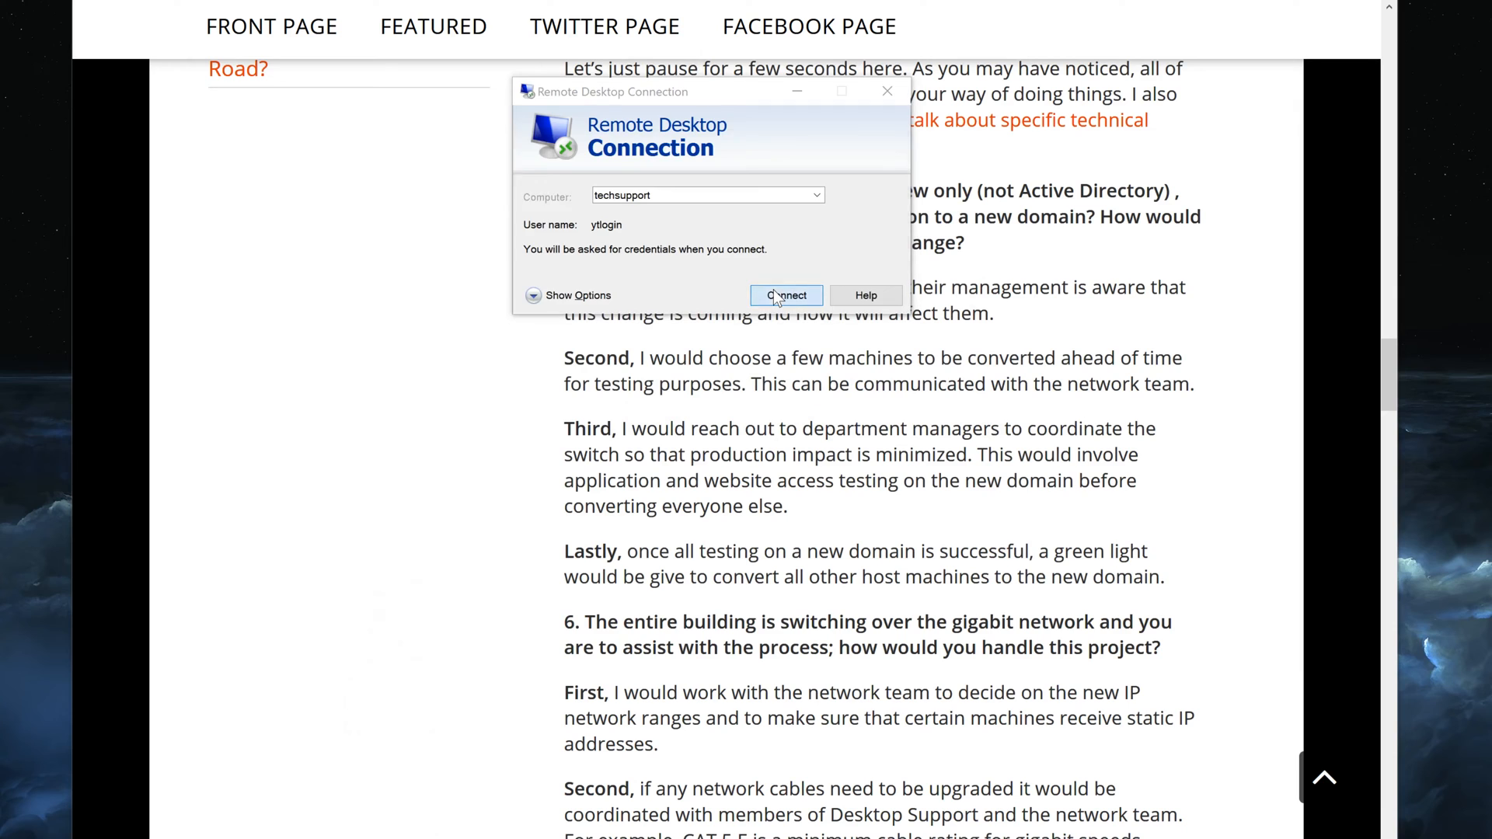
left_click(786, 295)
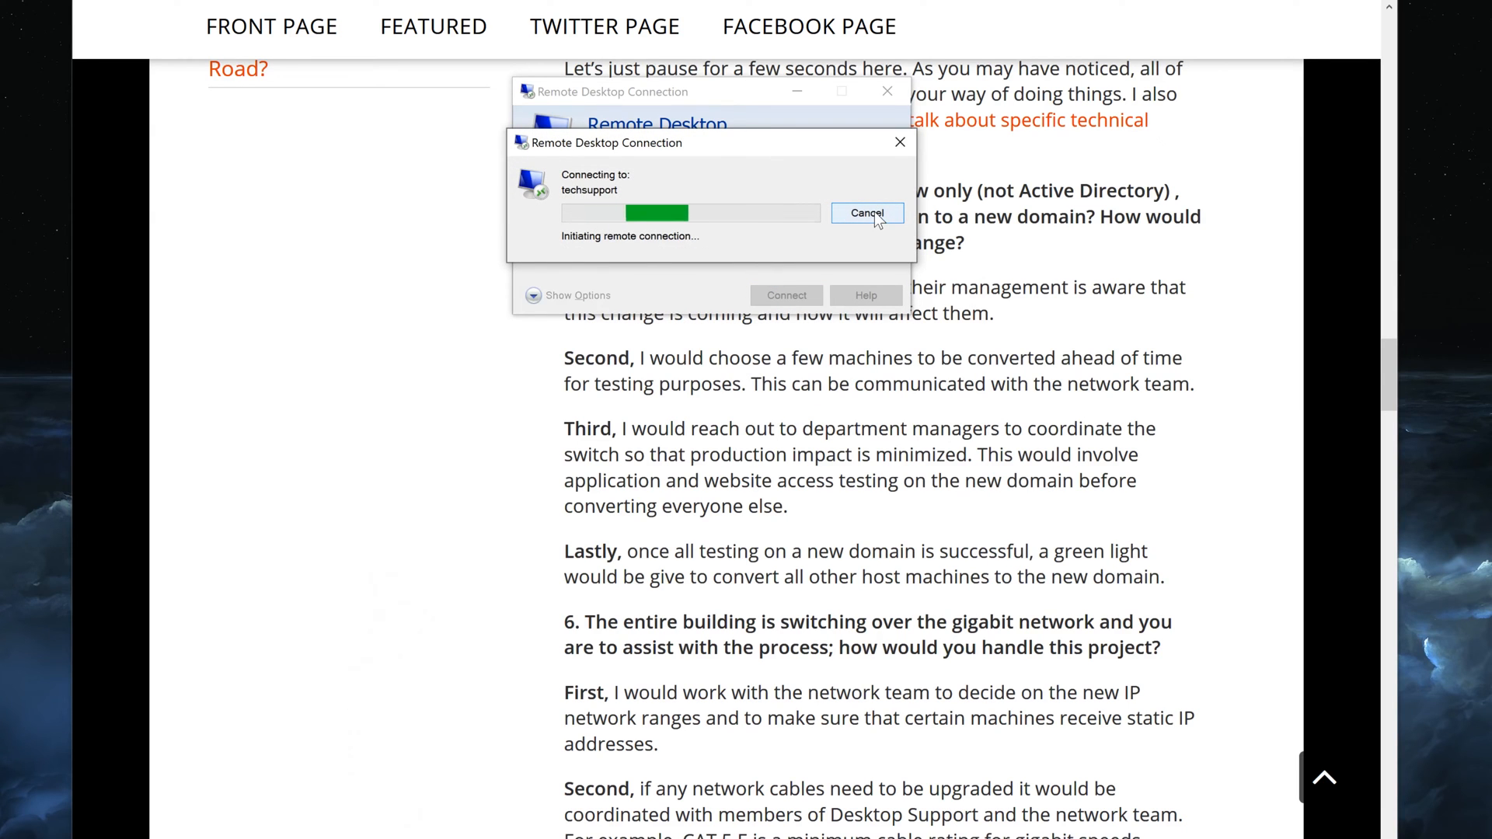
left_click(865, 213)
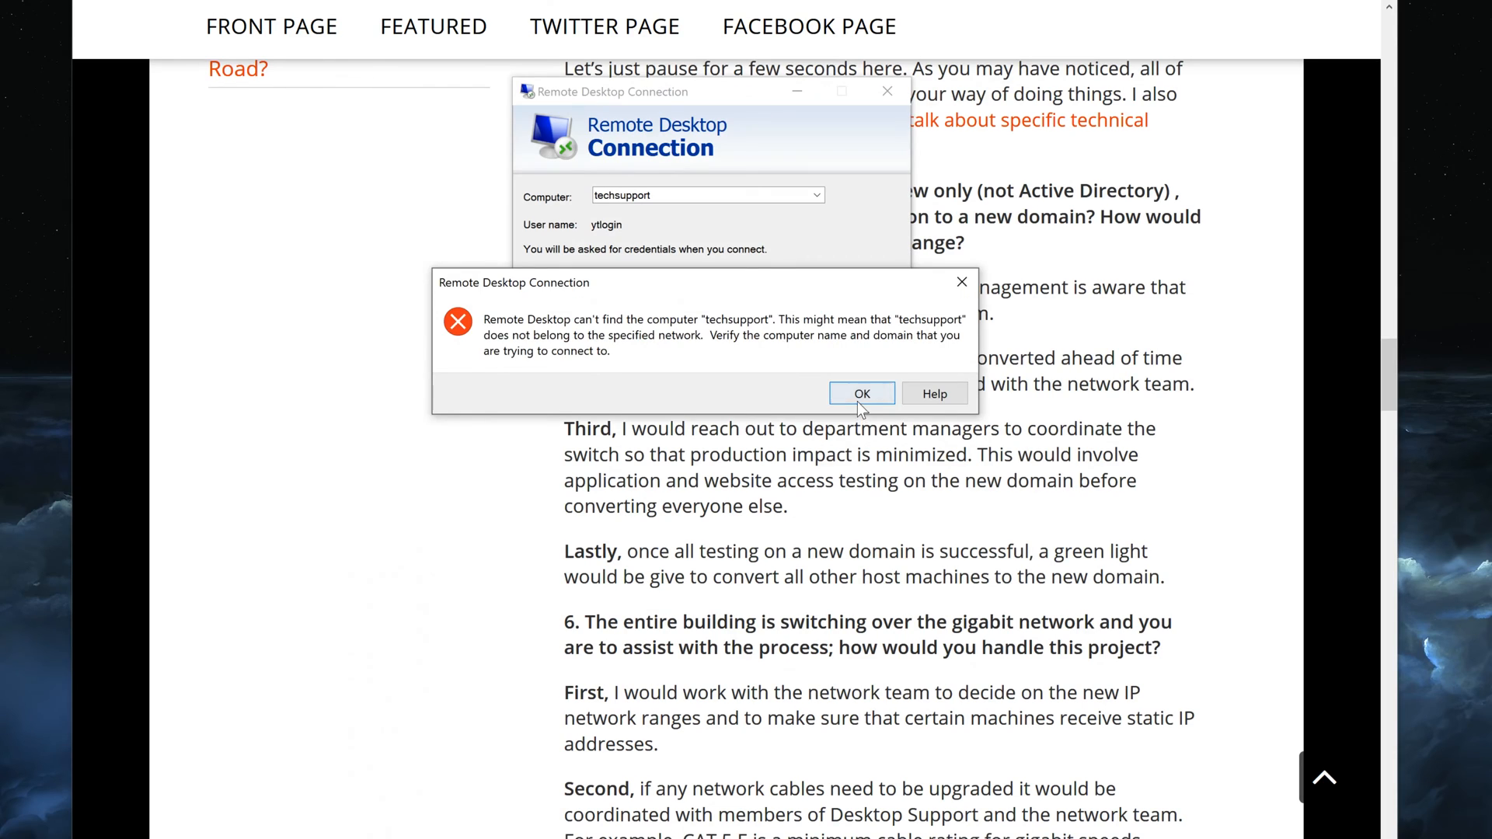
left_click(859, 394)
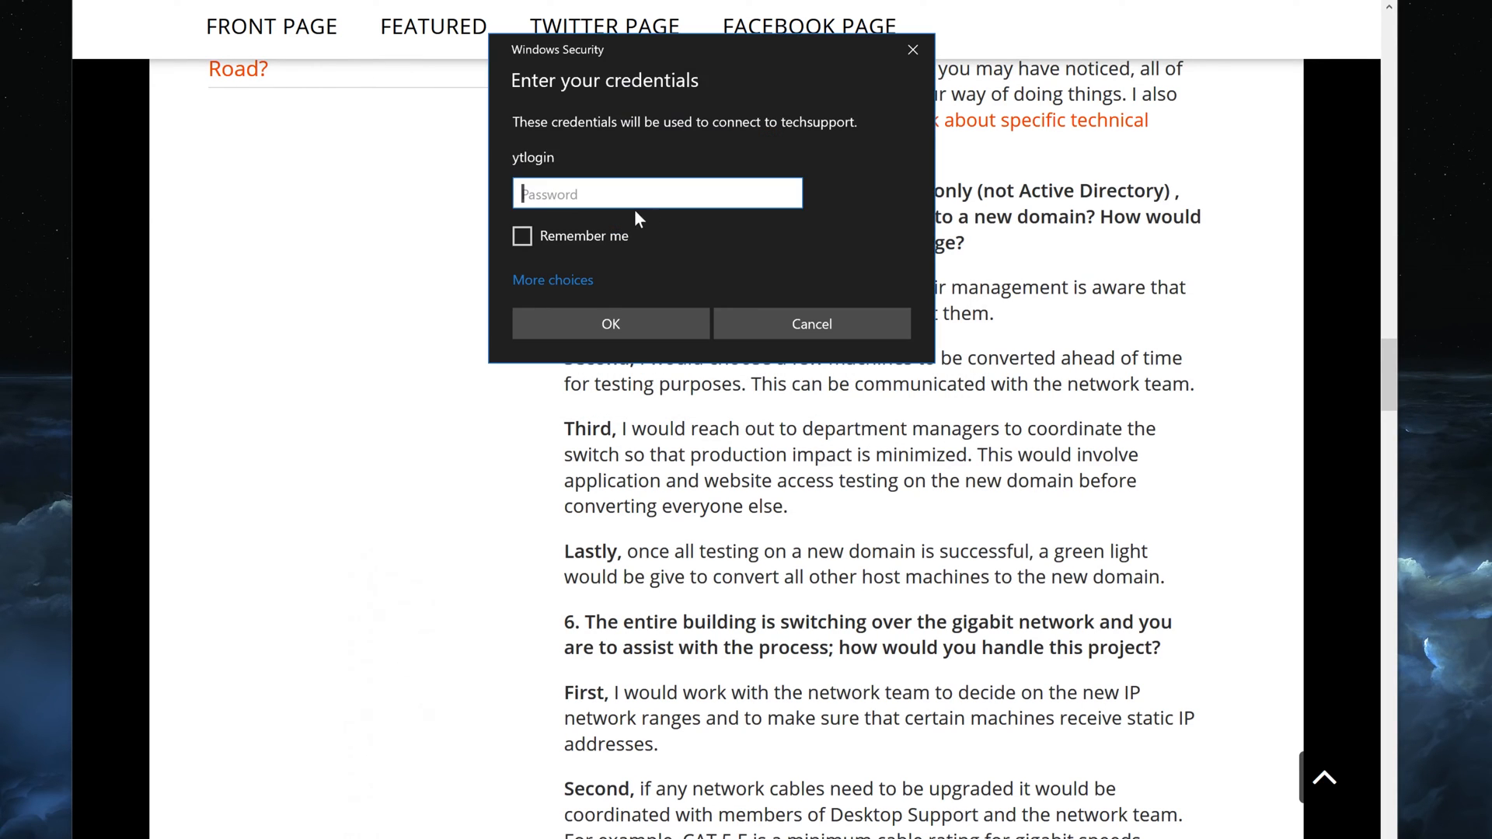
Submit the account password to log in to the techsupport computer.
type("••")
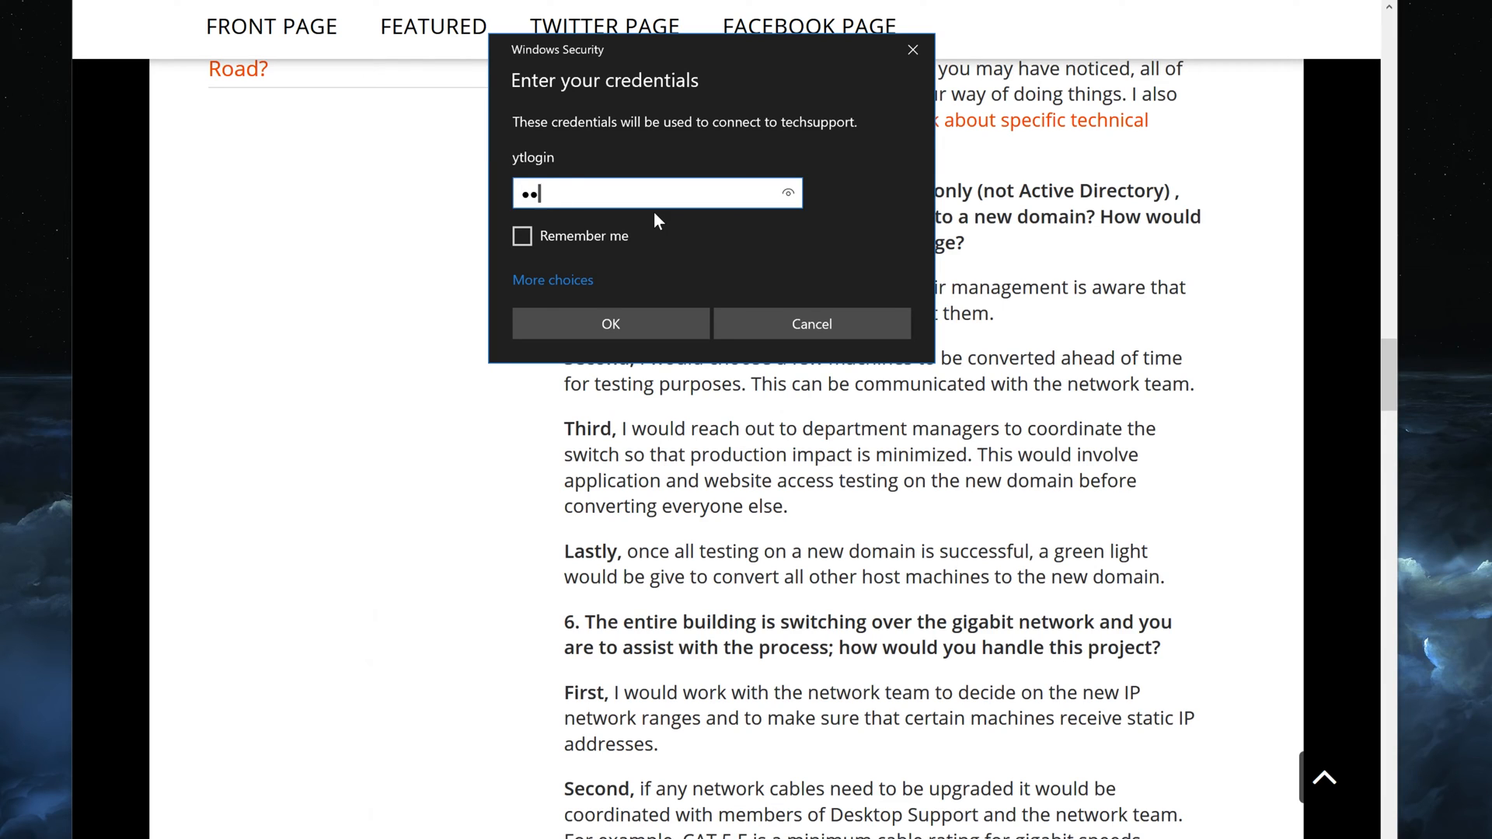
left_click(609, 323)
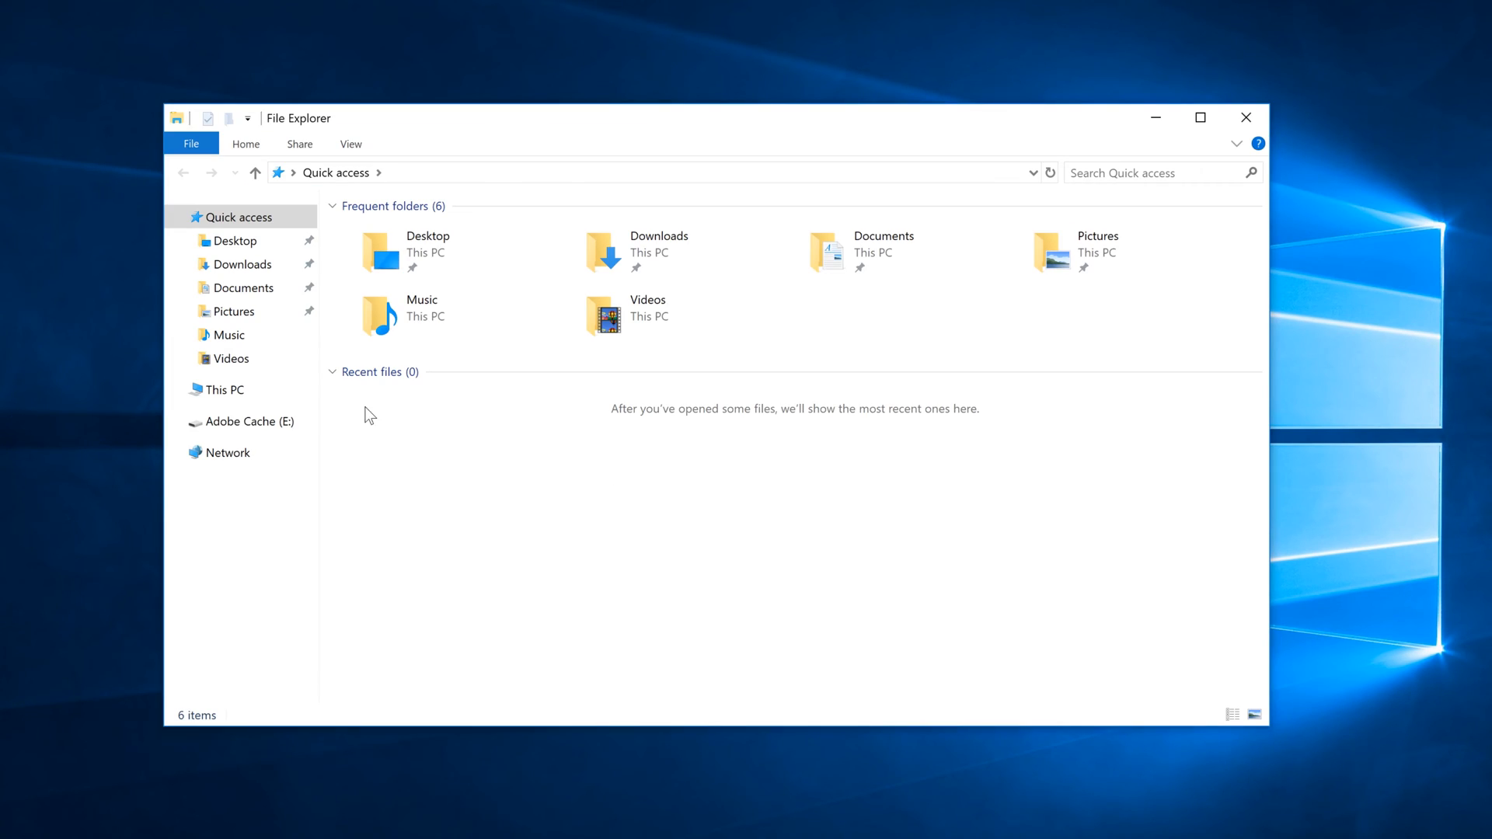
Navigate This PC > Local Disk (C:) > Users and select the YTLogin profile folder.
left_click(222, 389)
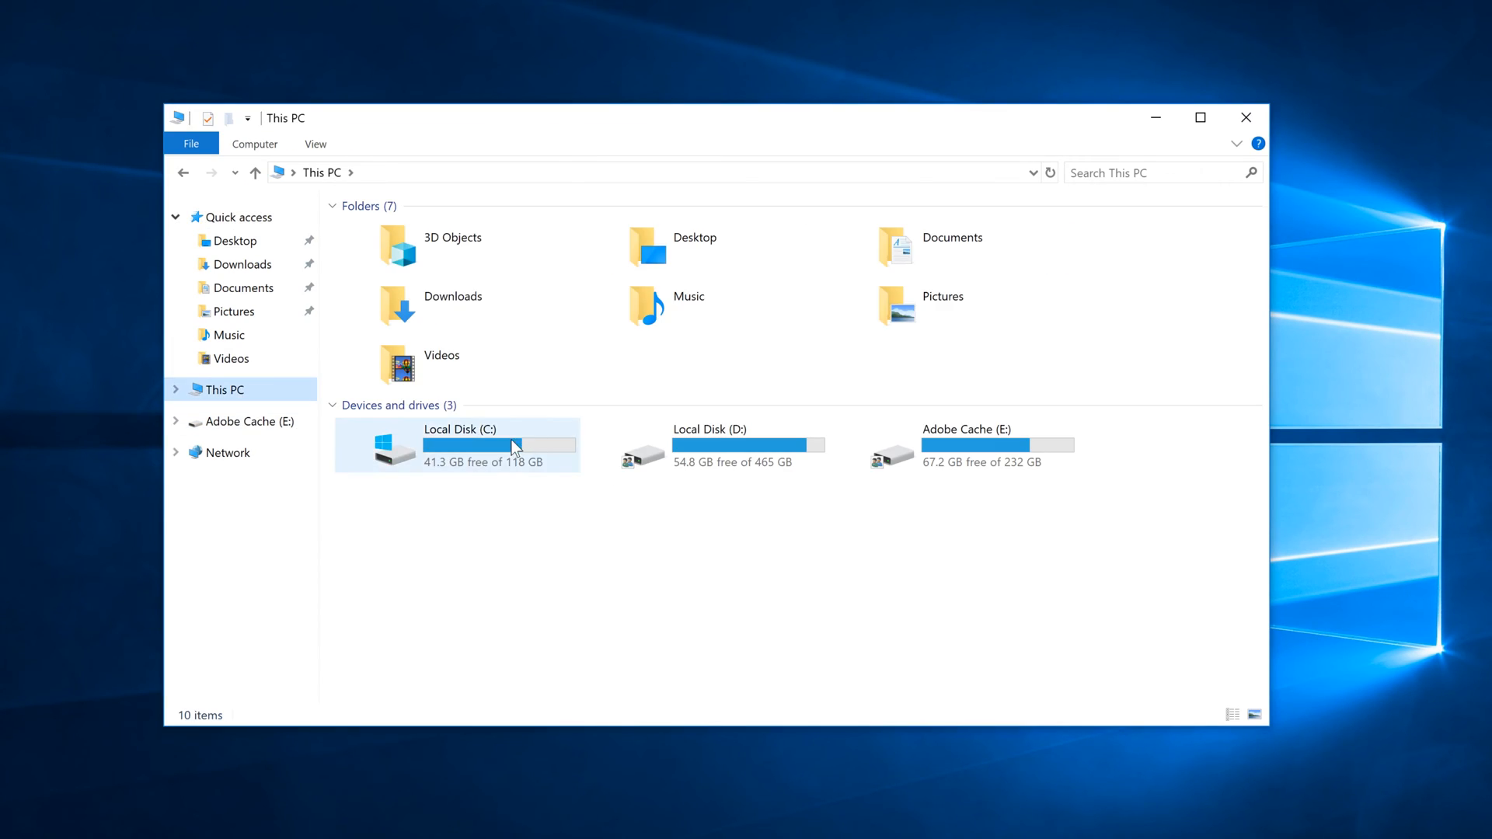
double_click(457, 445)
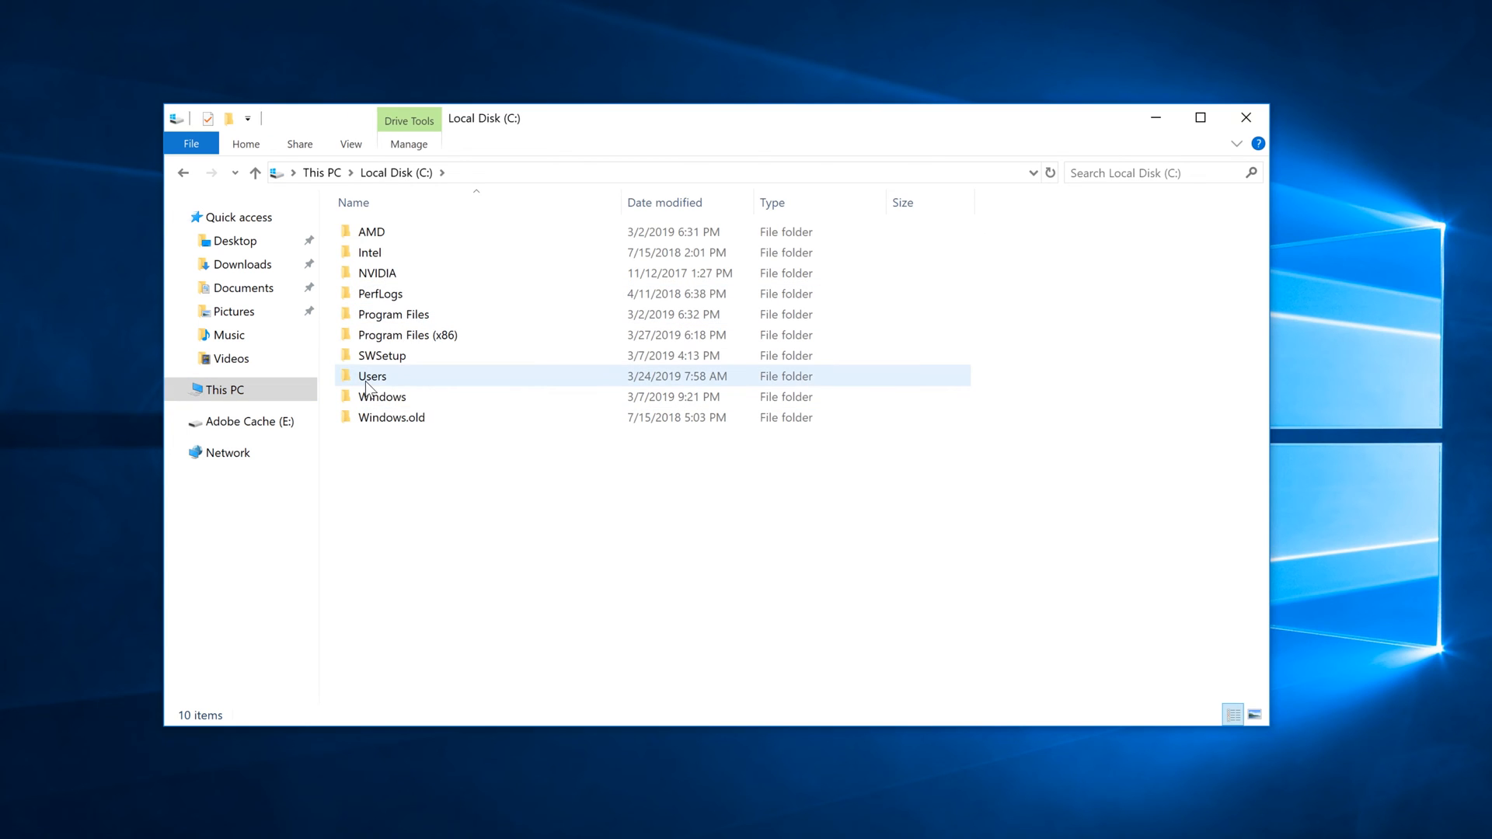
double_click(372, 376)
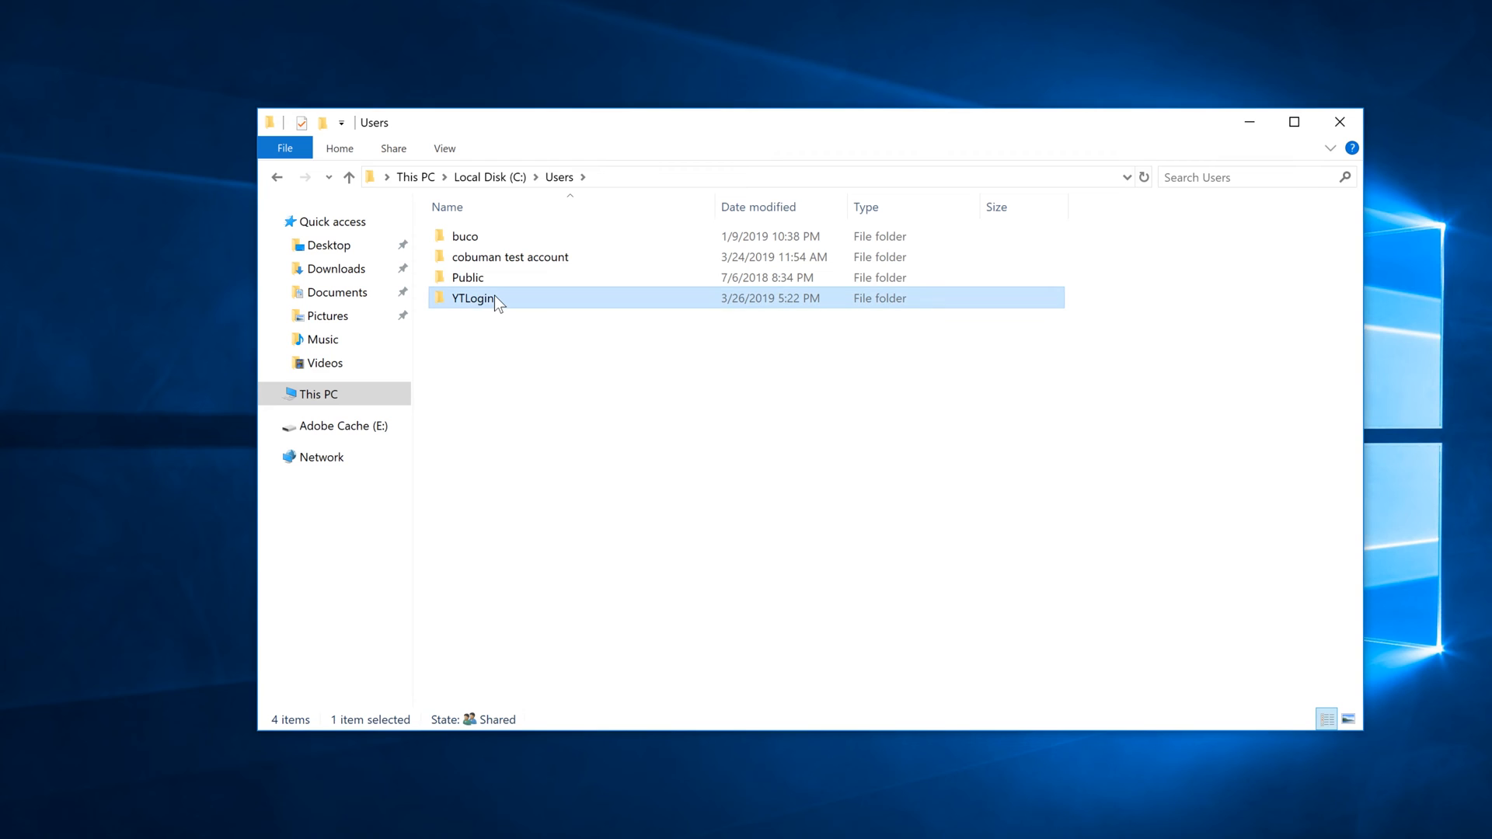
mouse_move(486, 303)
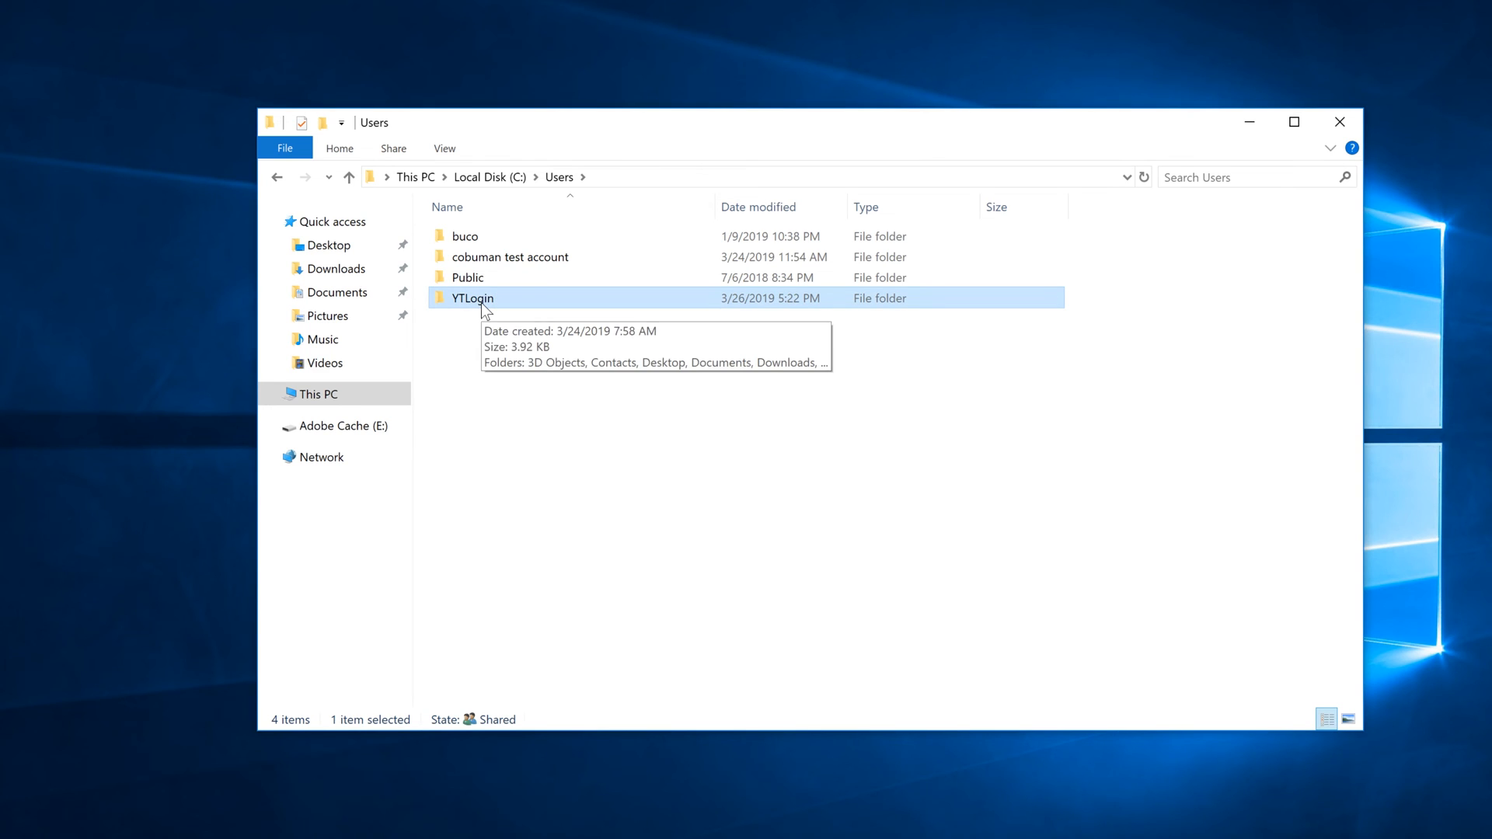
mouse_move(502, 304)
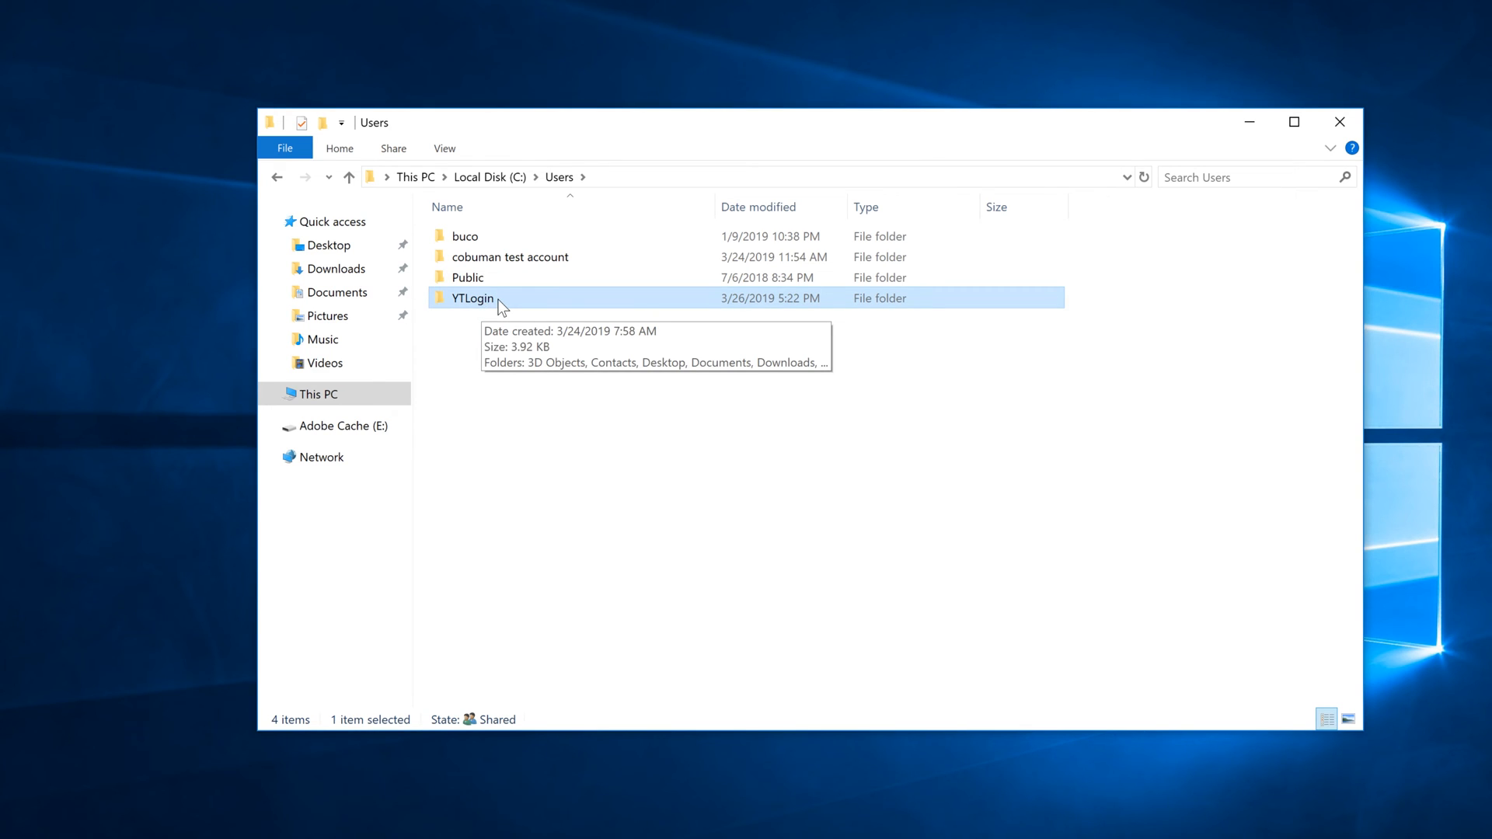
mouse_move(533, 304)
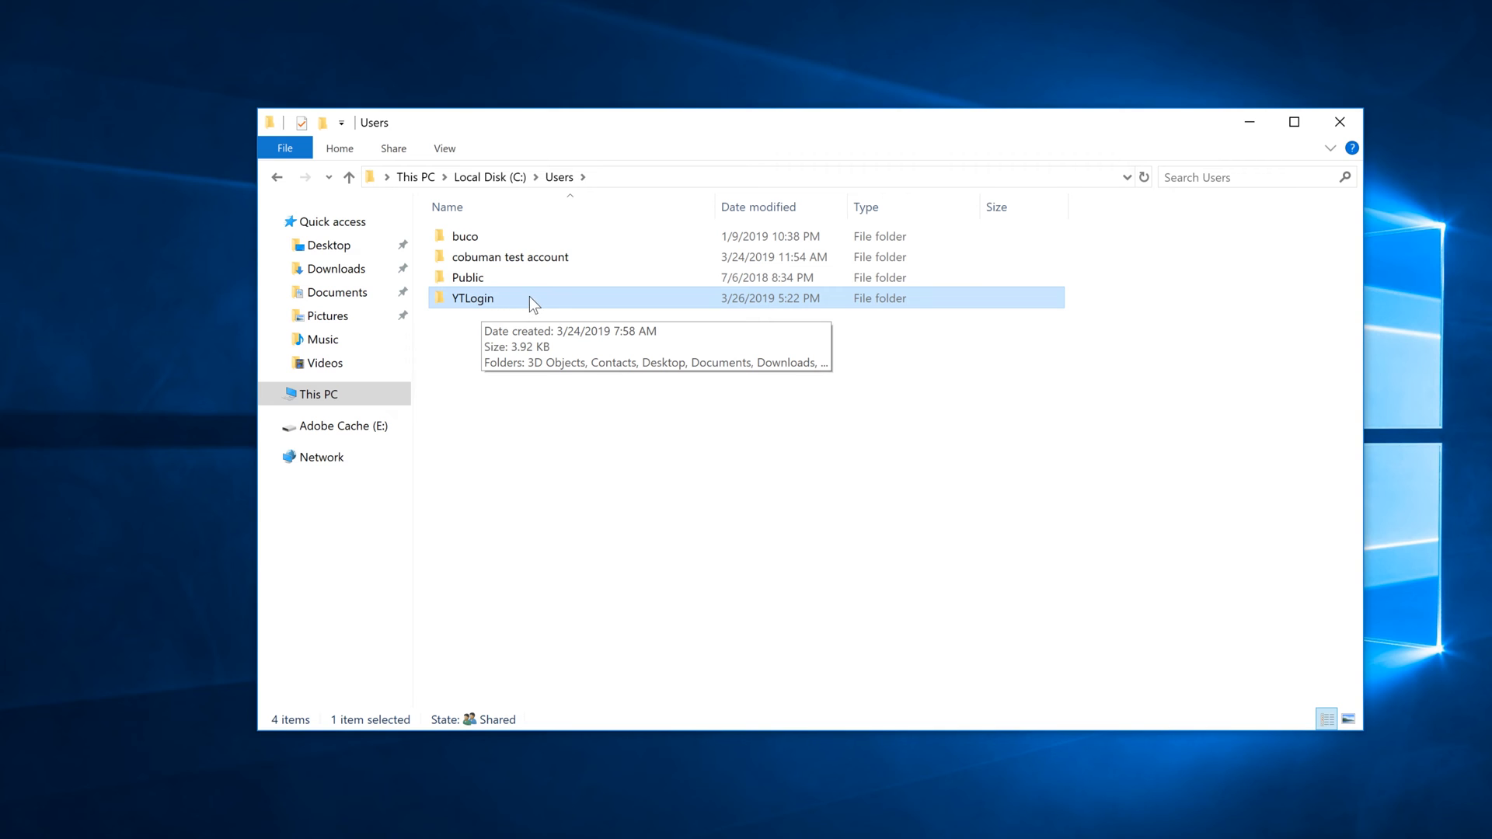
mouse_move(498, 306)
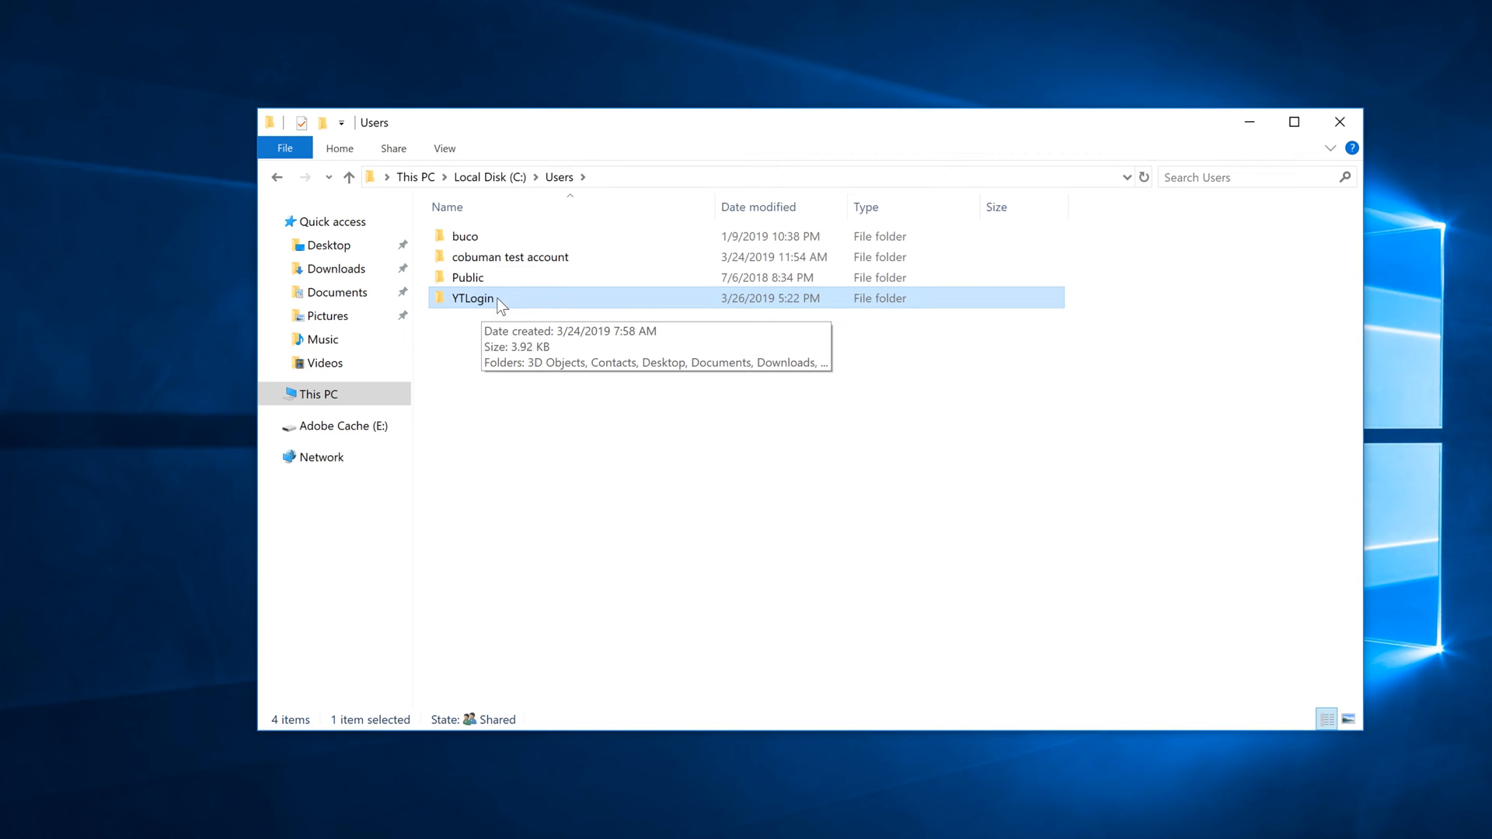
mouse_move(495, 306)
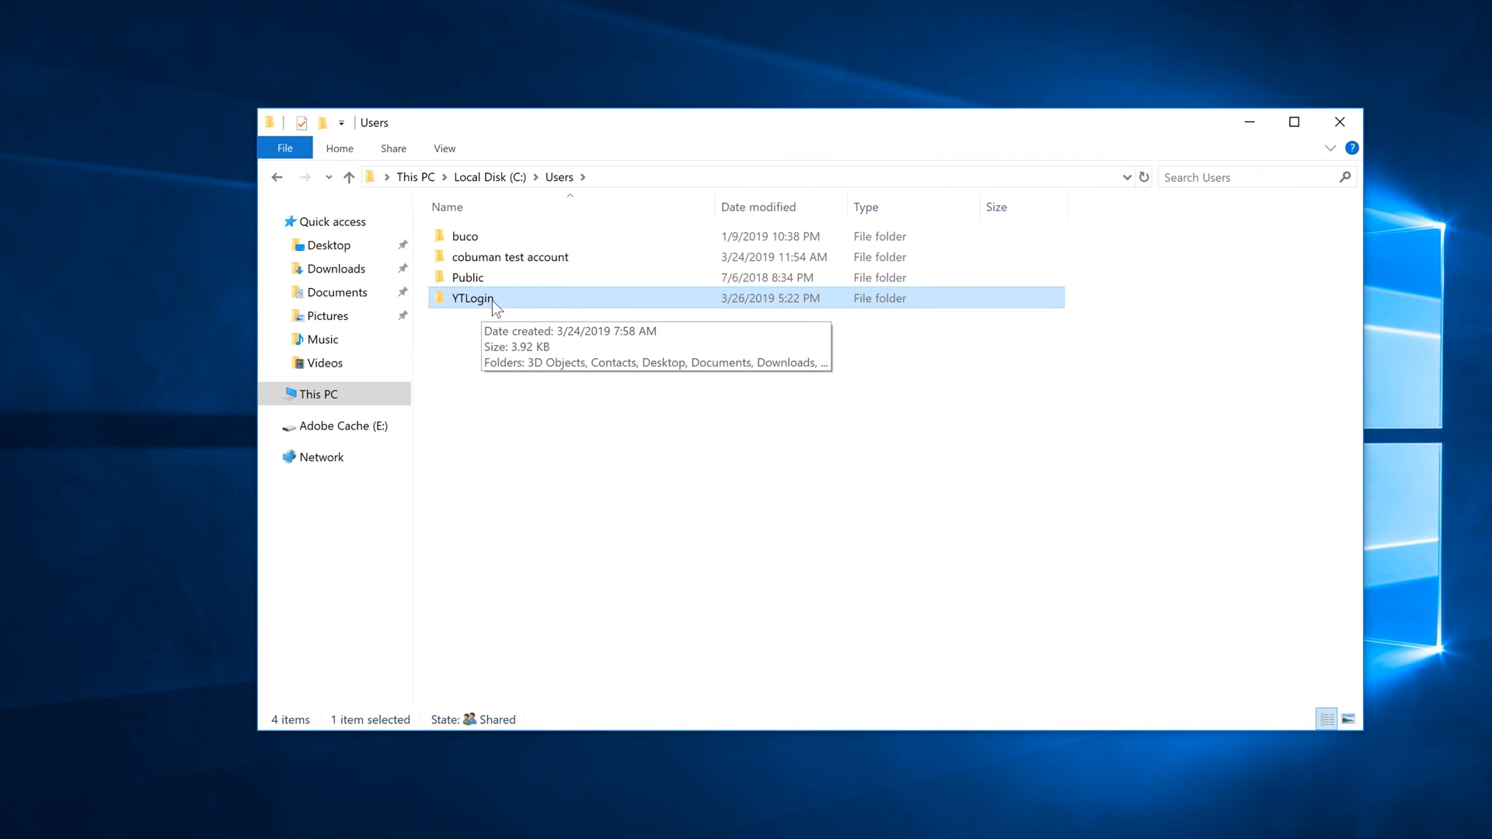
mouse_move(460, 348)
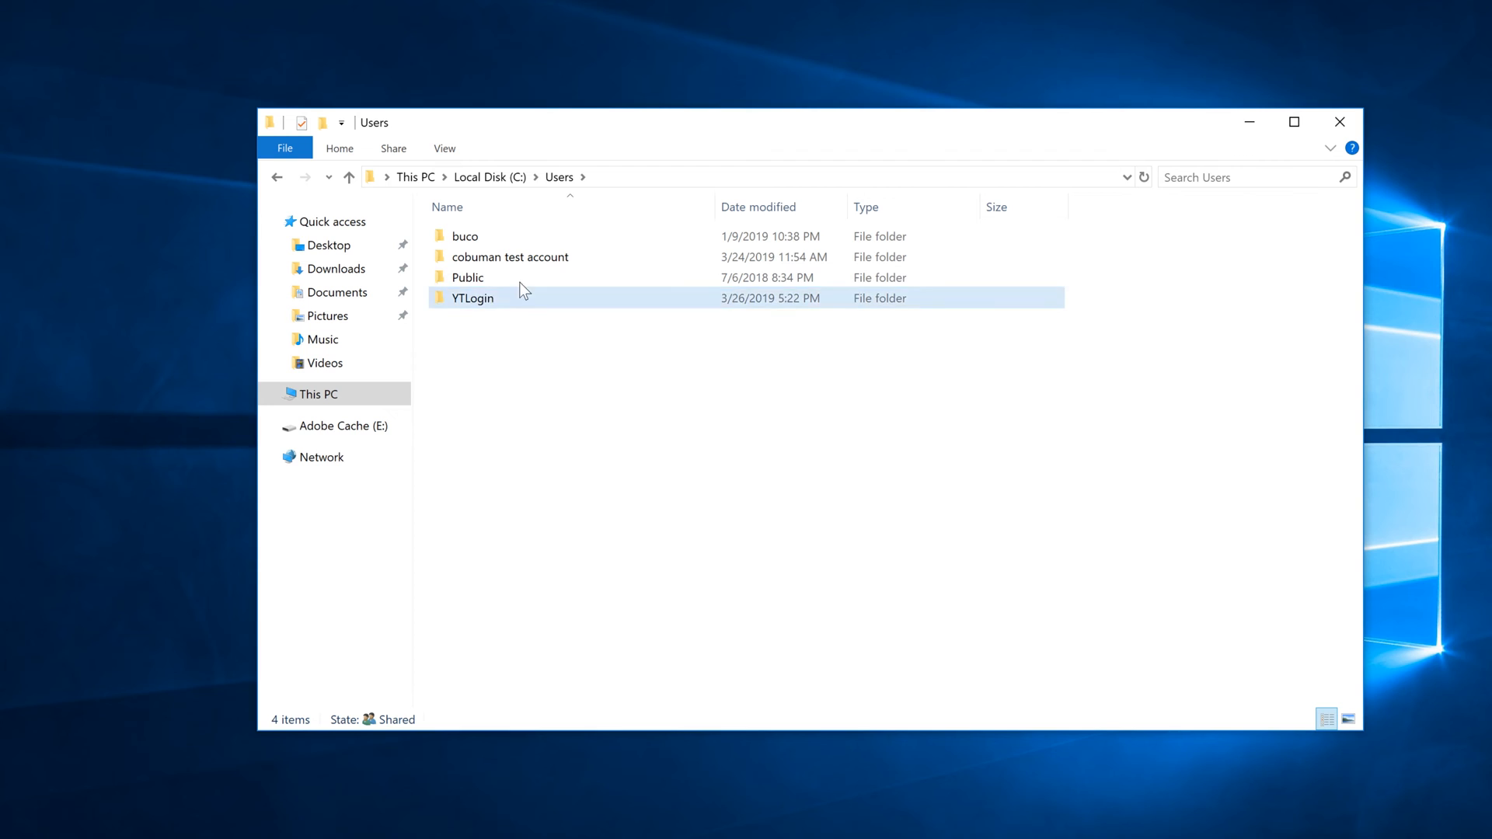
mouse_move(502, 303)
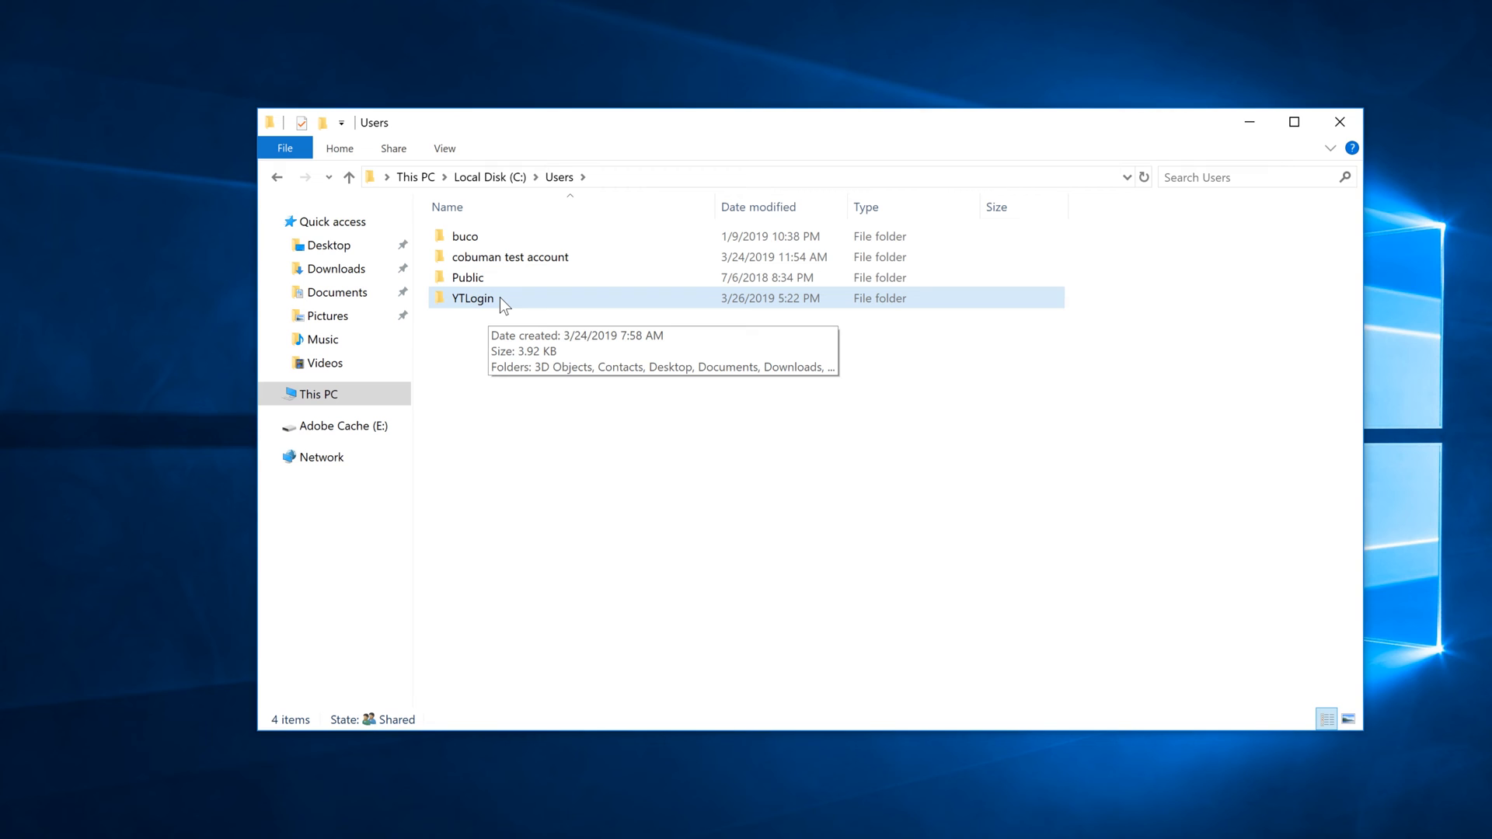
left_click(472, 298)
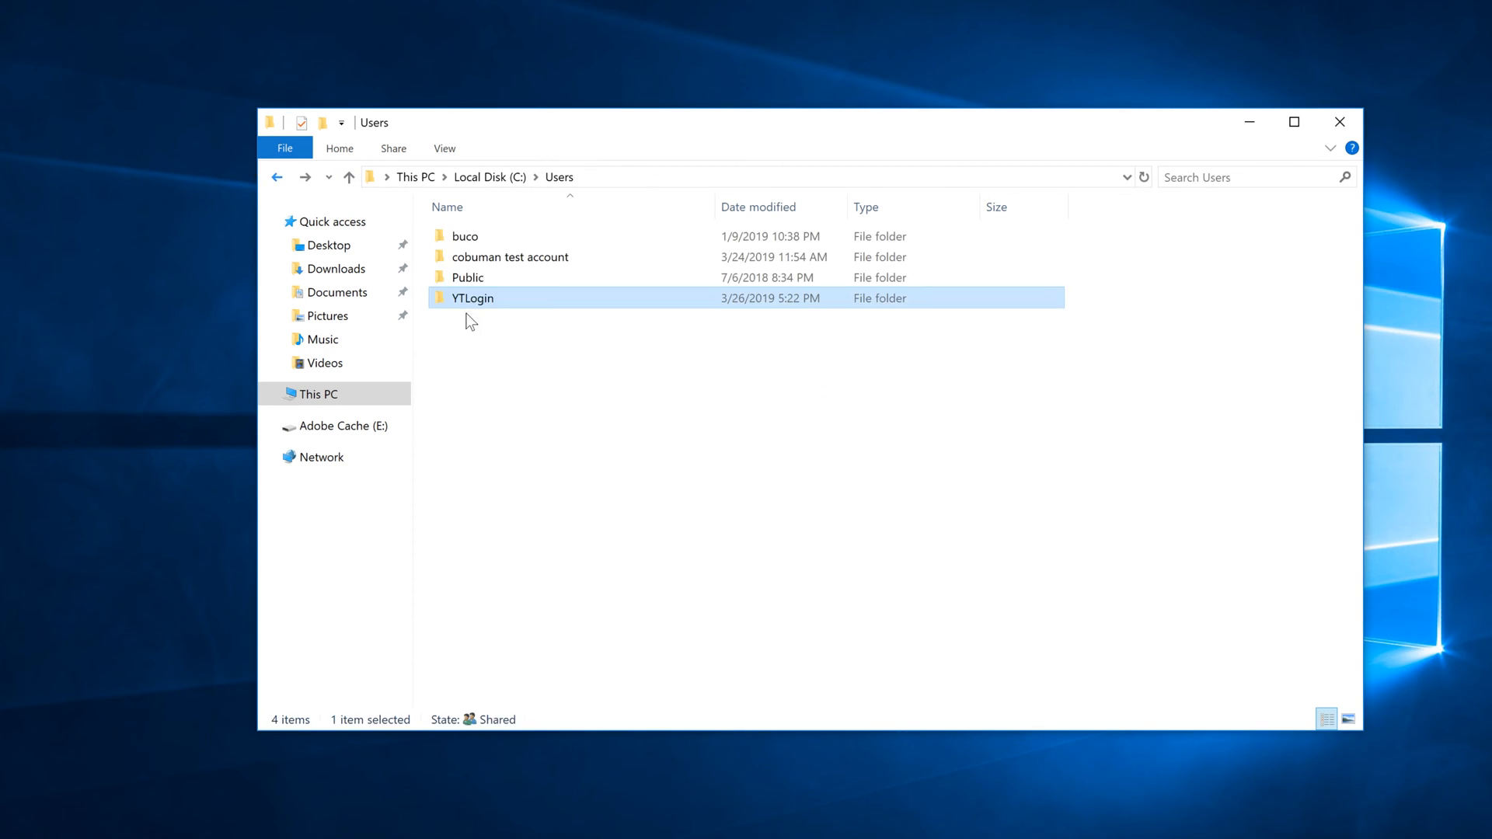
mouse_move(499, 299)
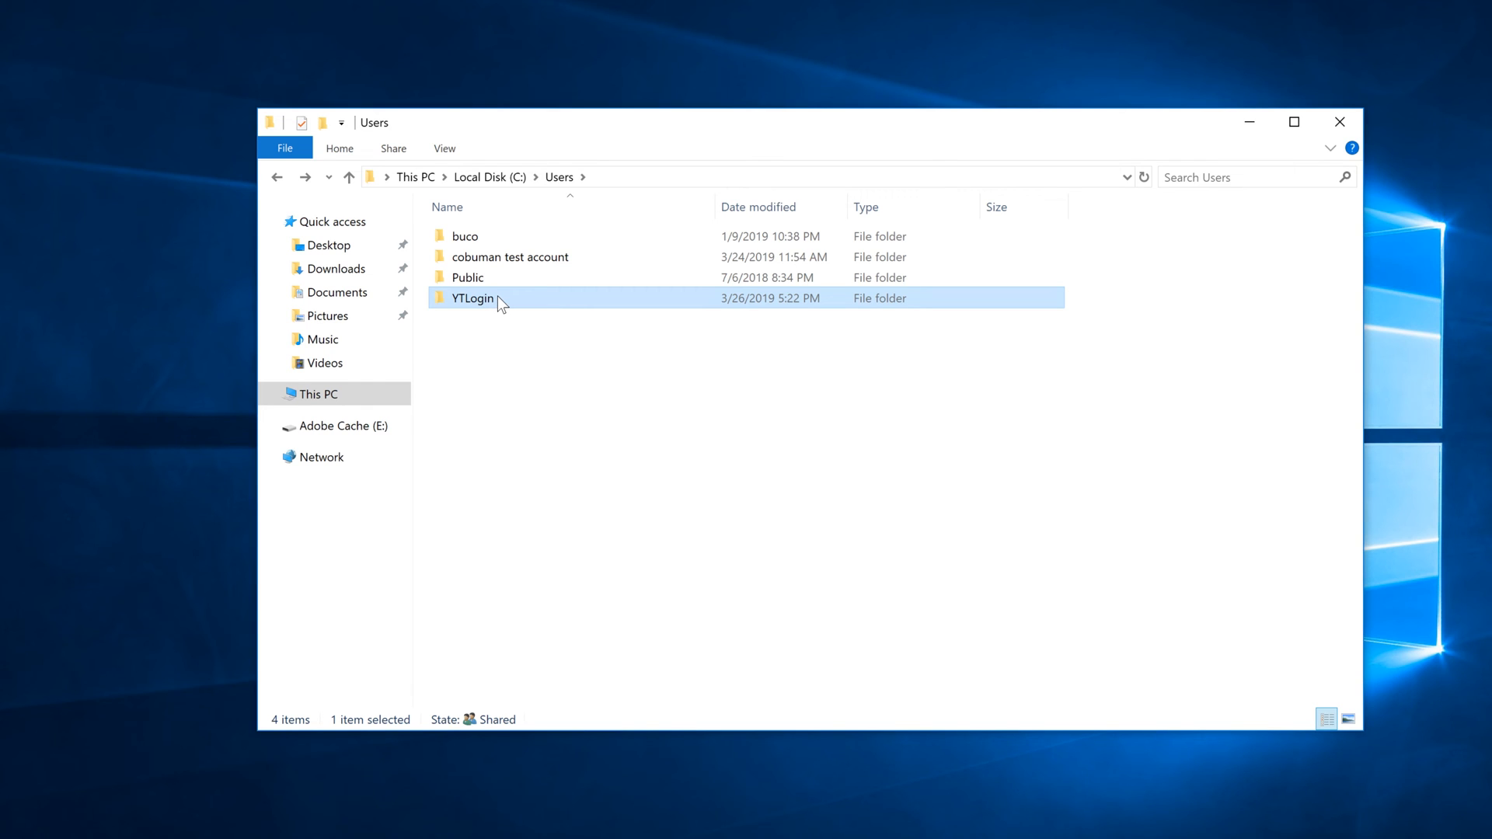
mouse_move(463, 359)
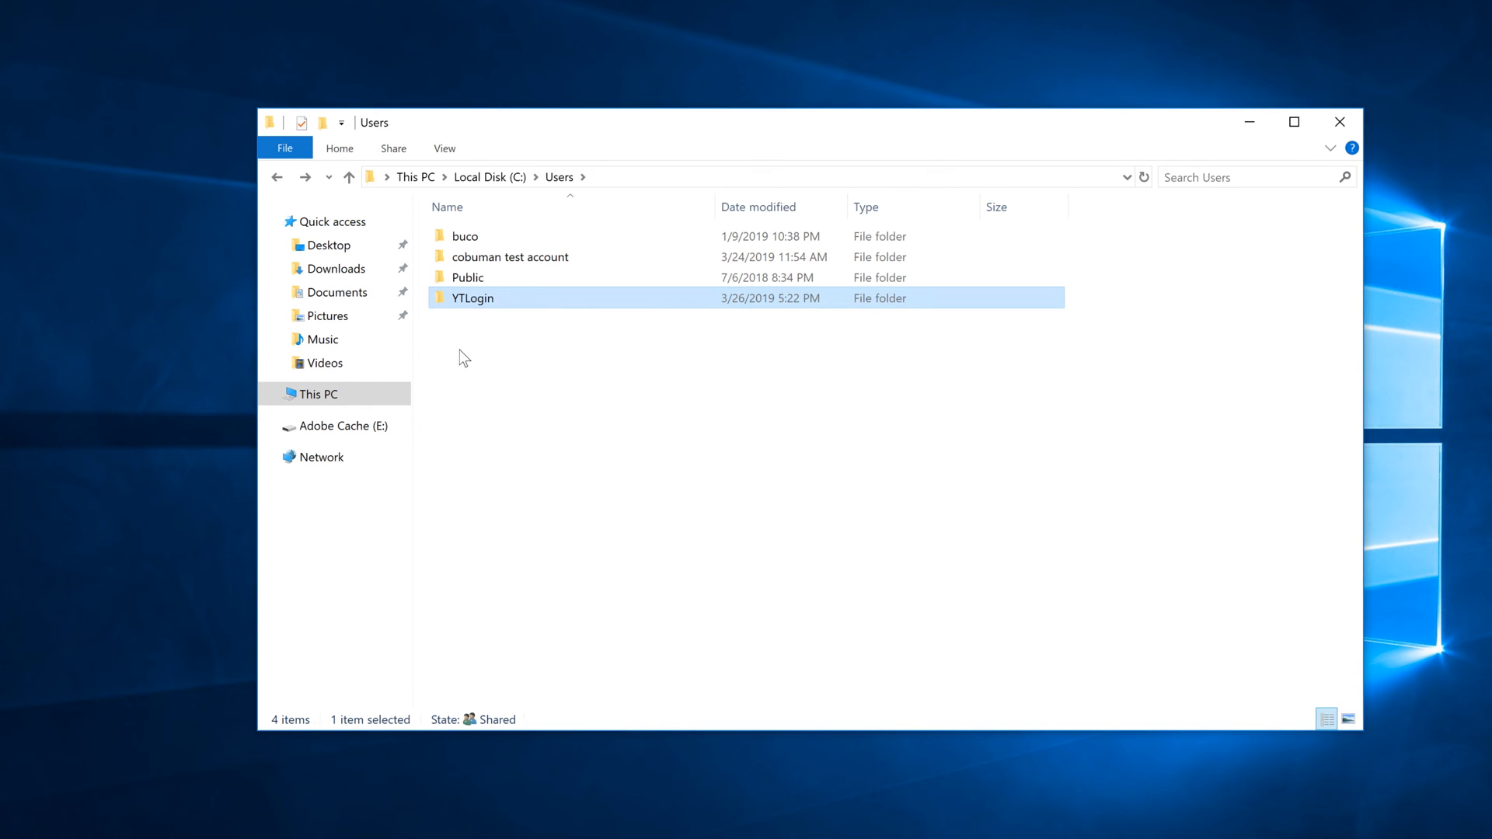
Start creating a new folder in C:\Users and approve the UAC prompt with another administrator account.
right_click(461, 358)
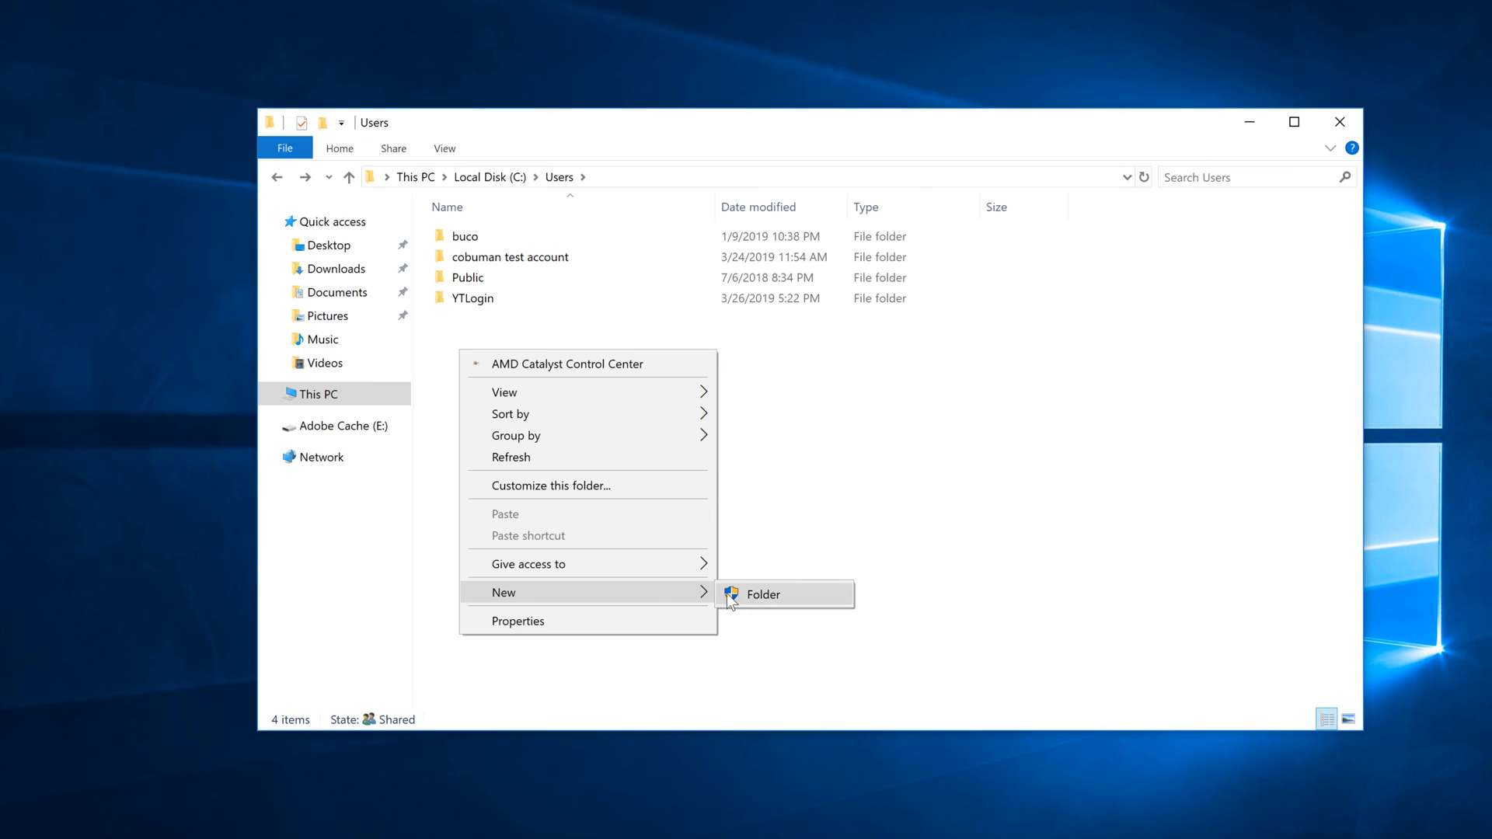
left_click(761, 593)
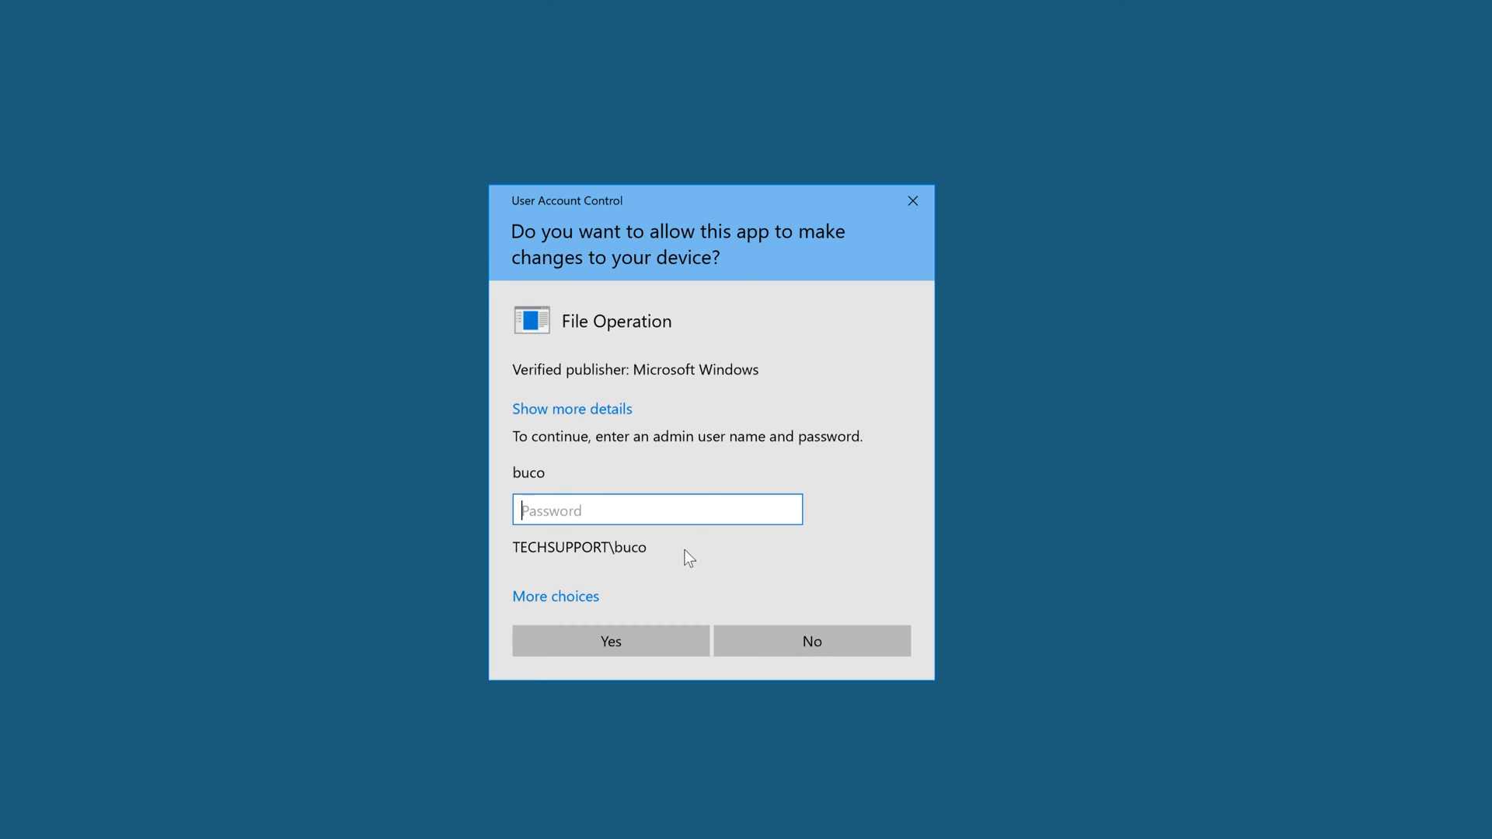
left_click(555, 595)
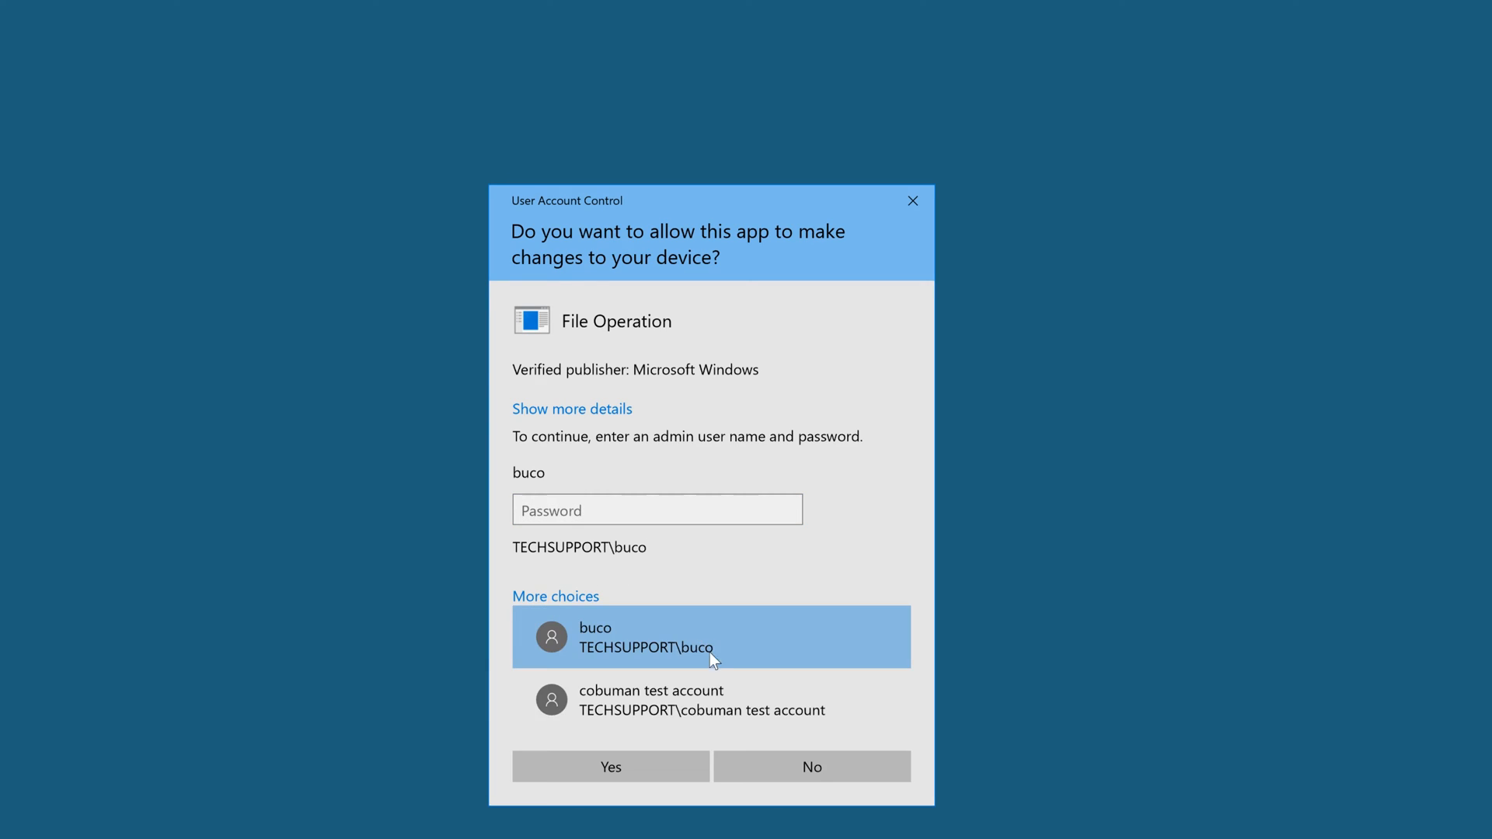
left_click(701, 699)
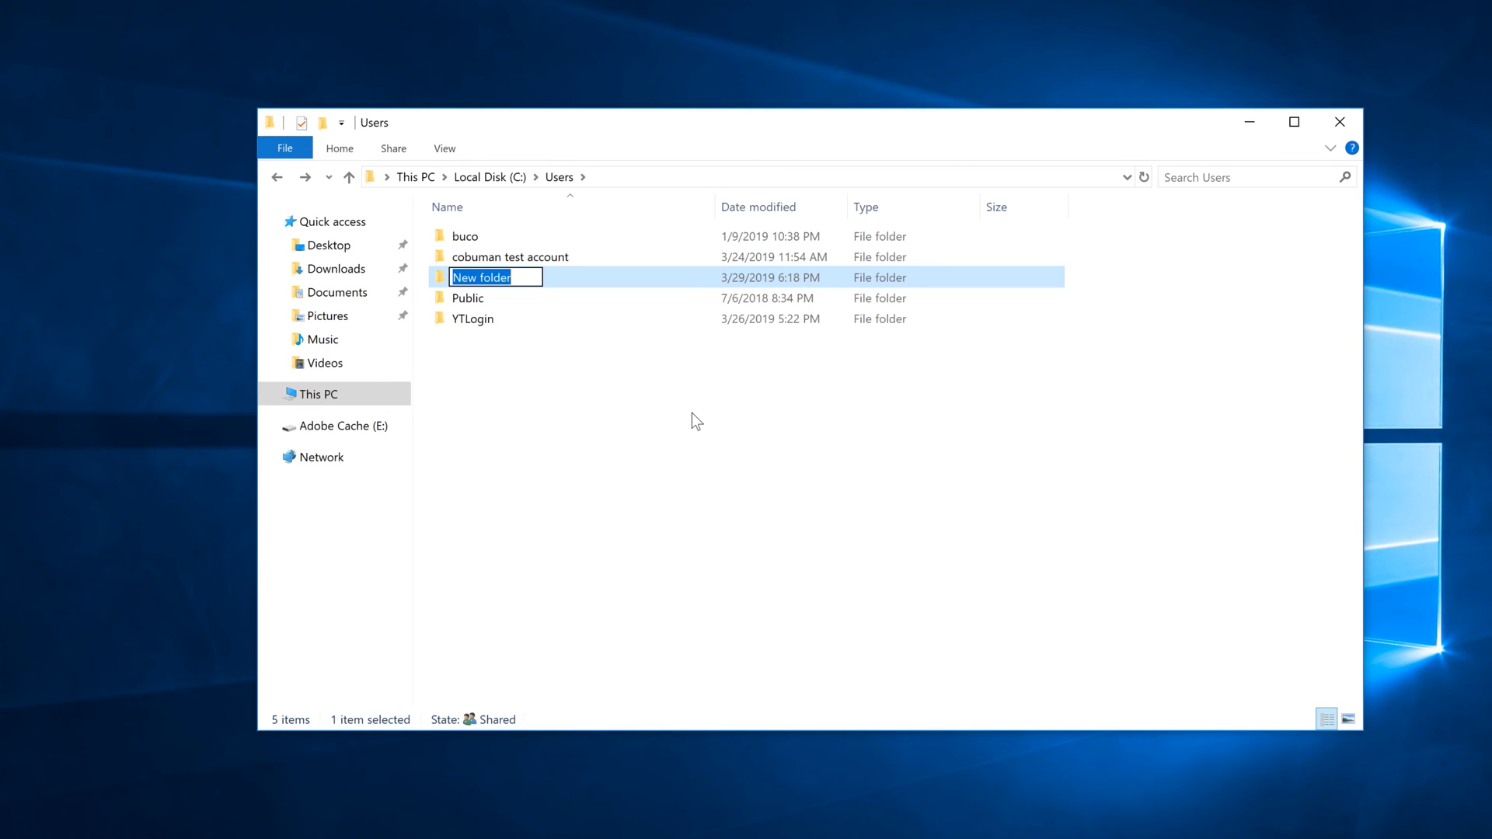
Name the new folder YTLogin.newdomain, leaving it empty beside the original YTLogin.
type("Yt")
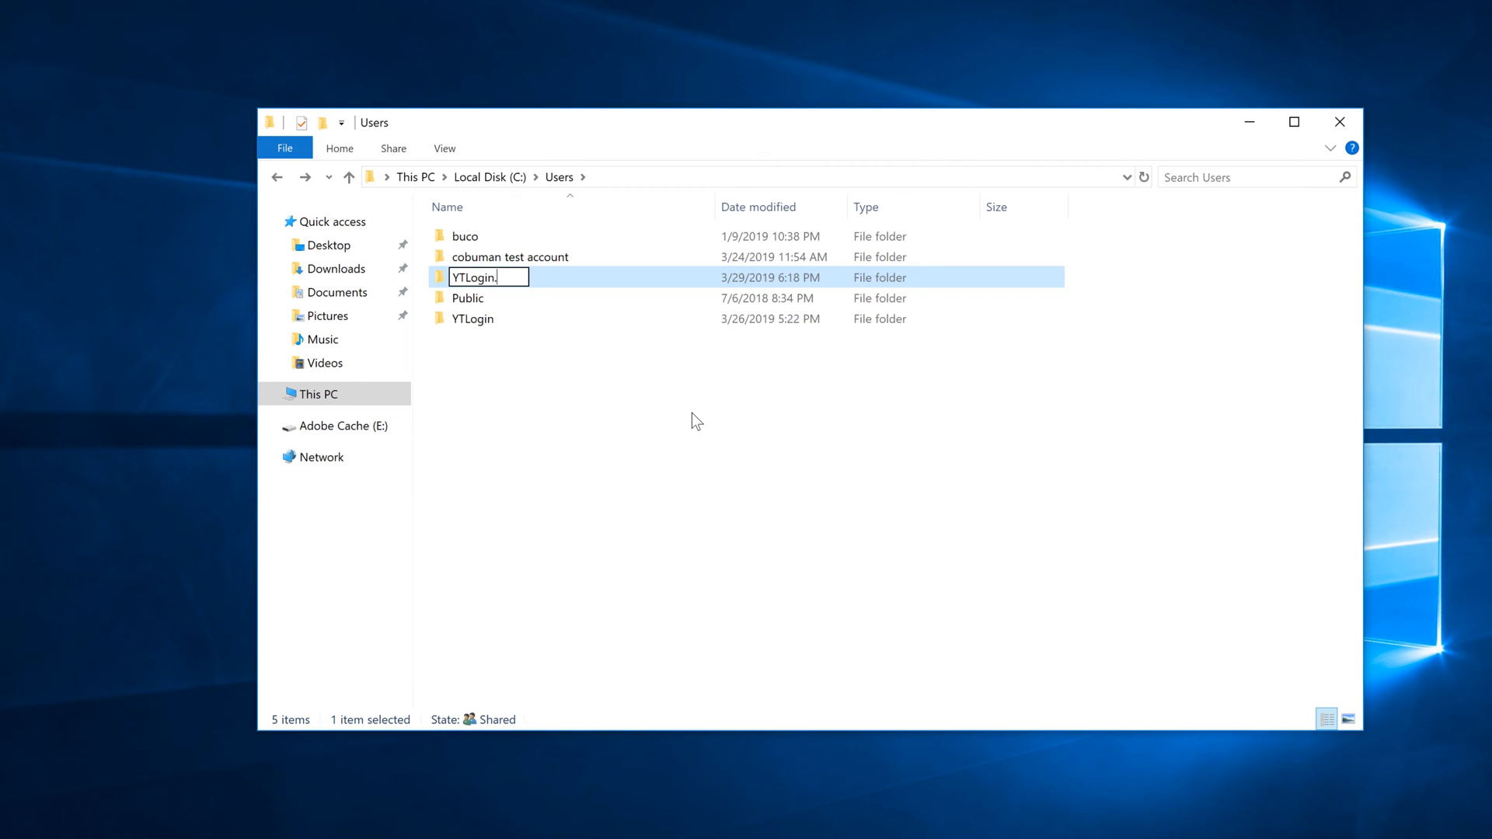
type("newdomain")
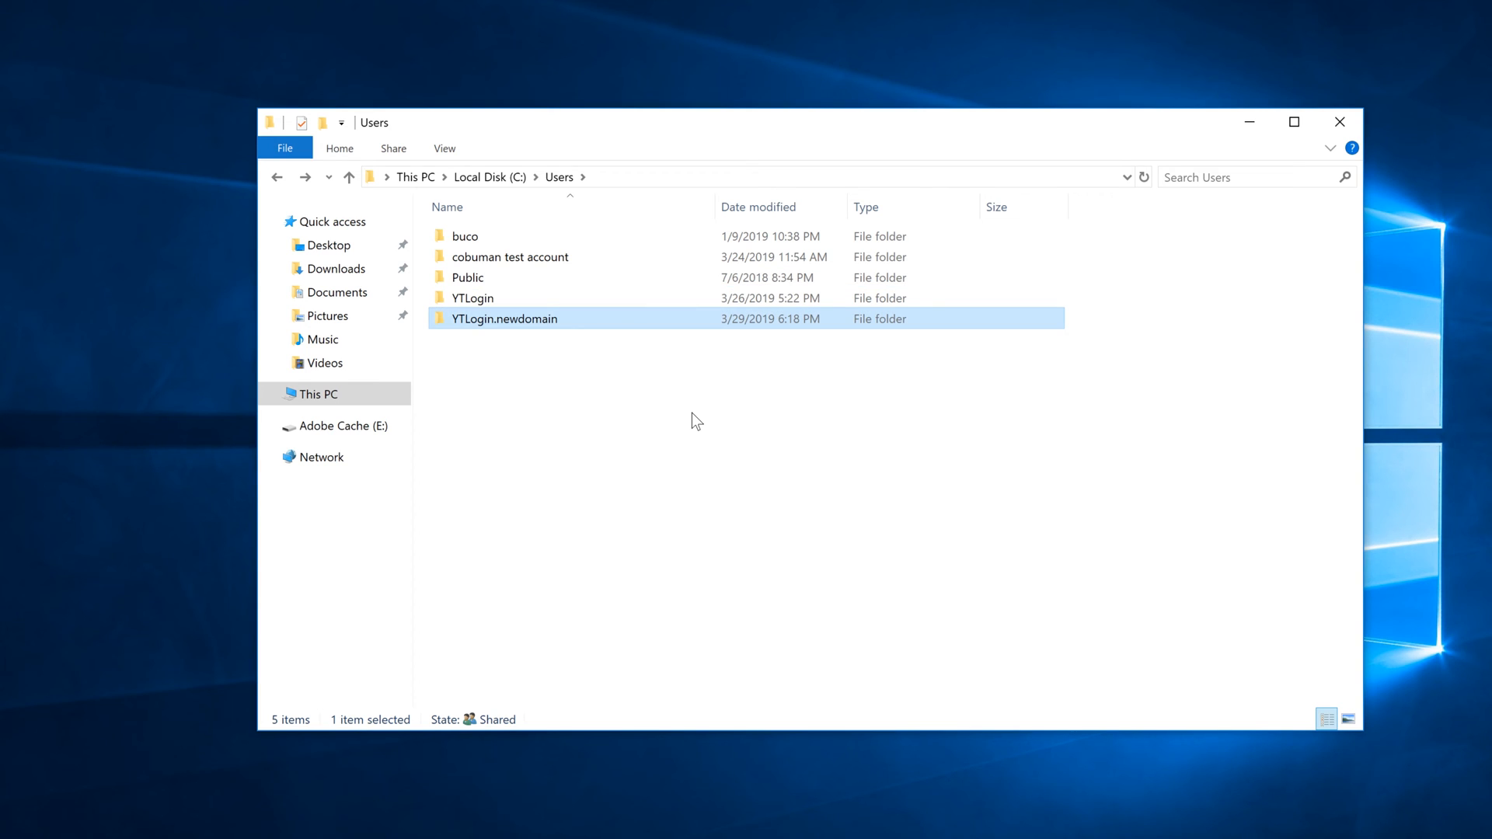
mouse_move(523, 323)
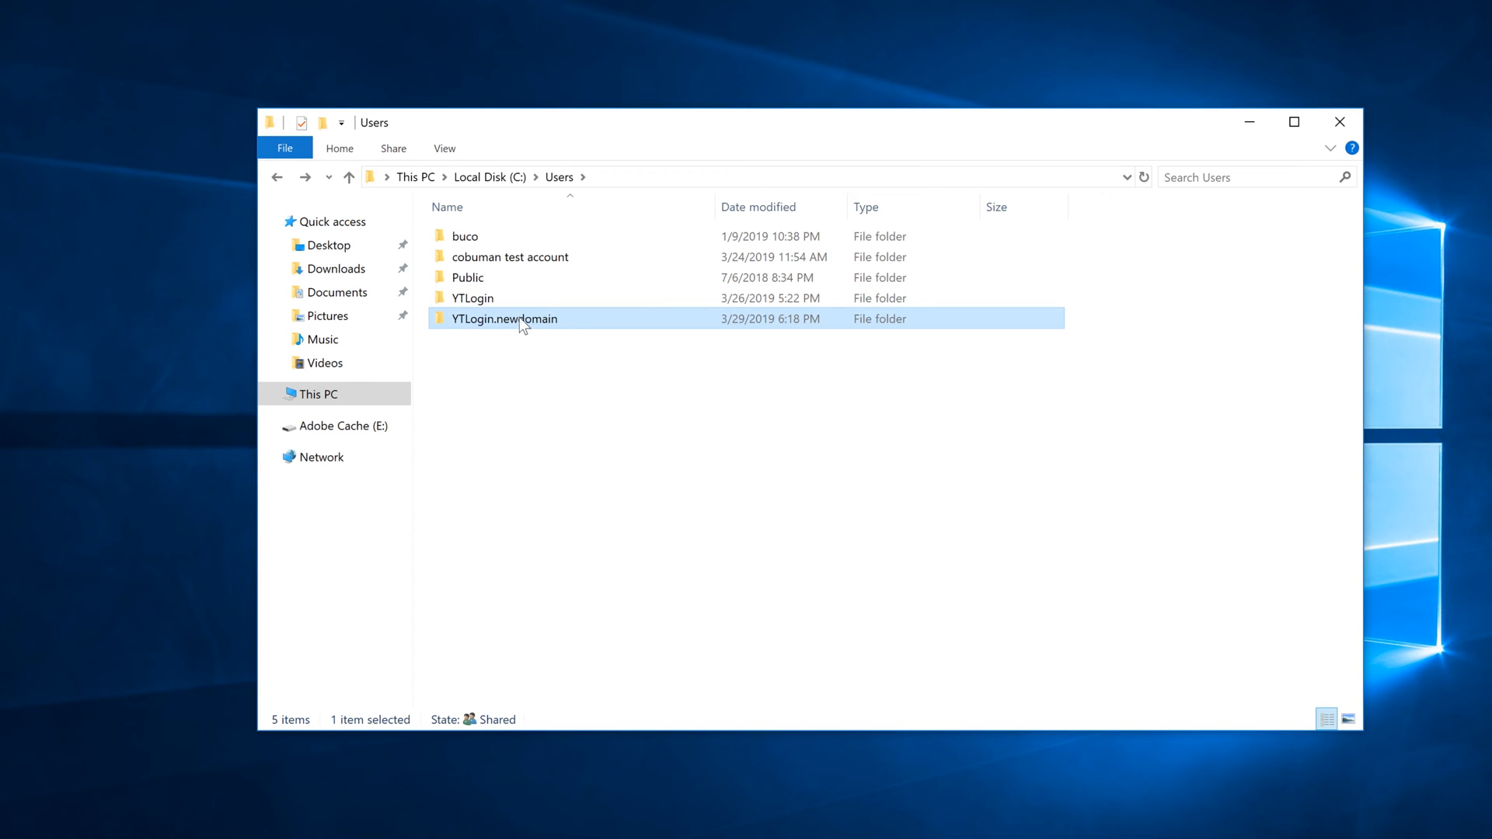
mouse_move(521, 318)
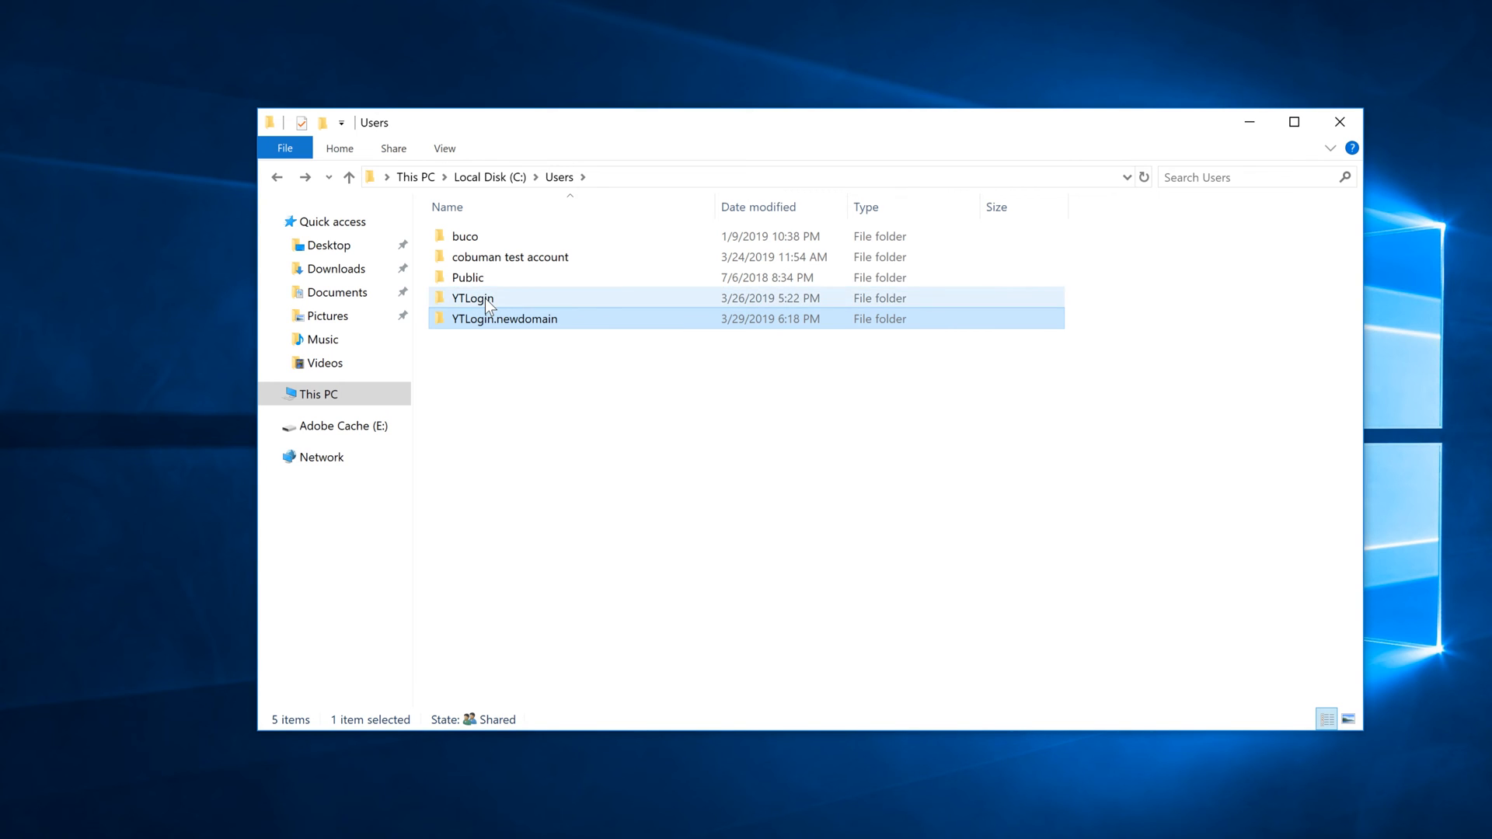
left_click(471, 299)
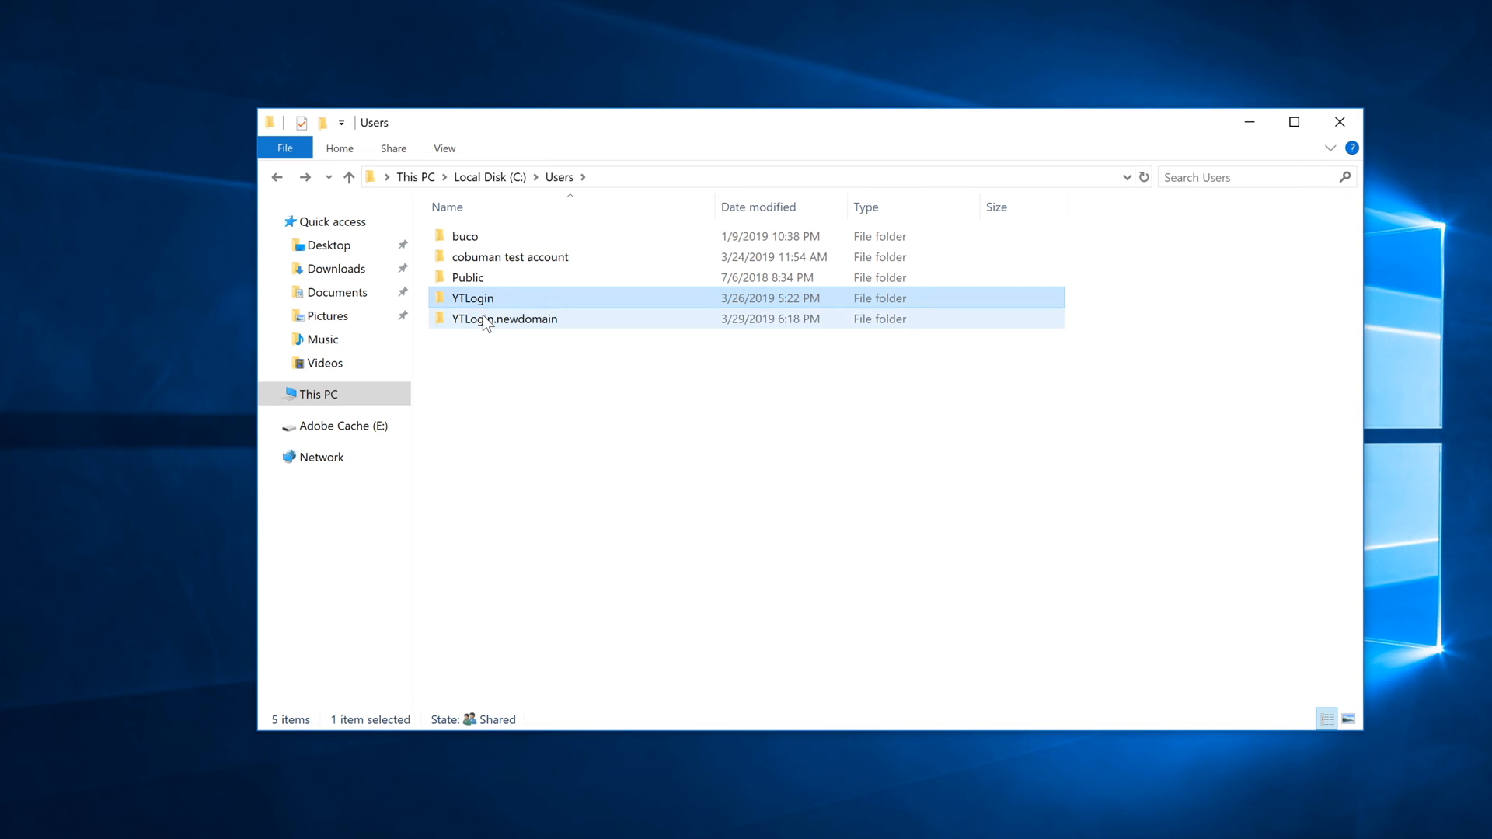
double_click(502, 318)
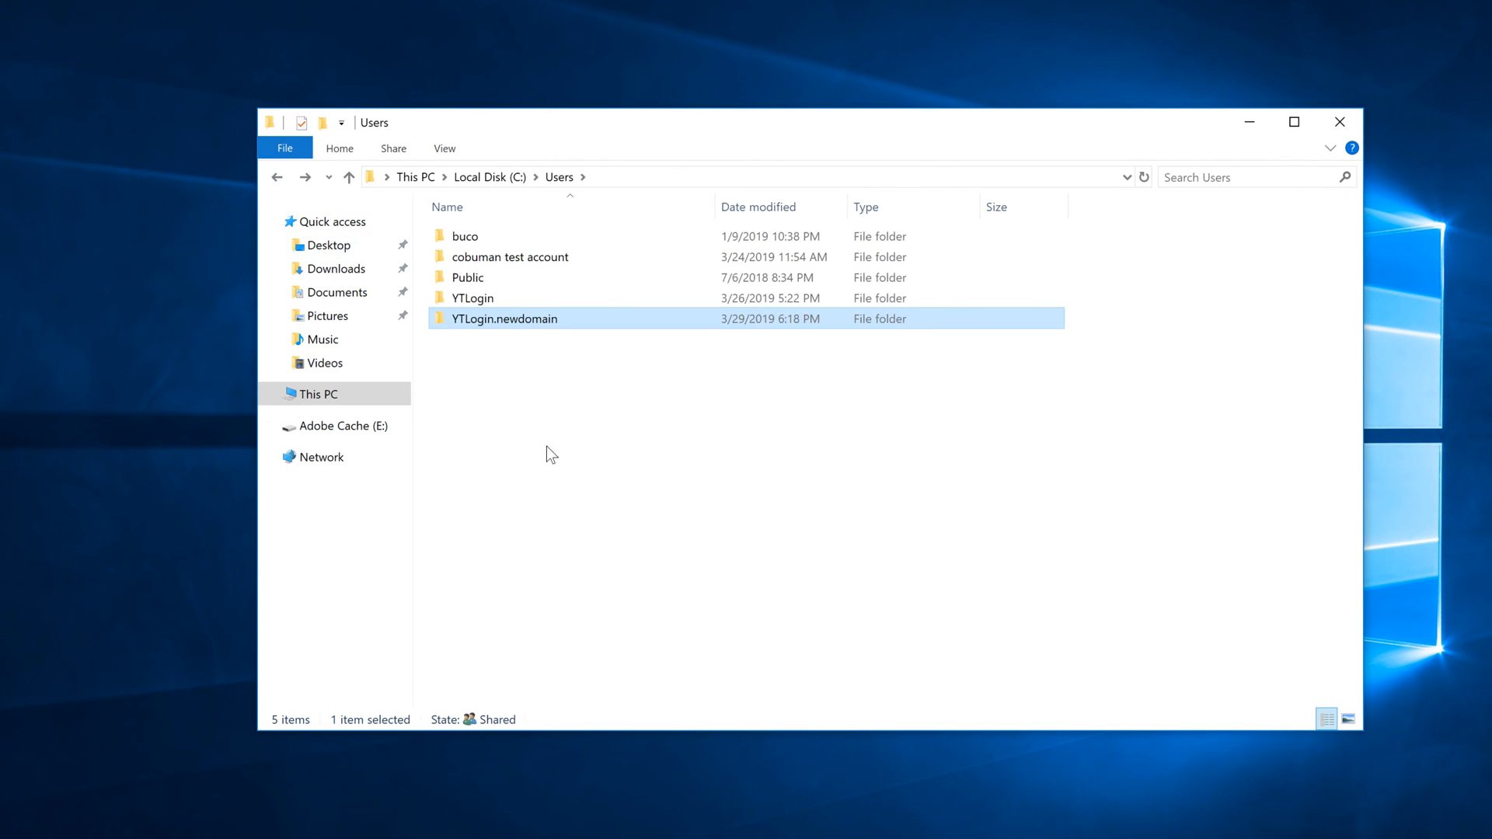
mouse_move(502, 318)
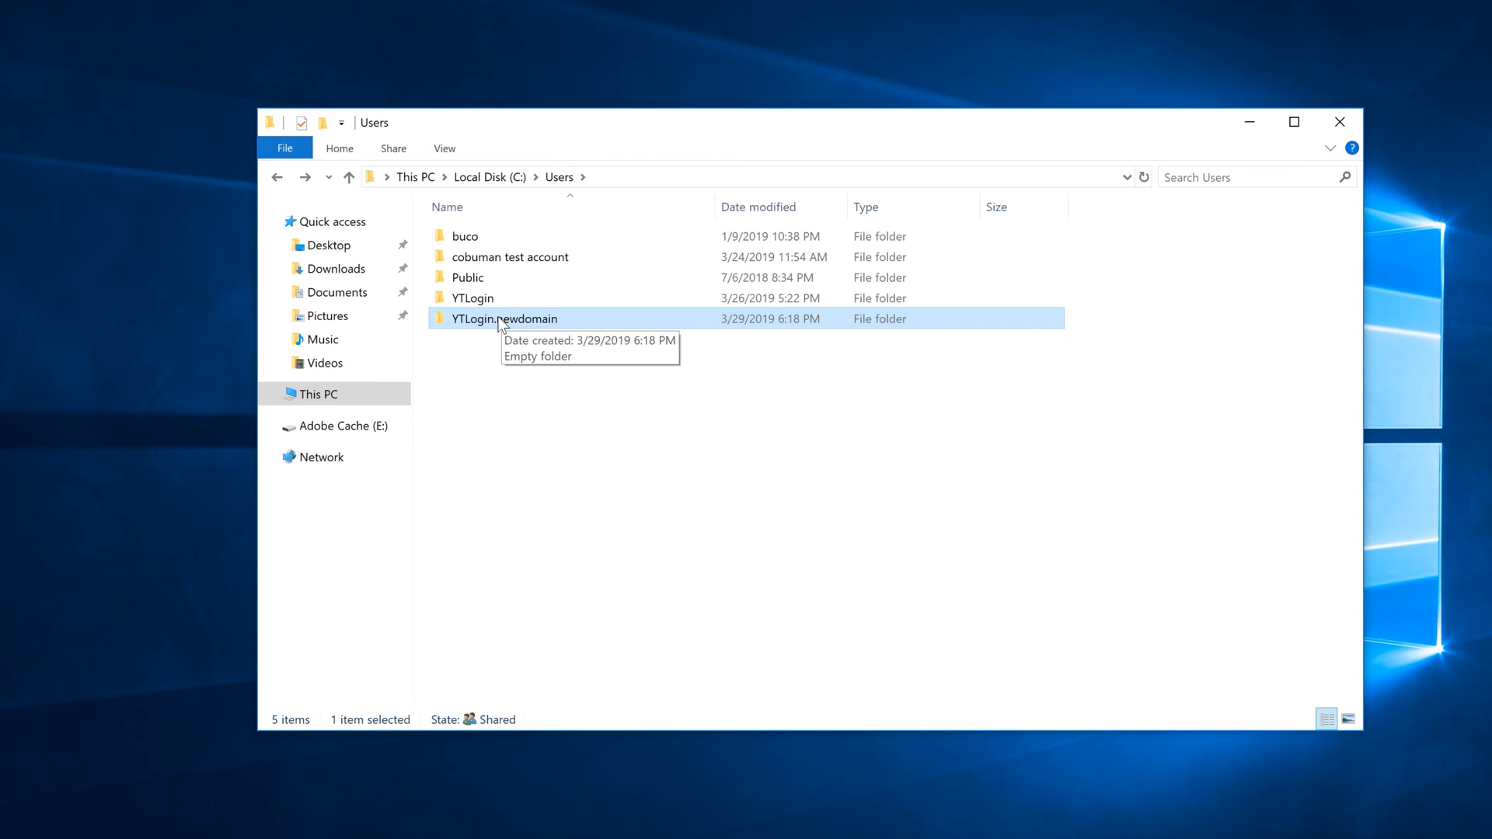
Delete the YTLogin.newdomain folder, approving the UAC prompt with the second administrator account.
right_click(505, 319)
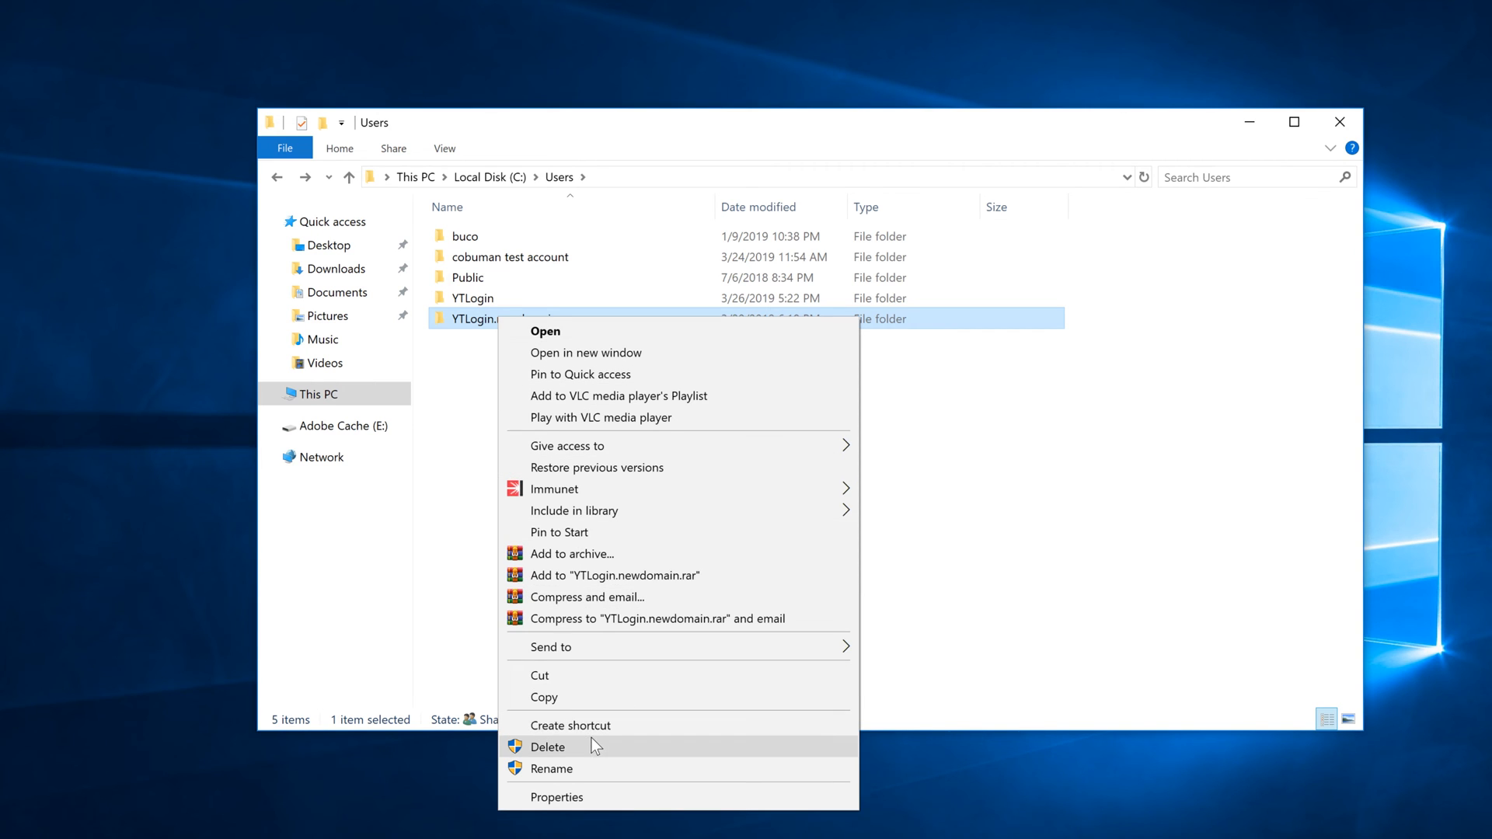
left_click(547, 746)
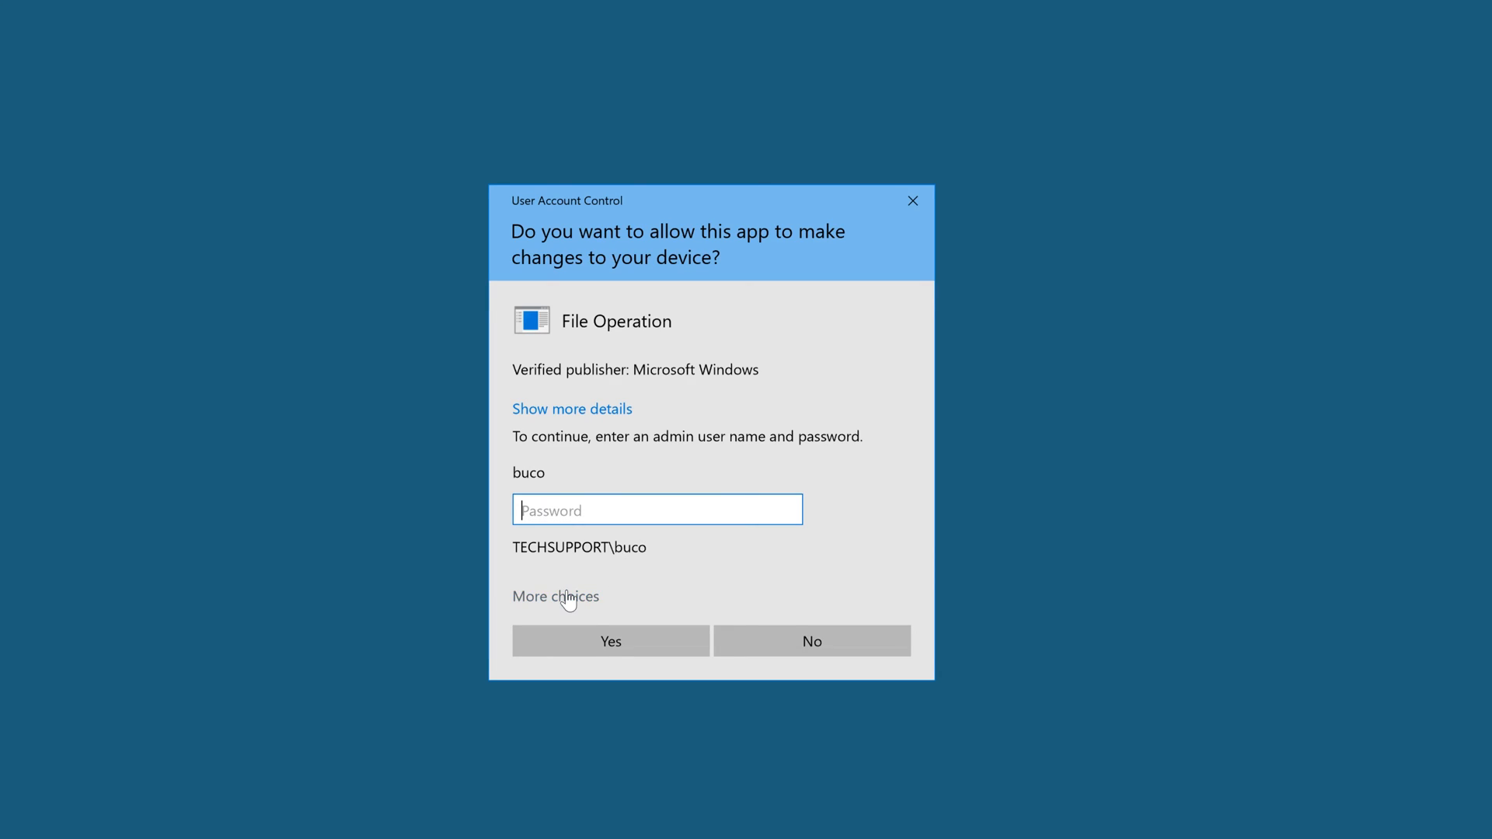
left_click(556, 596)
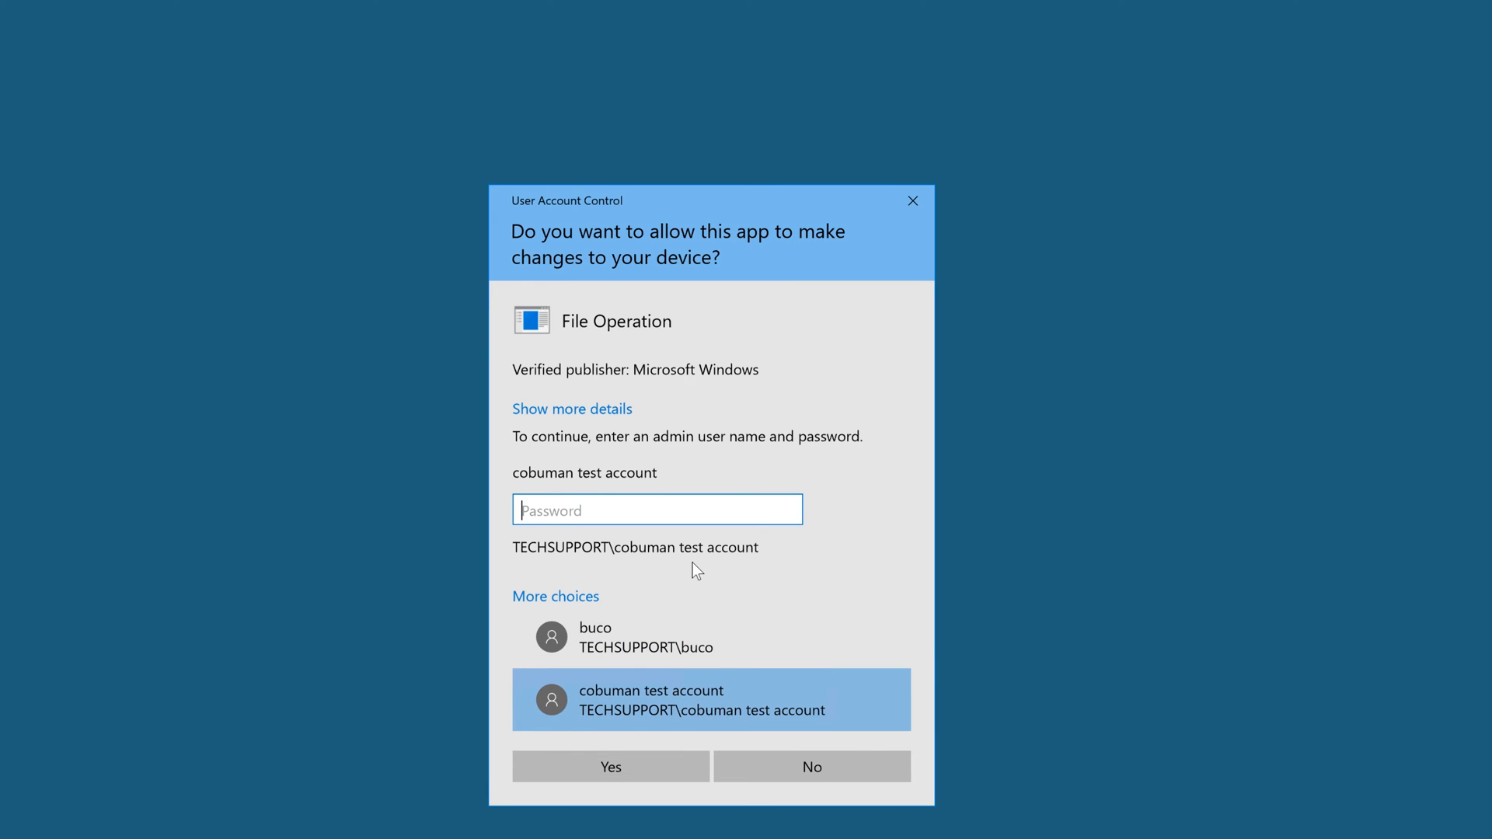
left_click(610, 766)
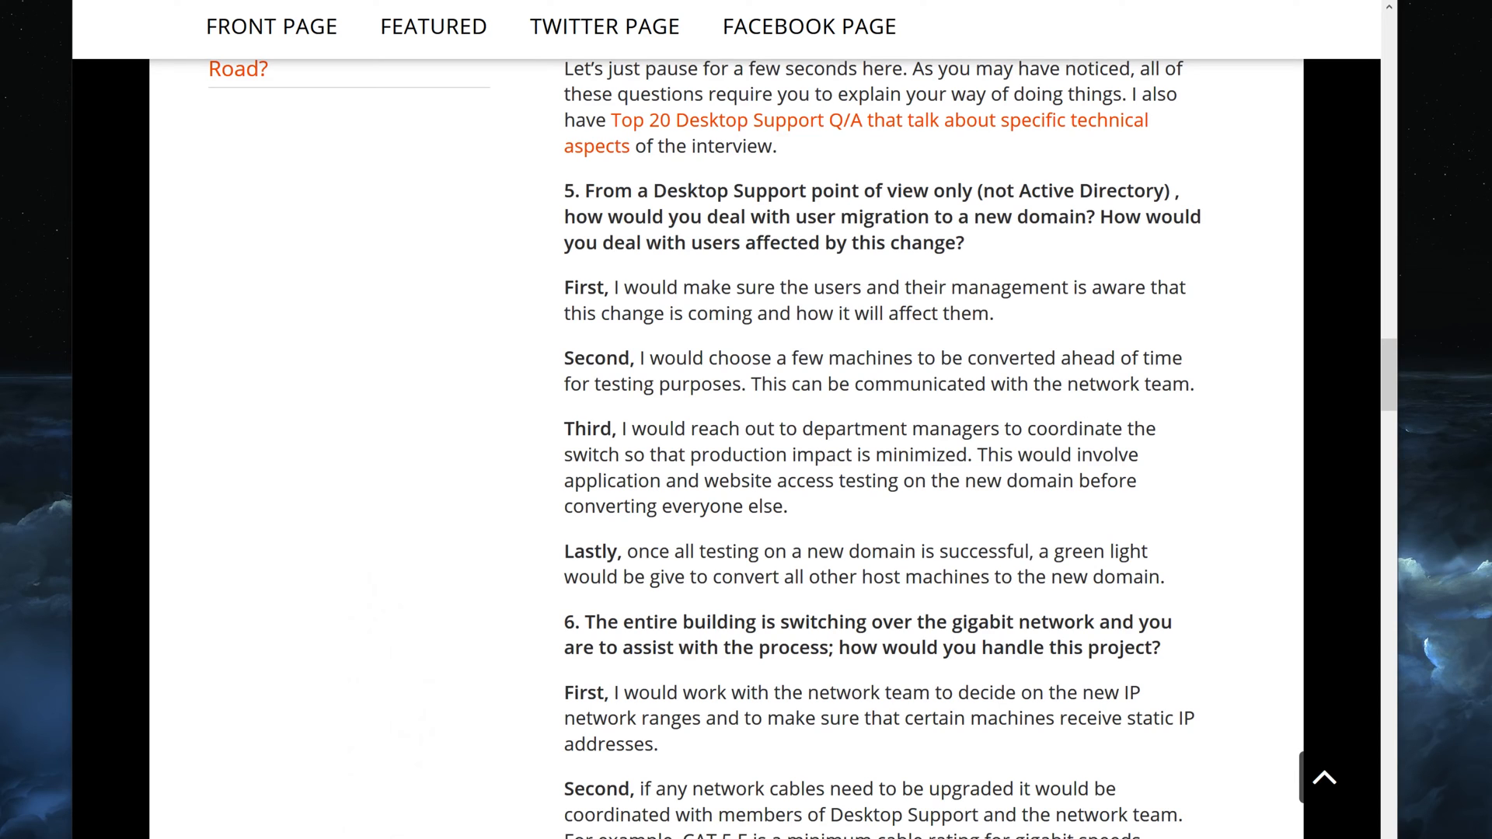
mouse_move(777, 339)
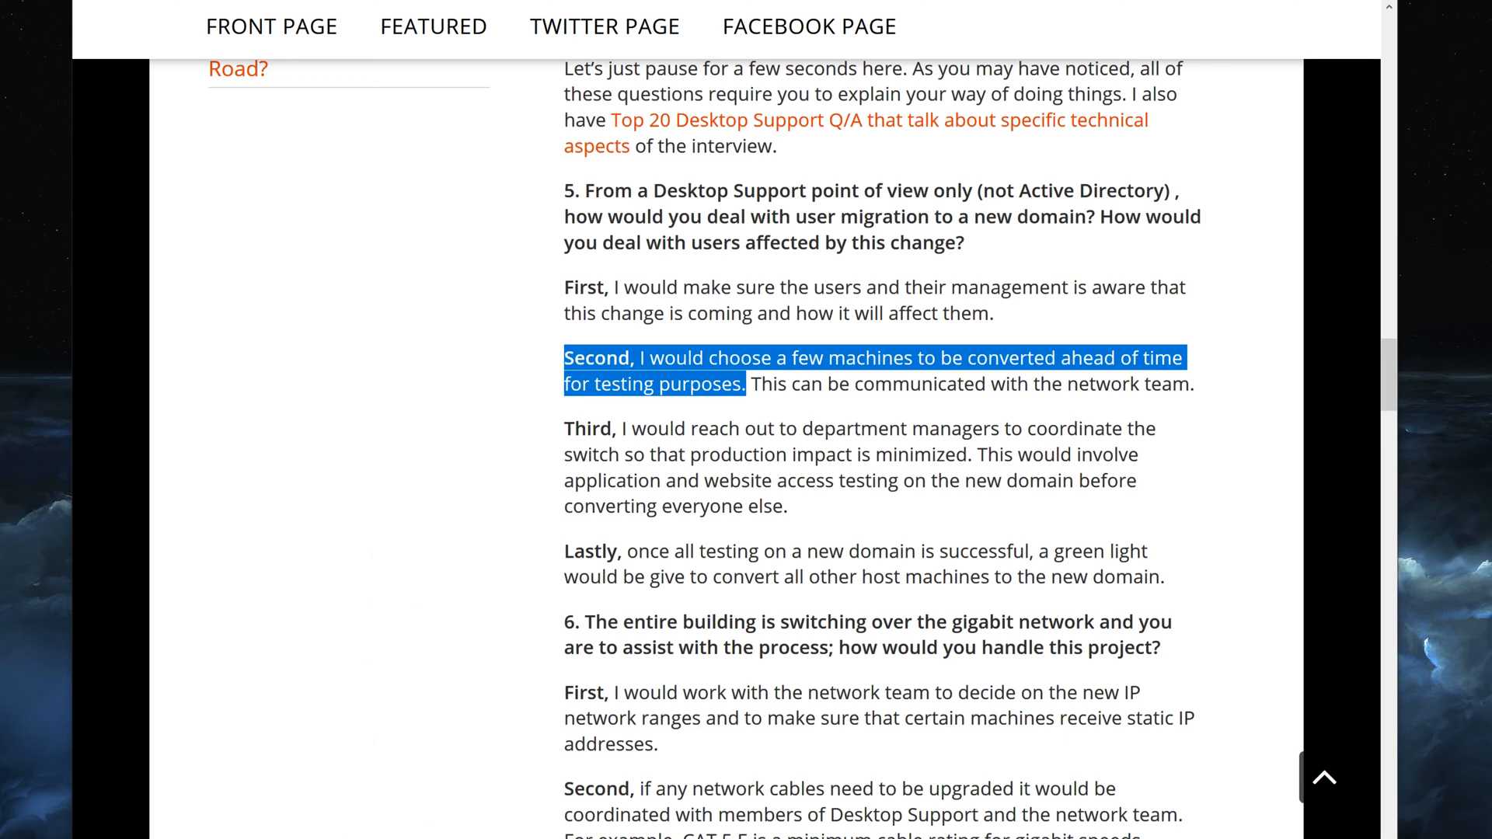
Clear the highlight on the testing-machines sentence in question 5's answer.
left_click(609, 348)
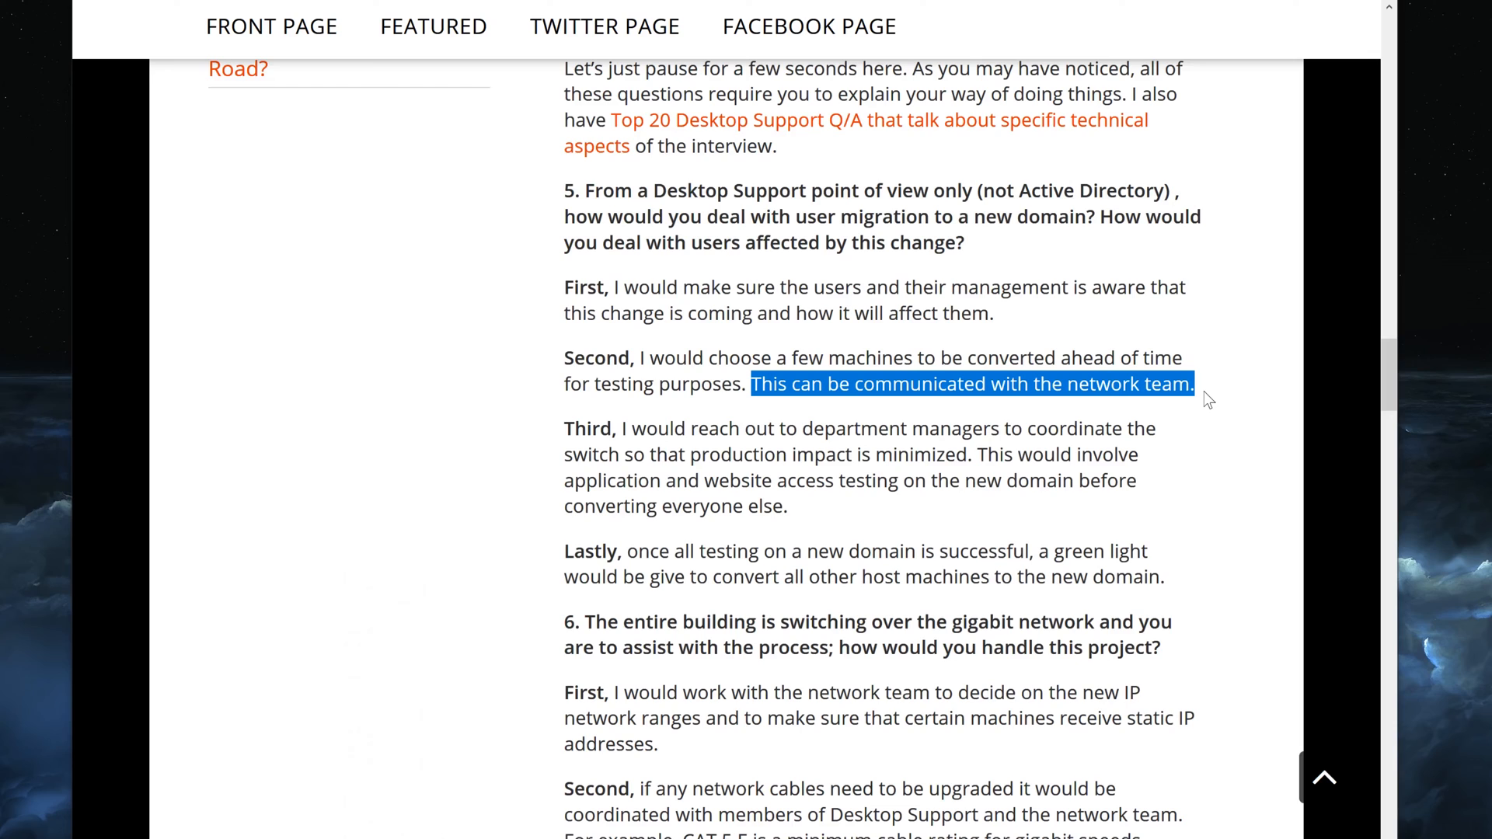
mouse_move(735, 183)
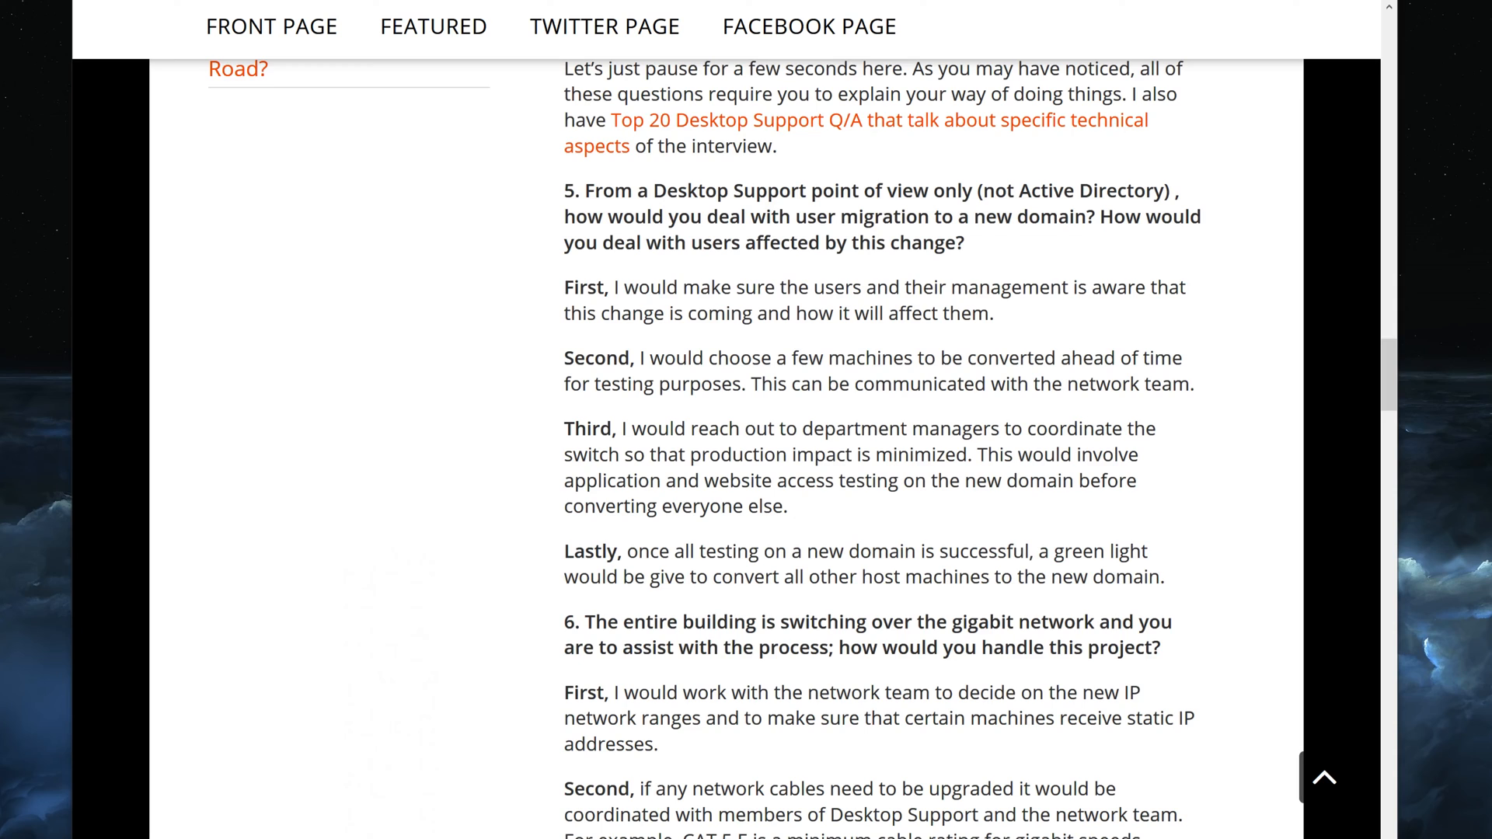
double_click(857, 429)
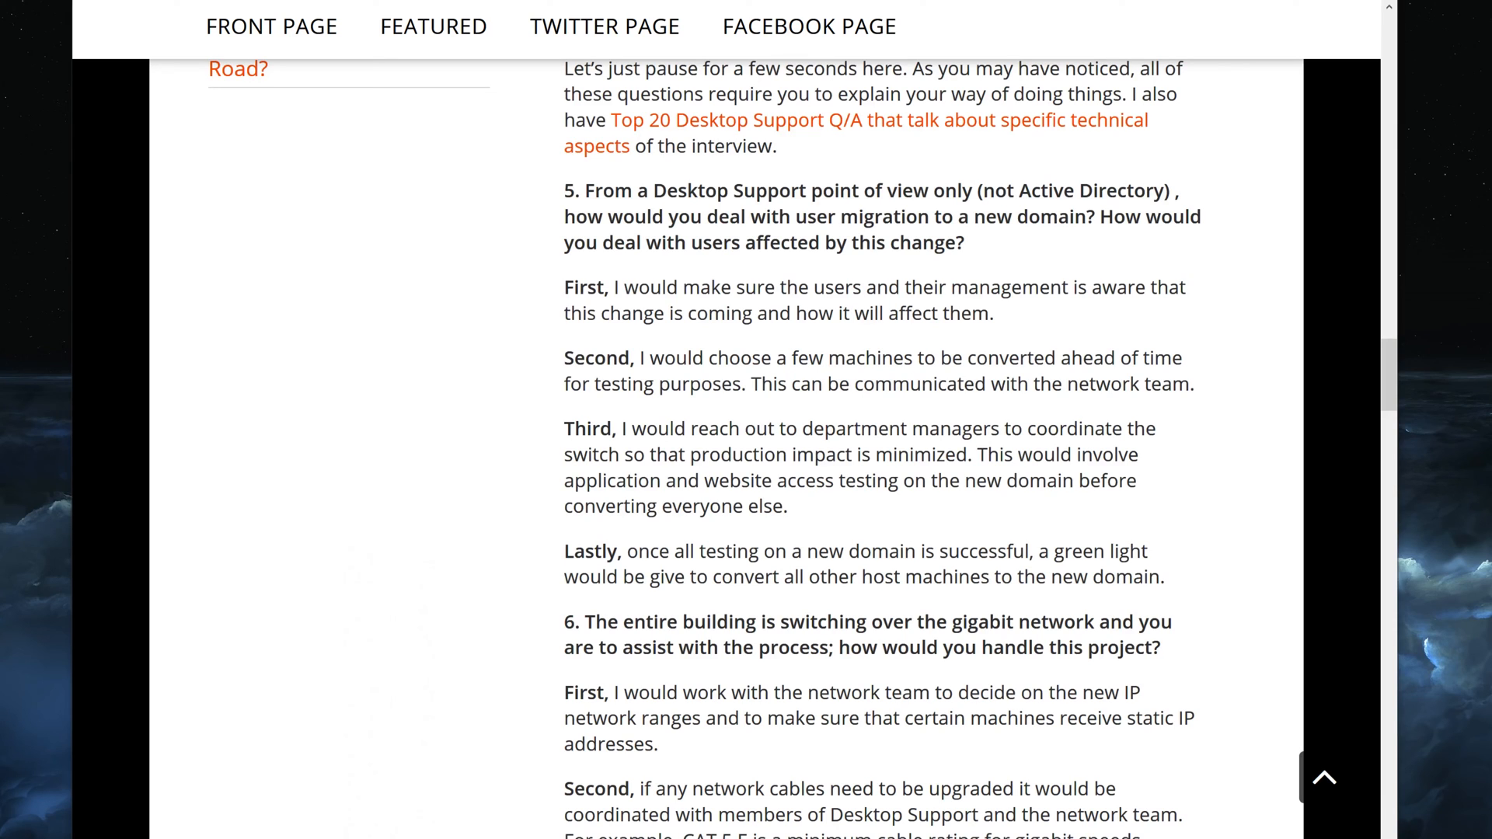
double_click(850, 357)
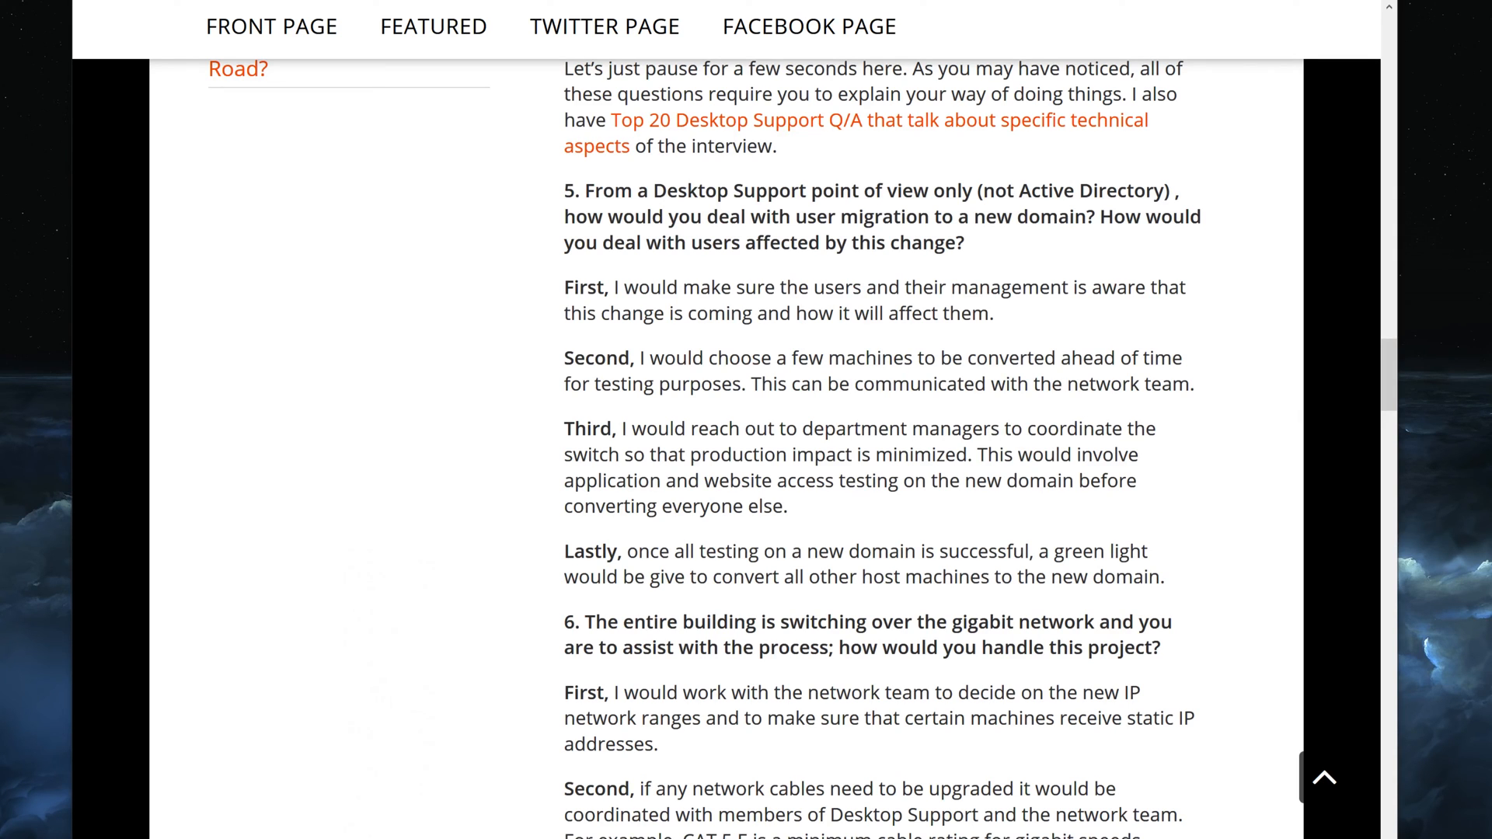
double_click(954, 429)
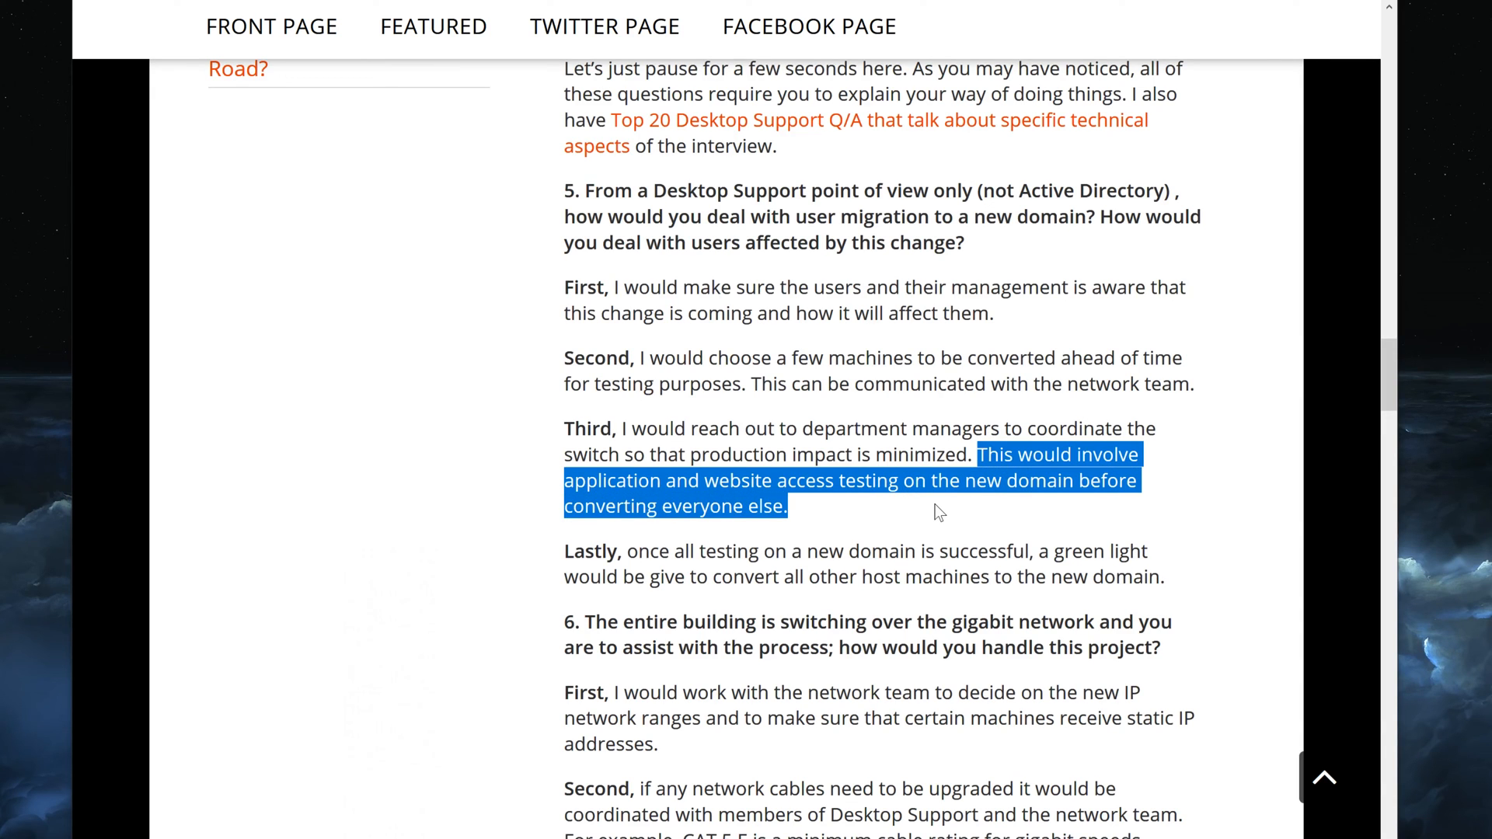
left_click(937, 511)
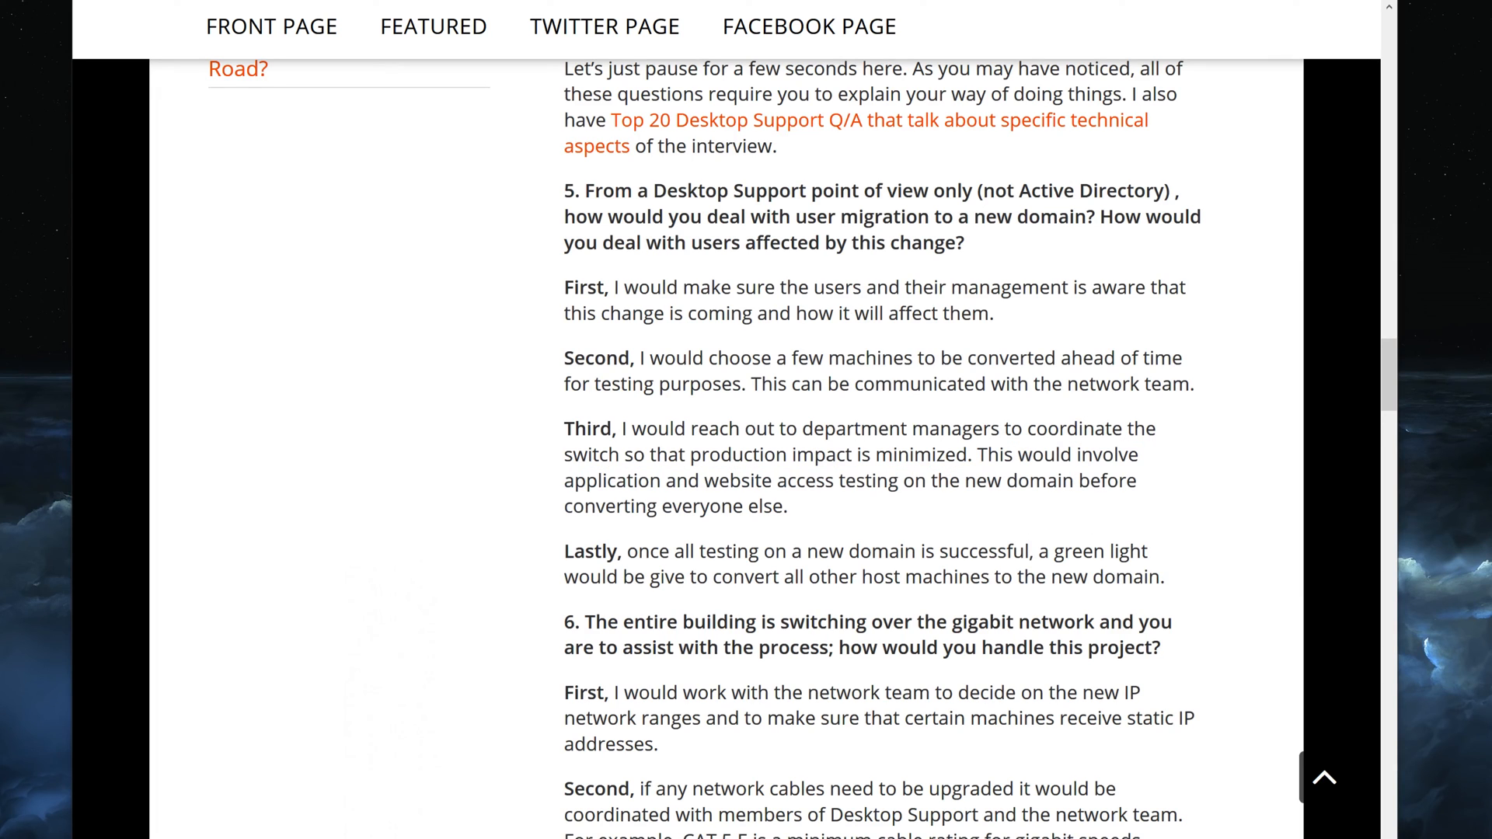
double_click(1086, 456)
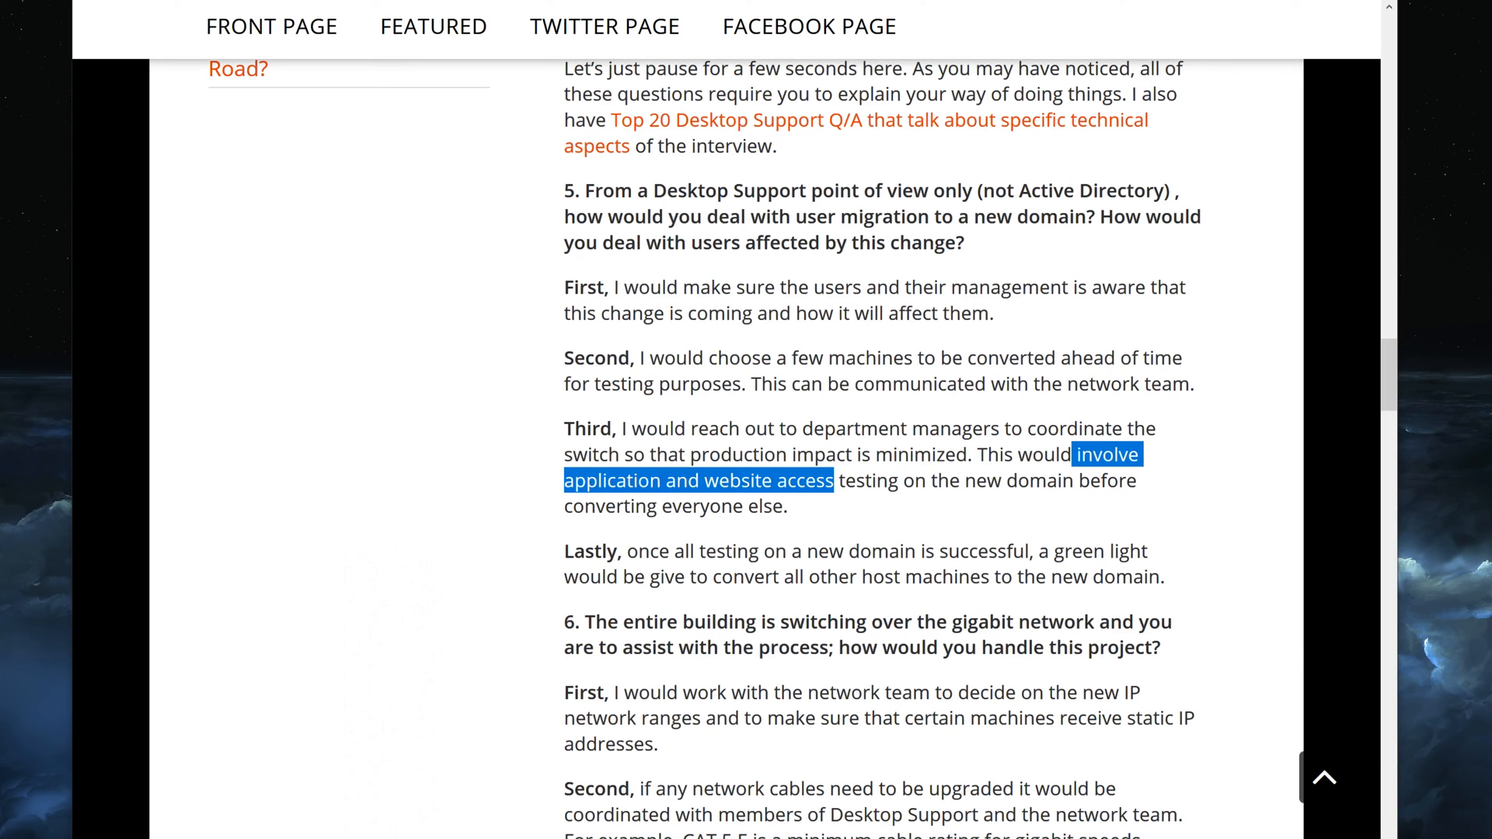
left_click(559, 488)
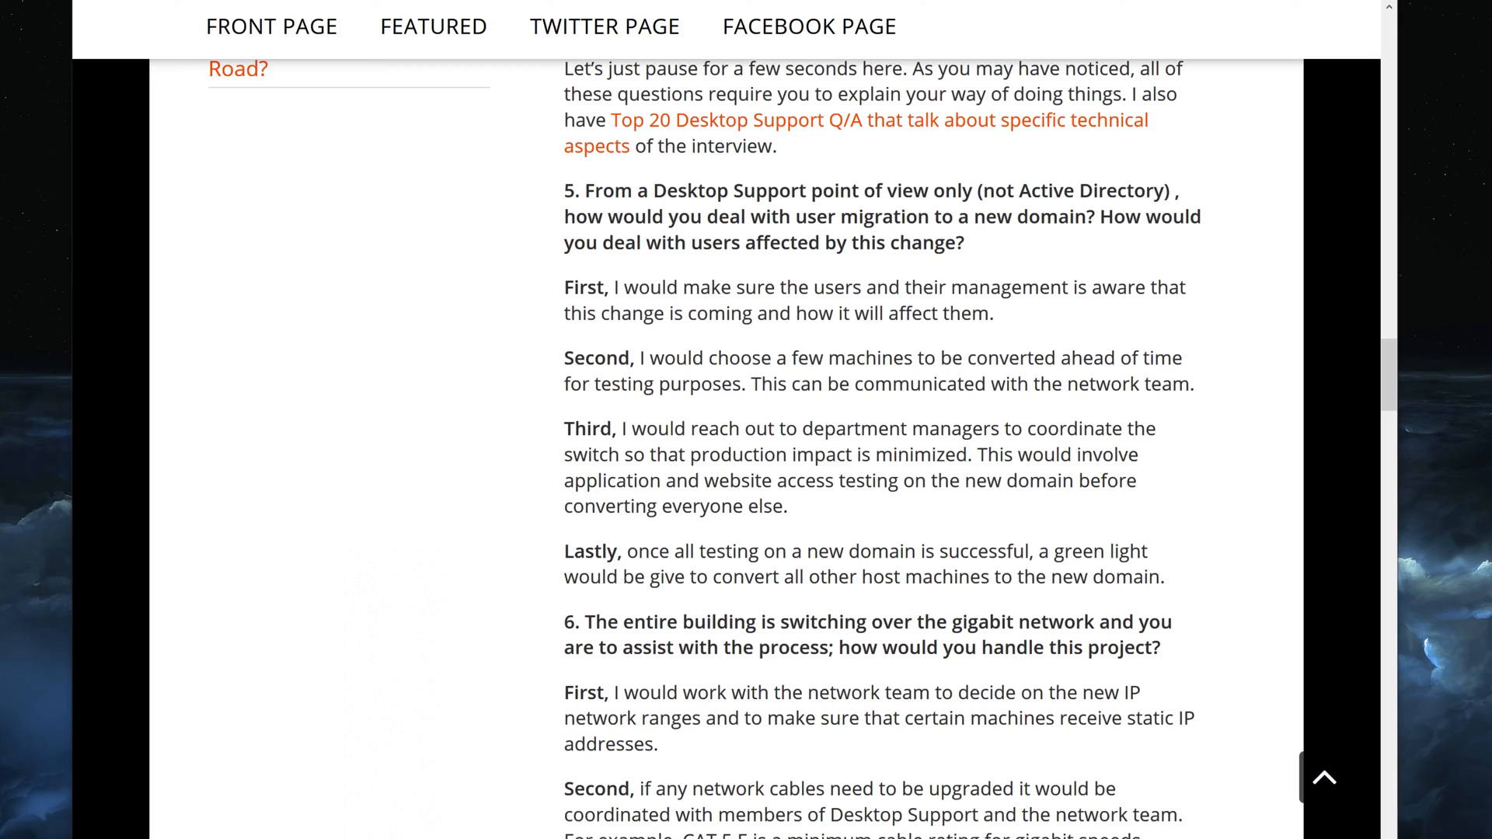
double_click(592, 550)
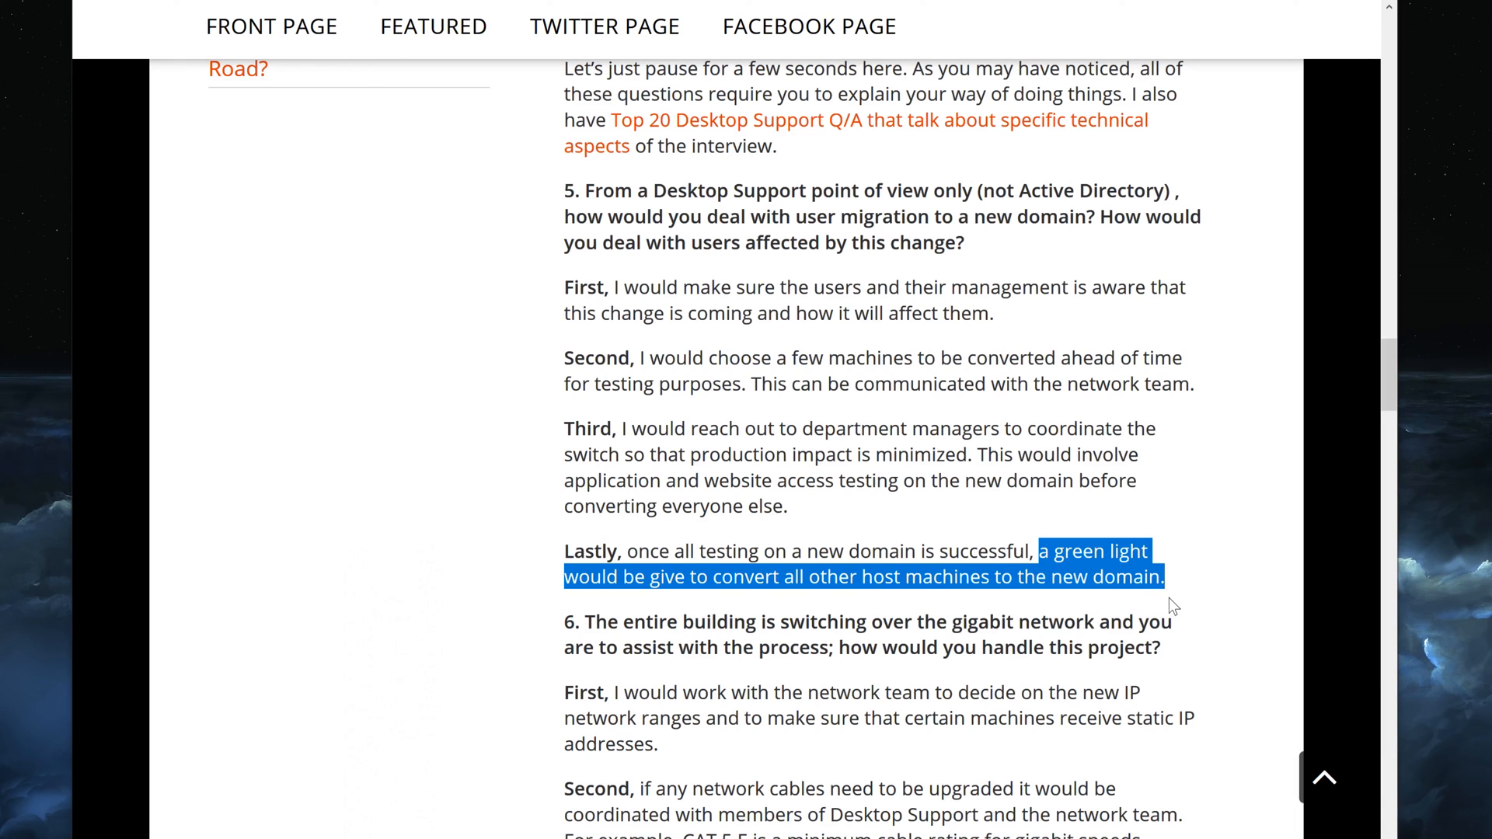
mouse_move(1179, 587)
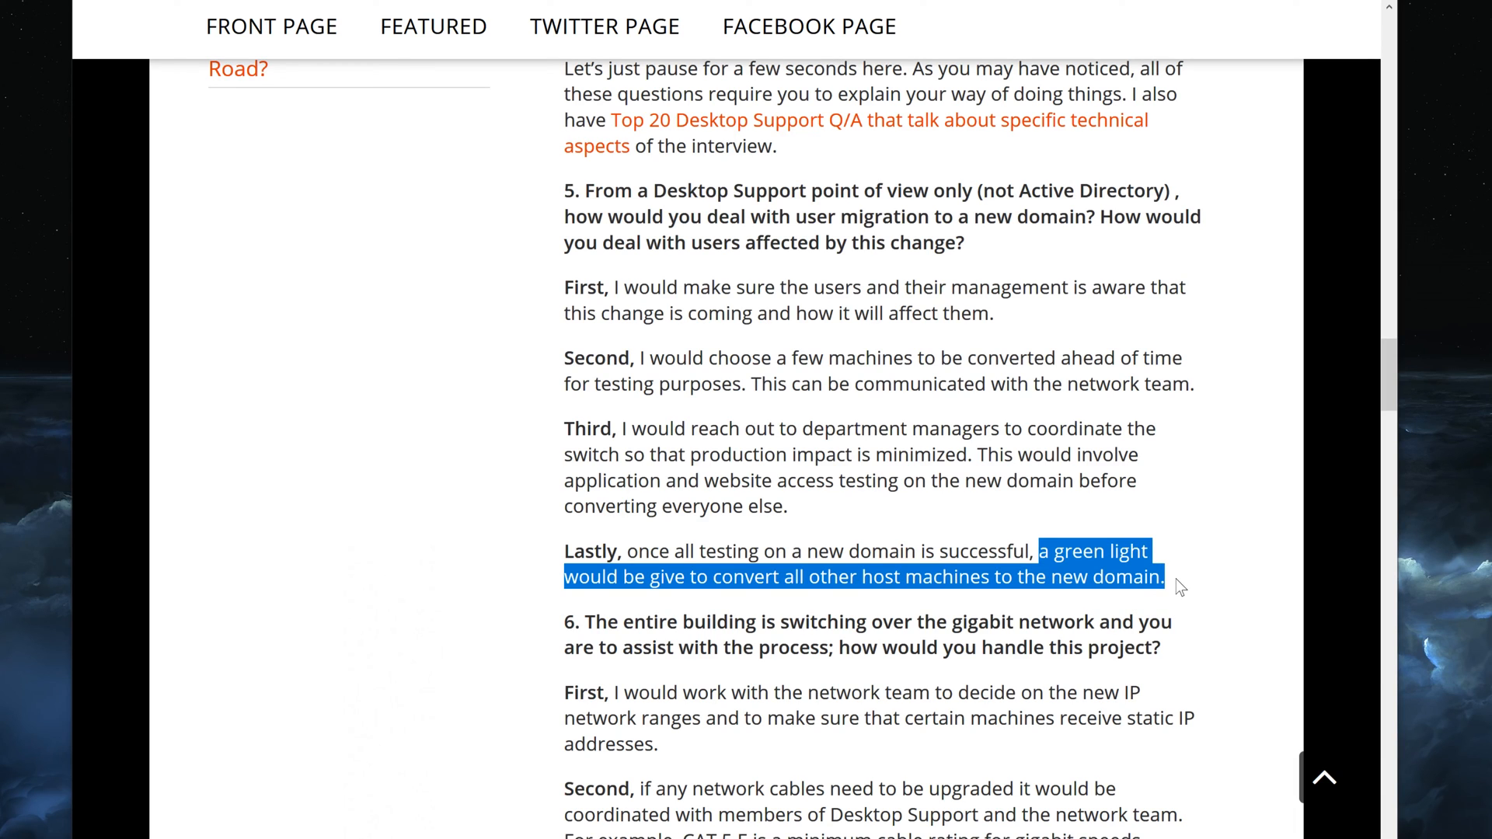
left_click(1178, 571)
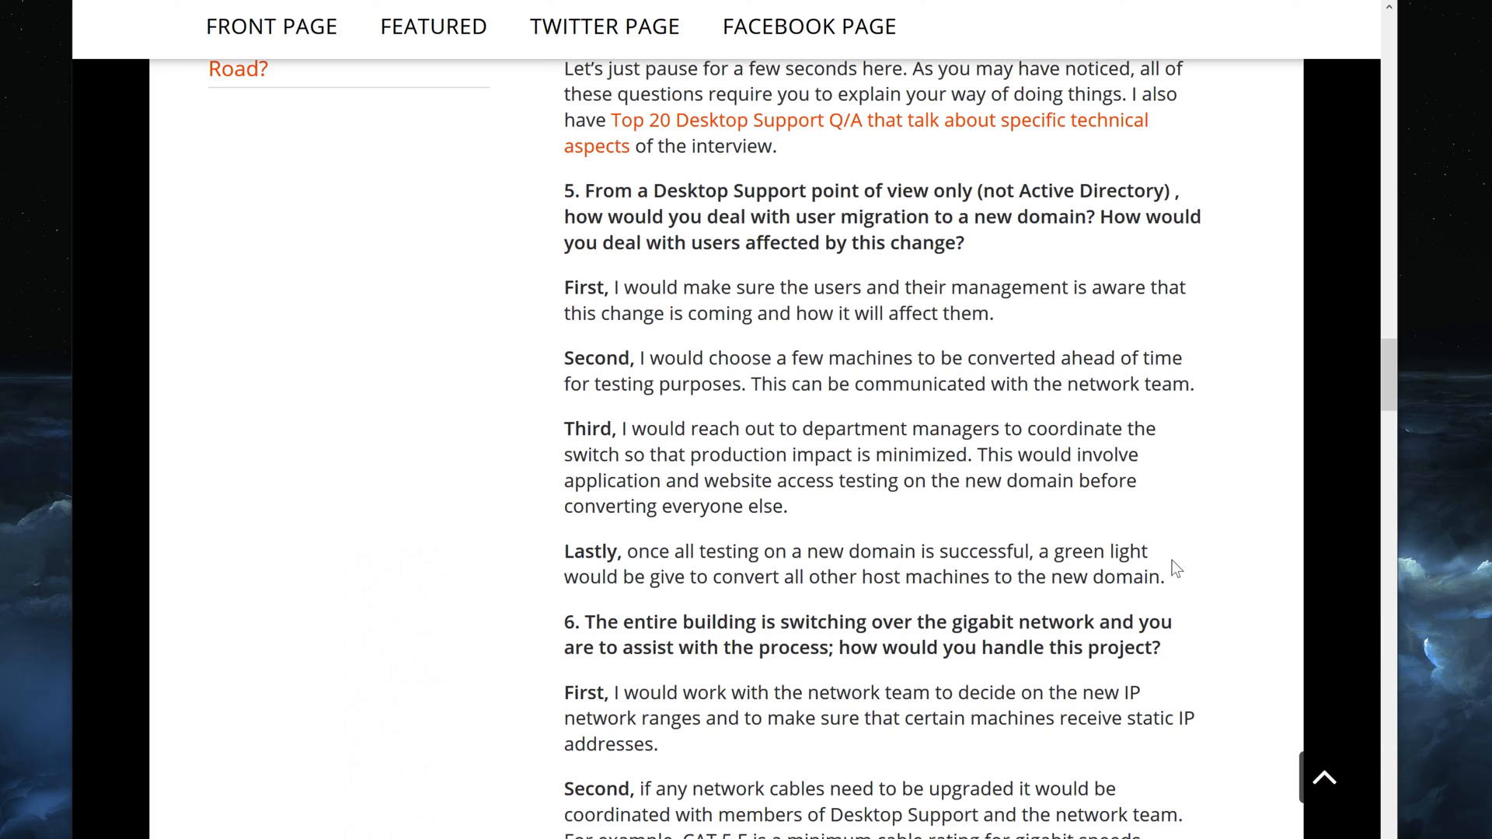